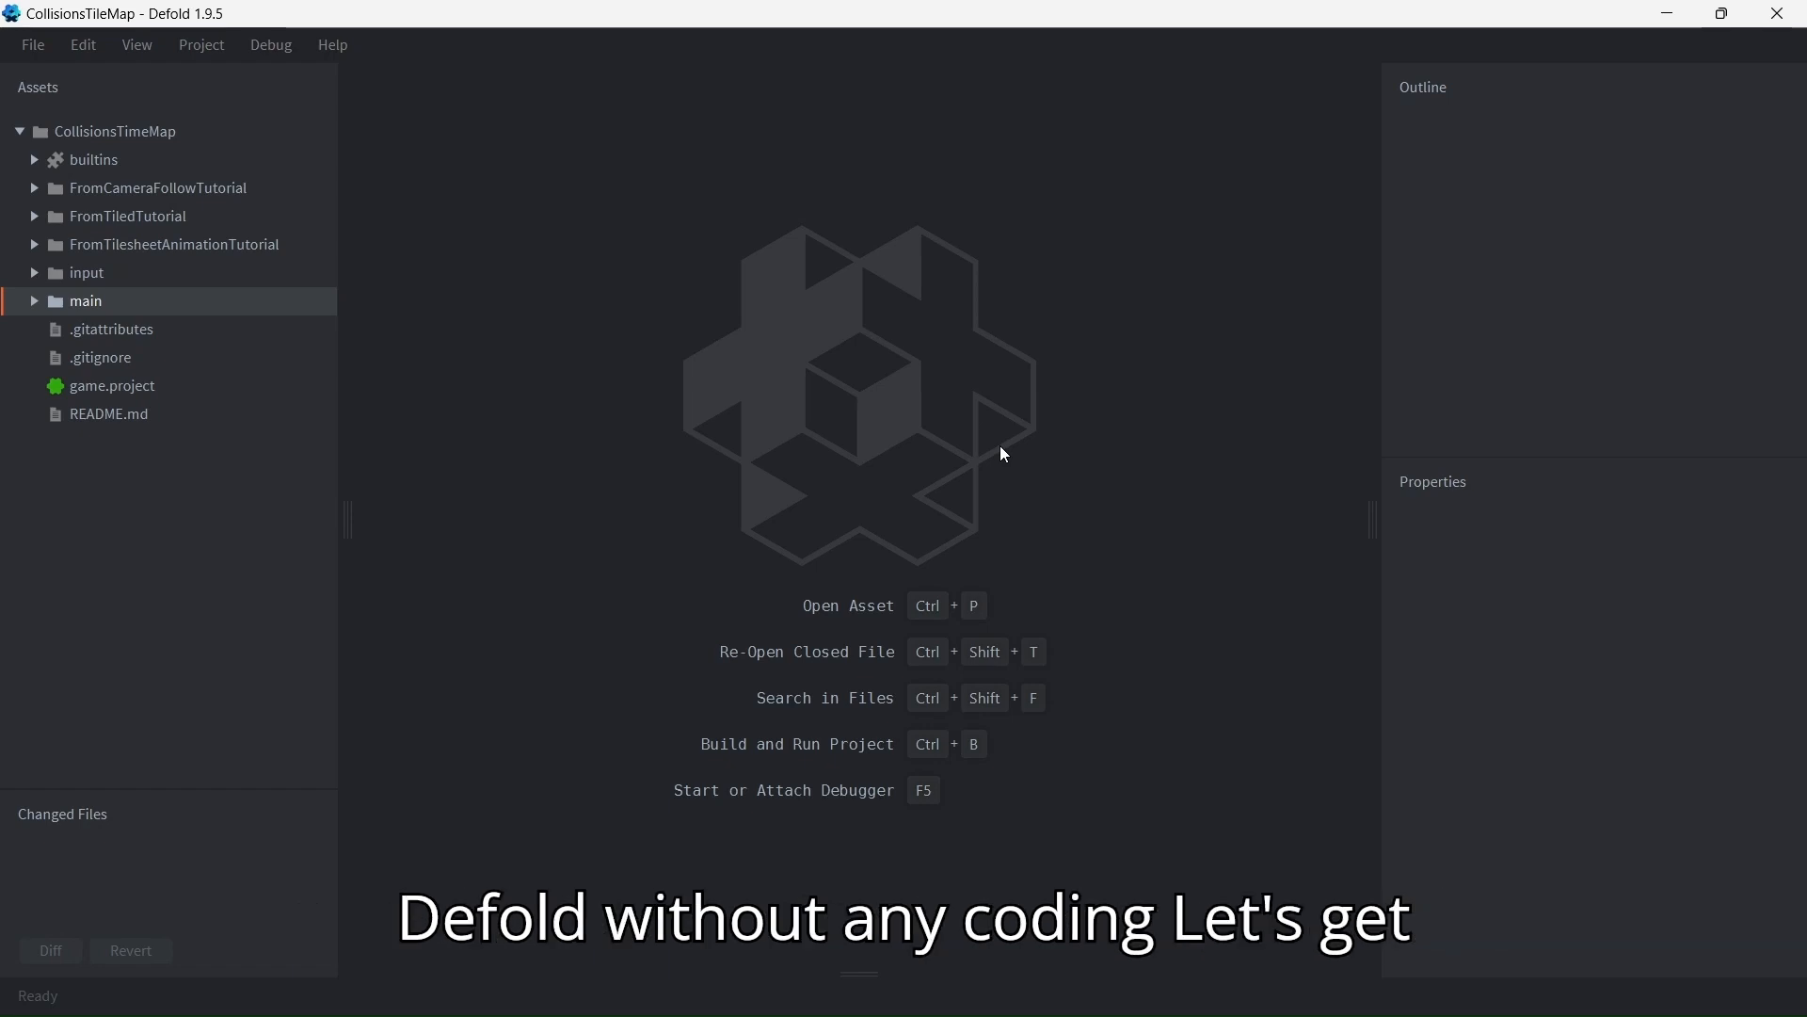
mouse_move(911, 249)
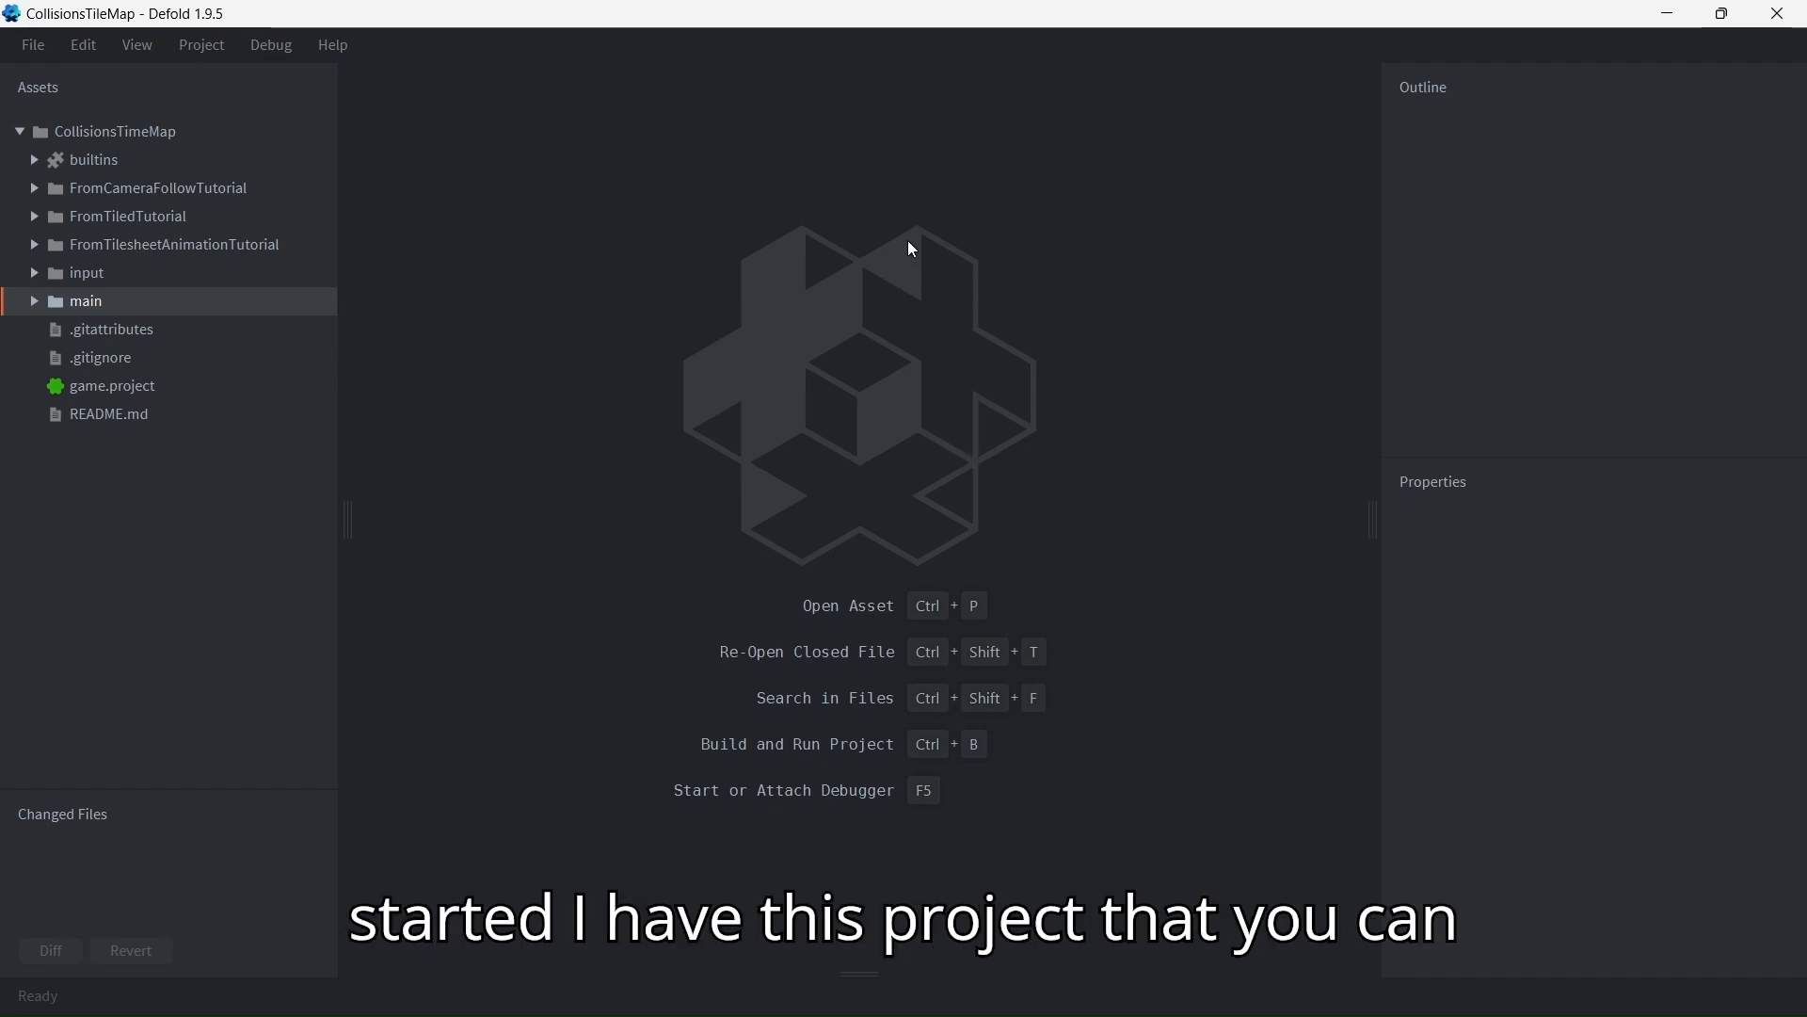
mouse_move(697, 457)
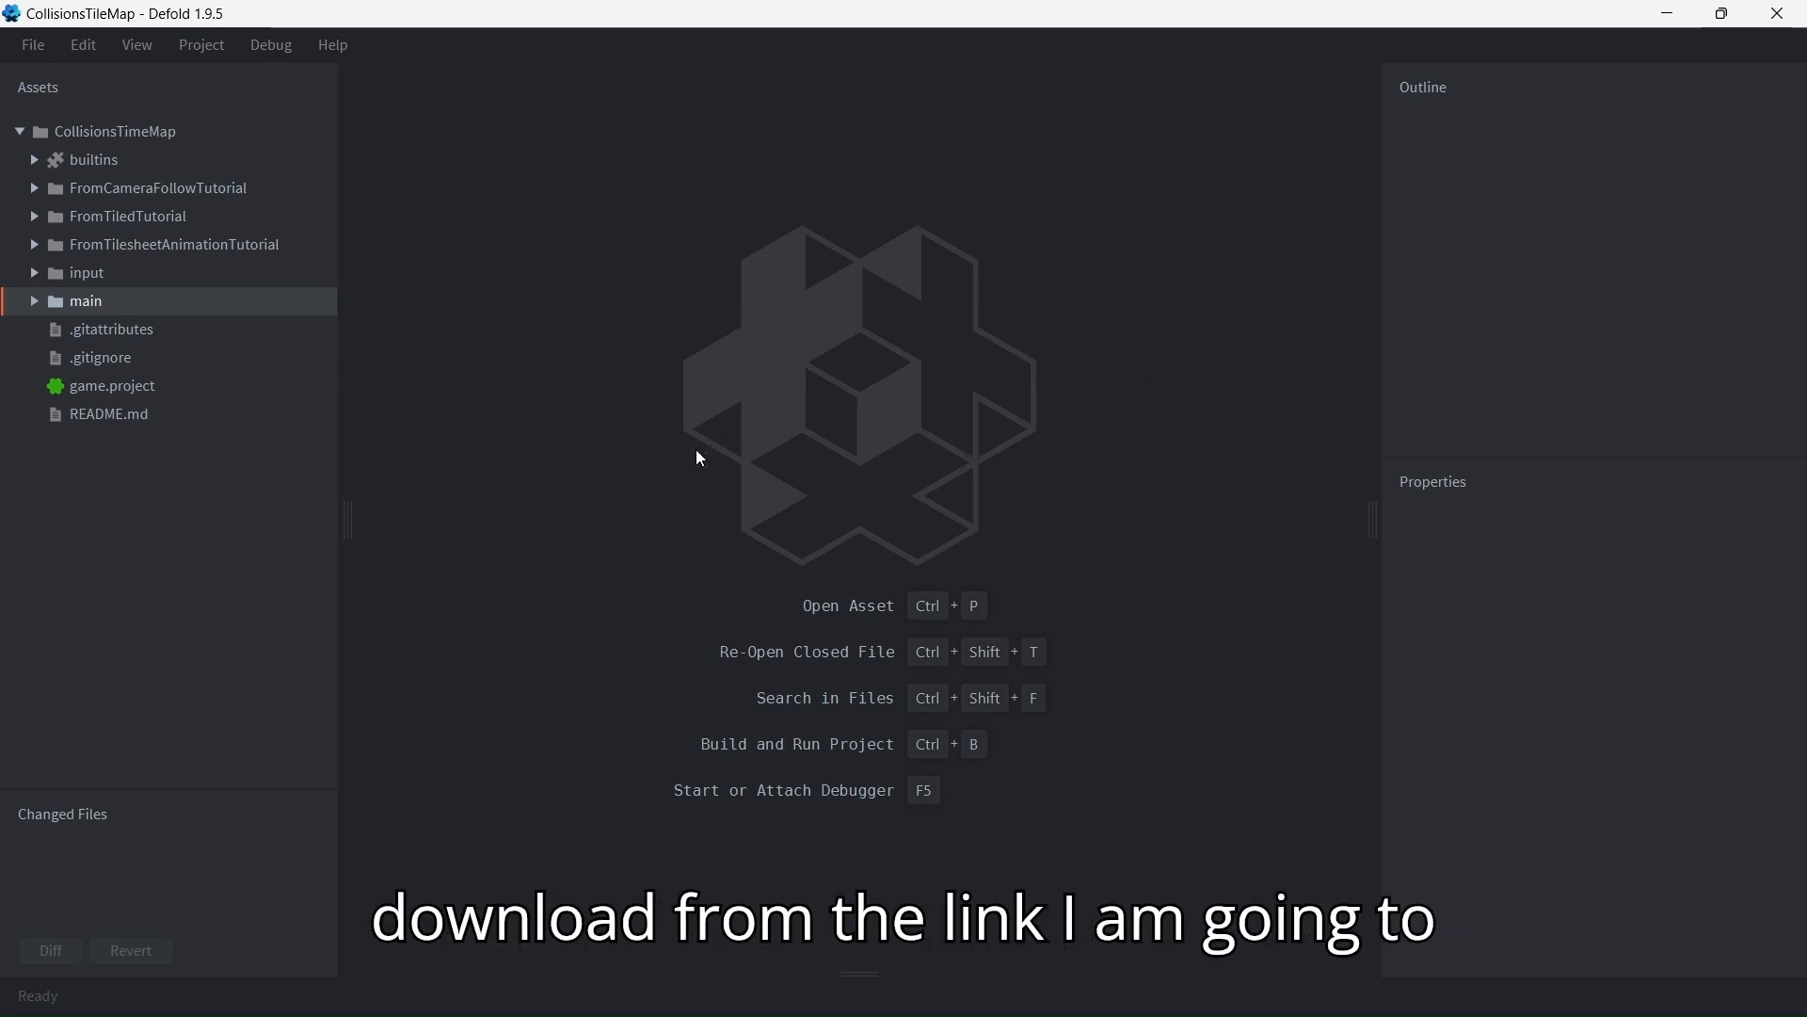
mouse_move(689, 392)
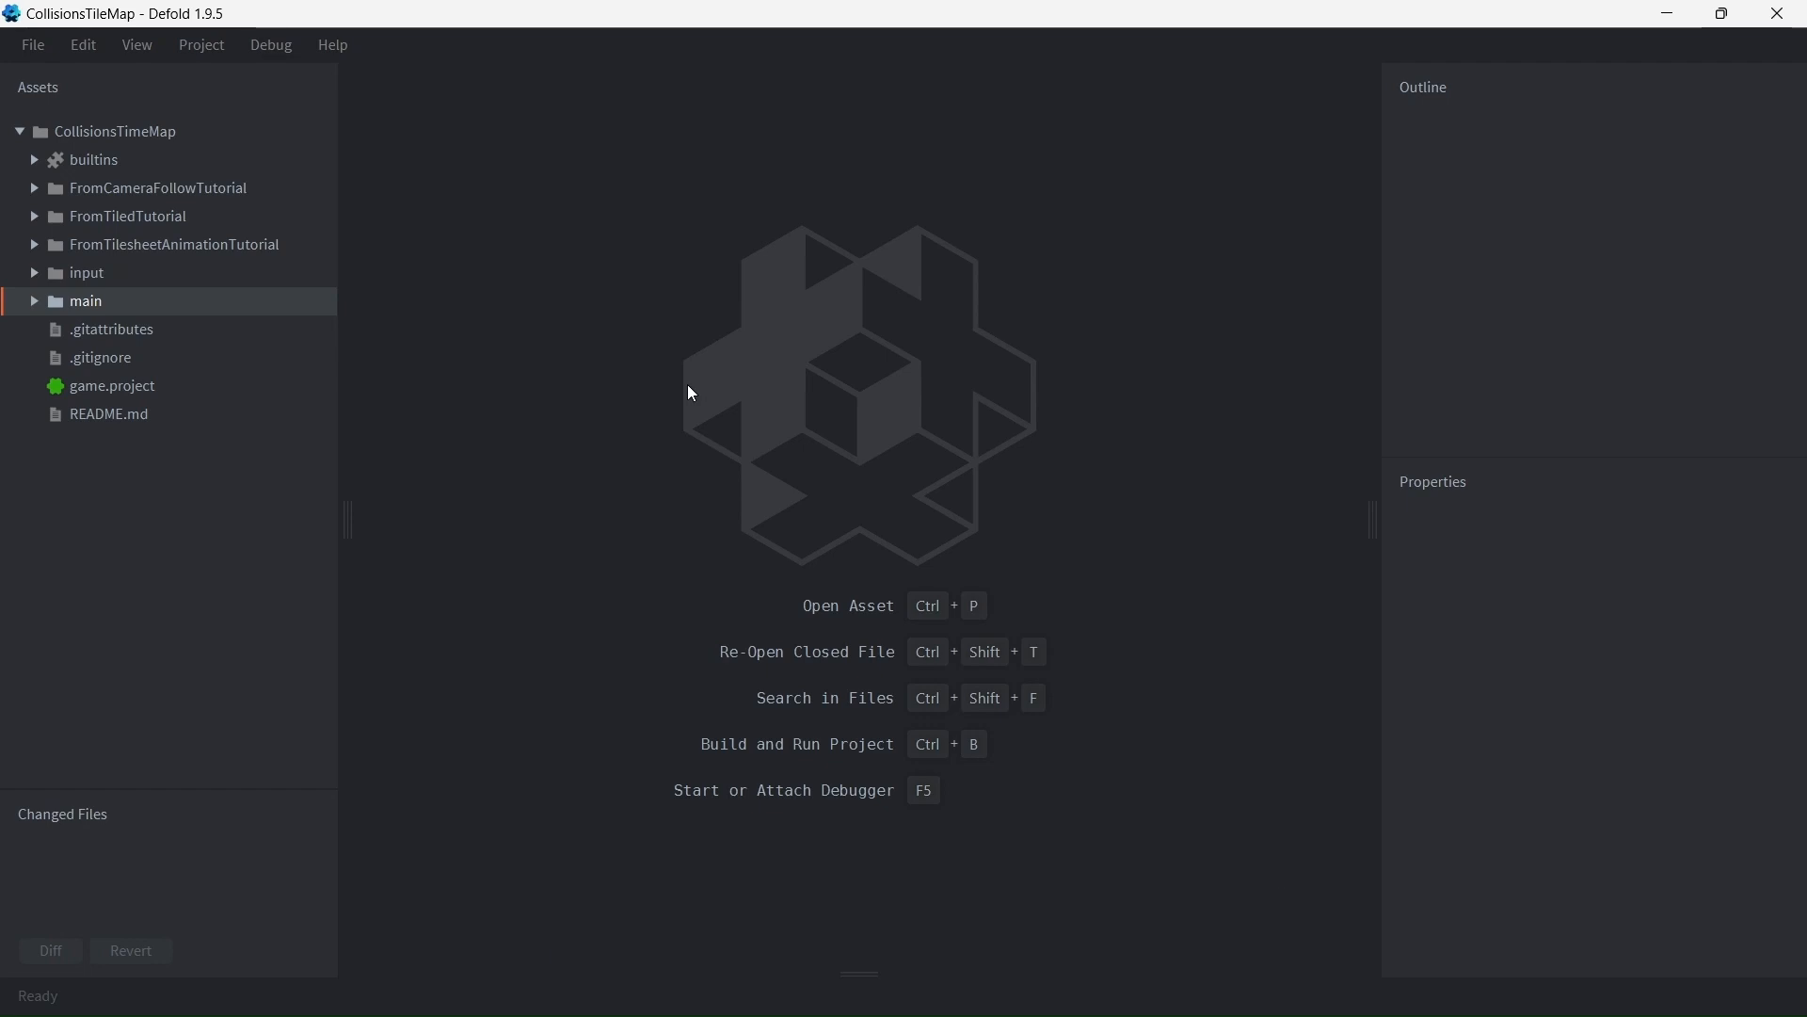
mouse_move(113, 284)
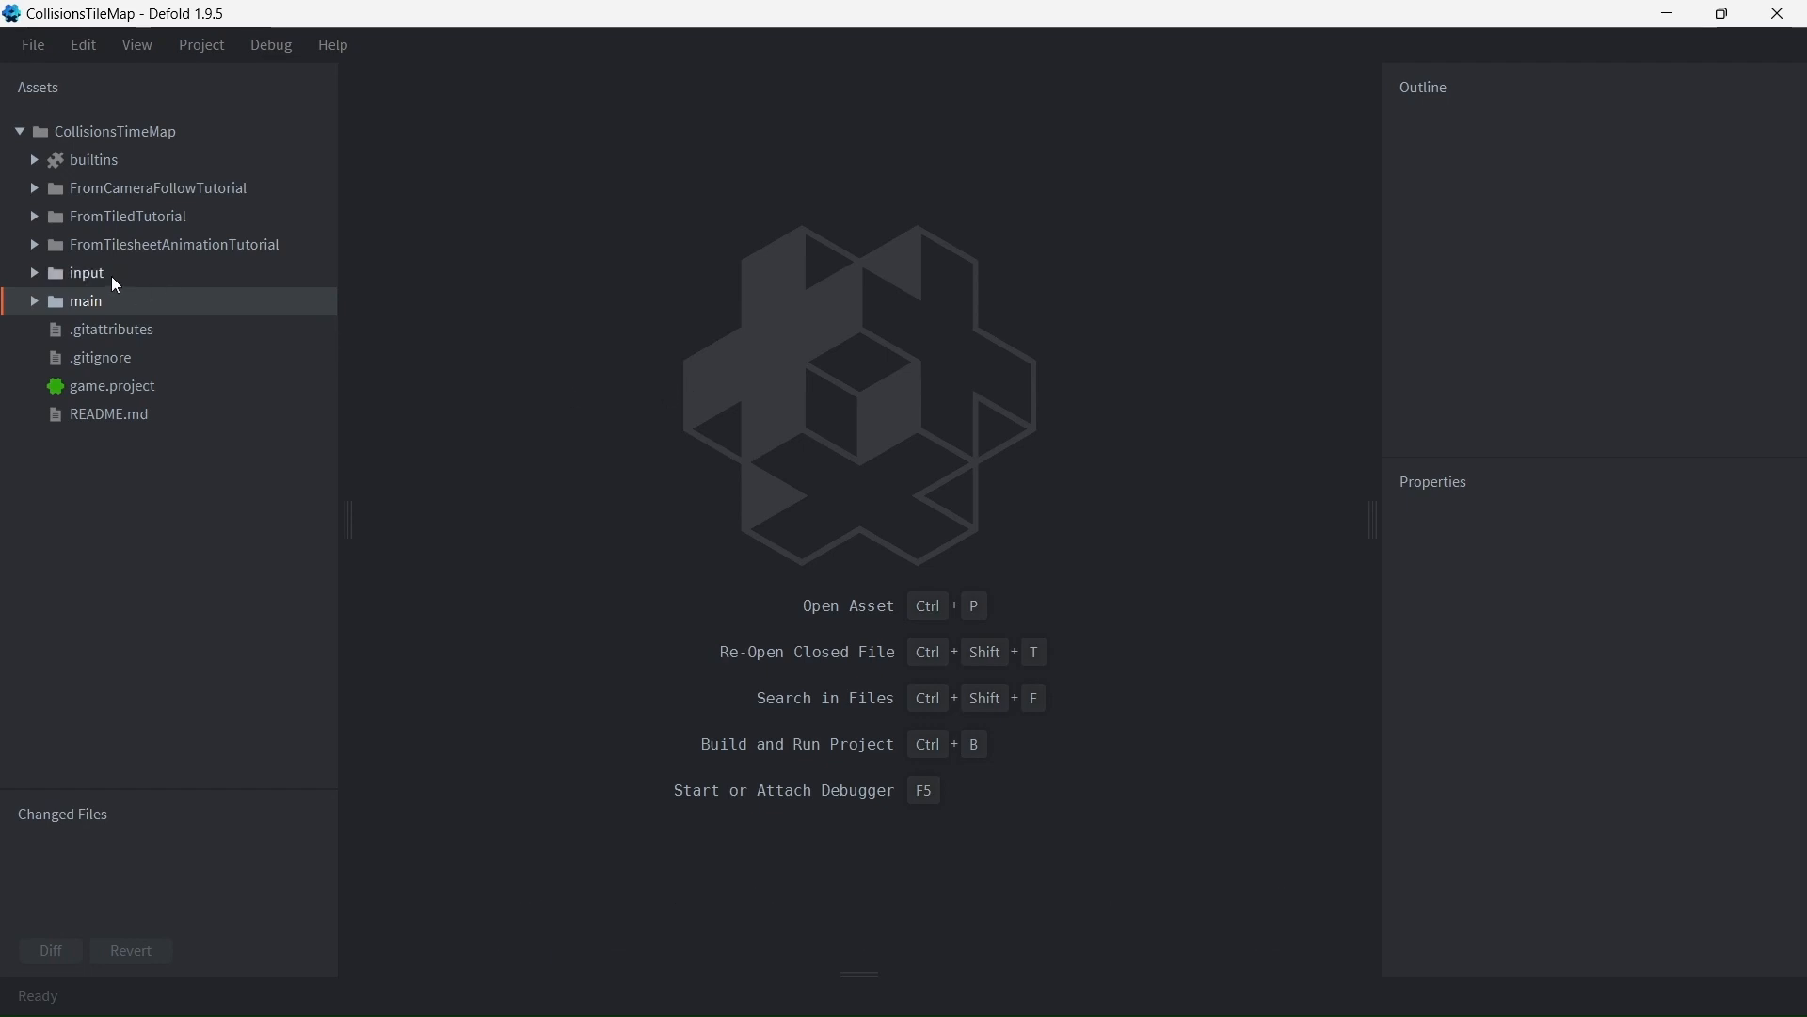
Open main.collection and build-and-run the project with Ctrl+B
double_click(134, 328)
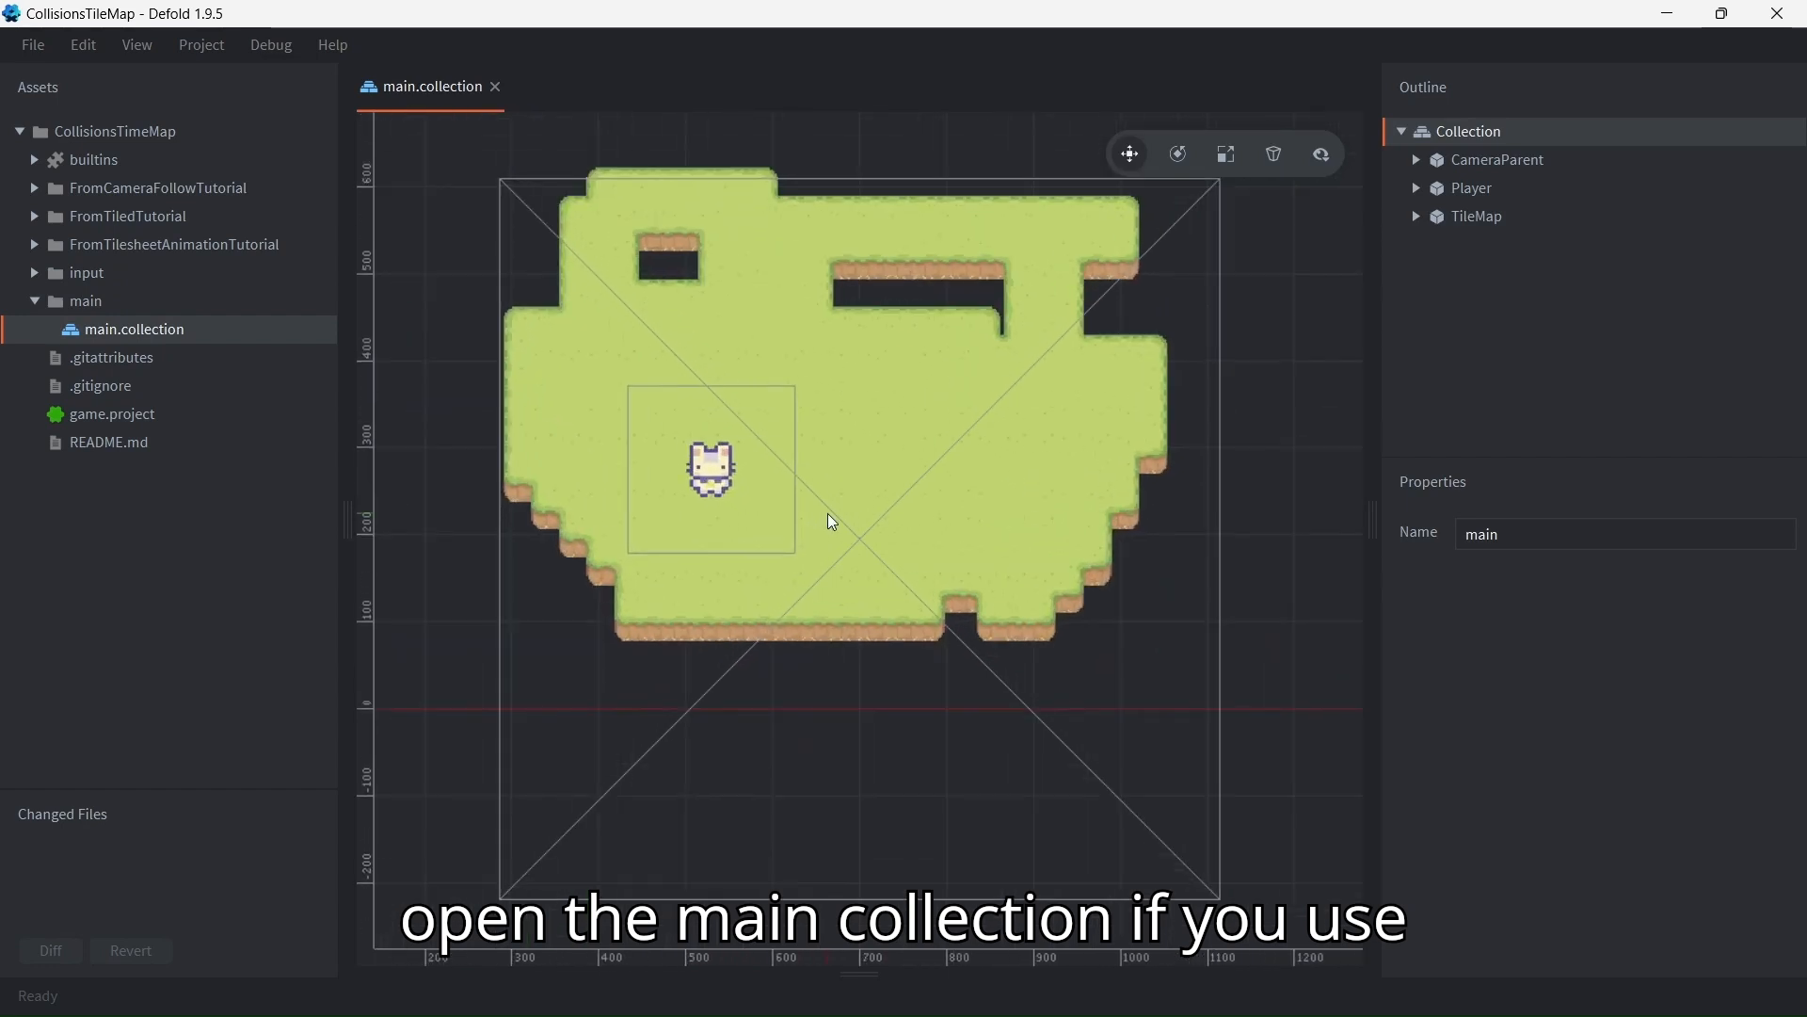
key(ctrl+b)
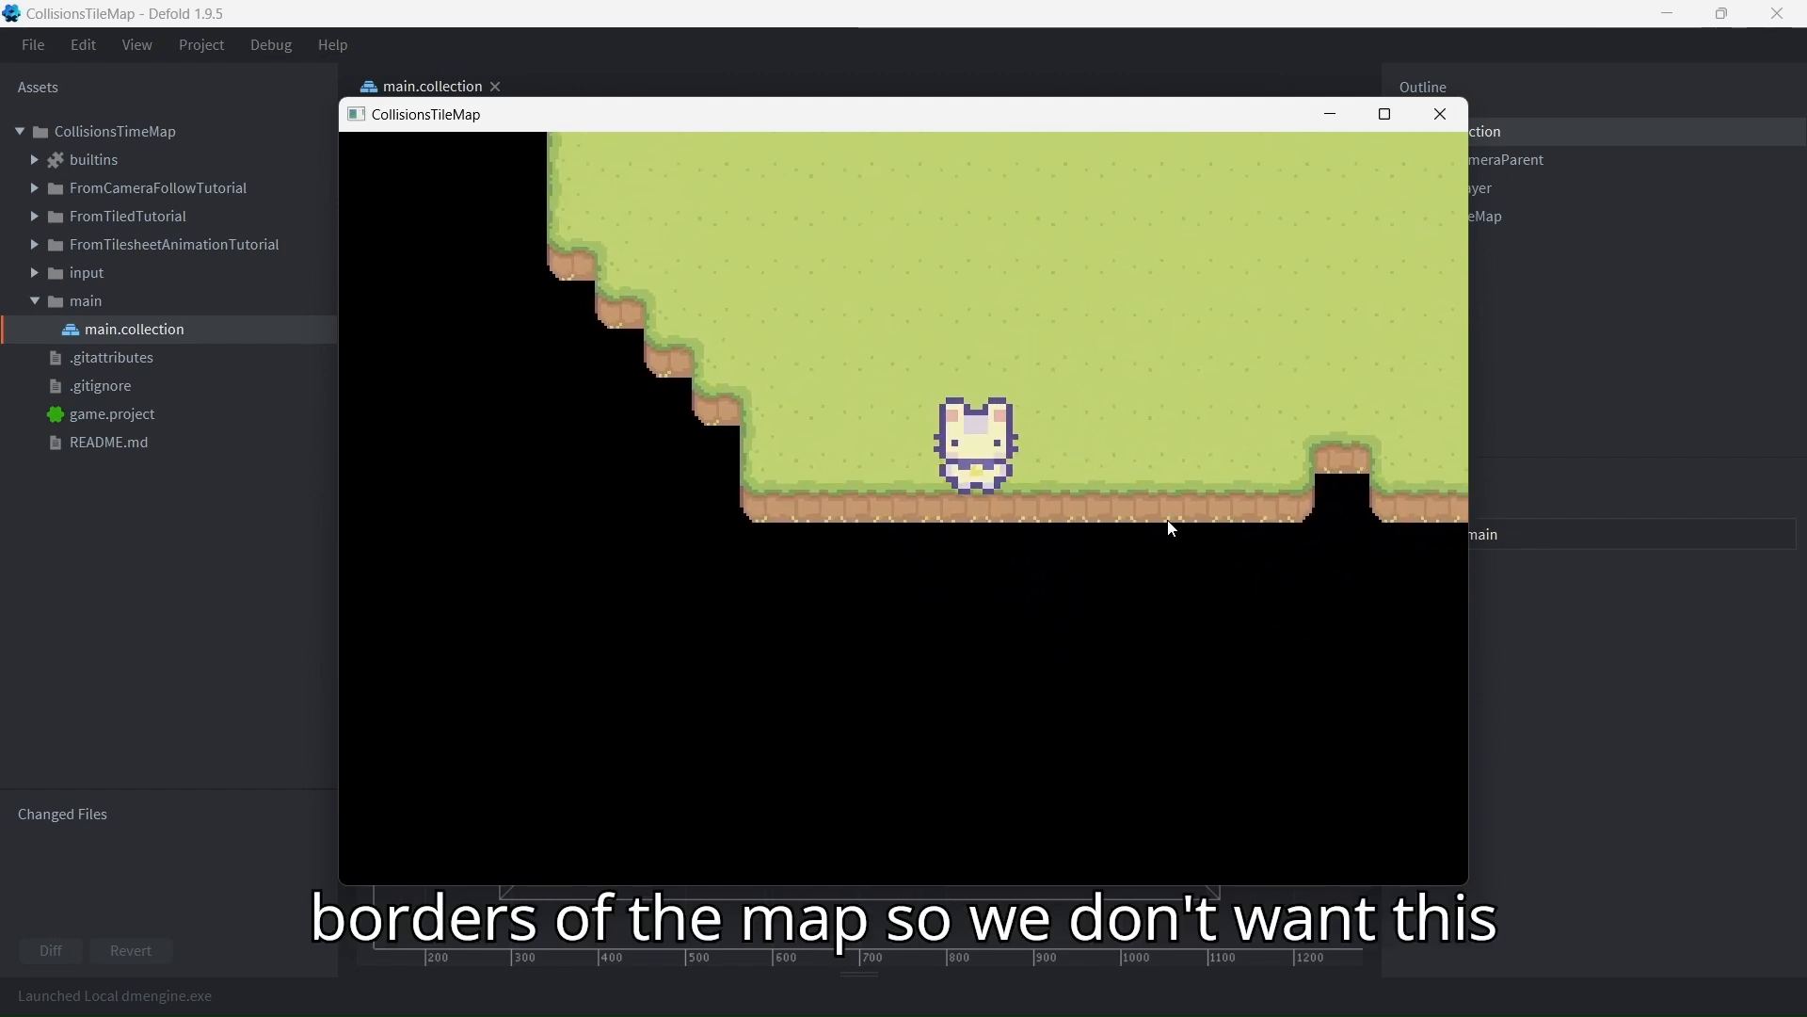
mouse_move(1438, 114)
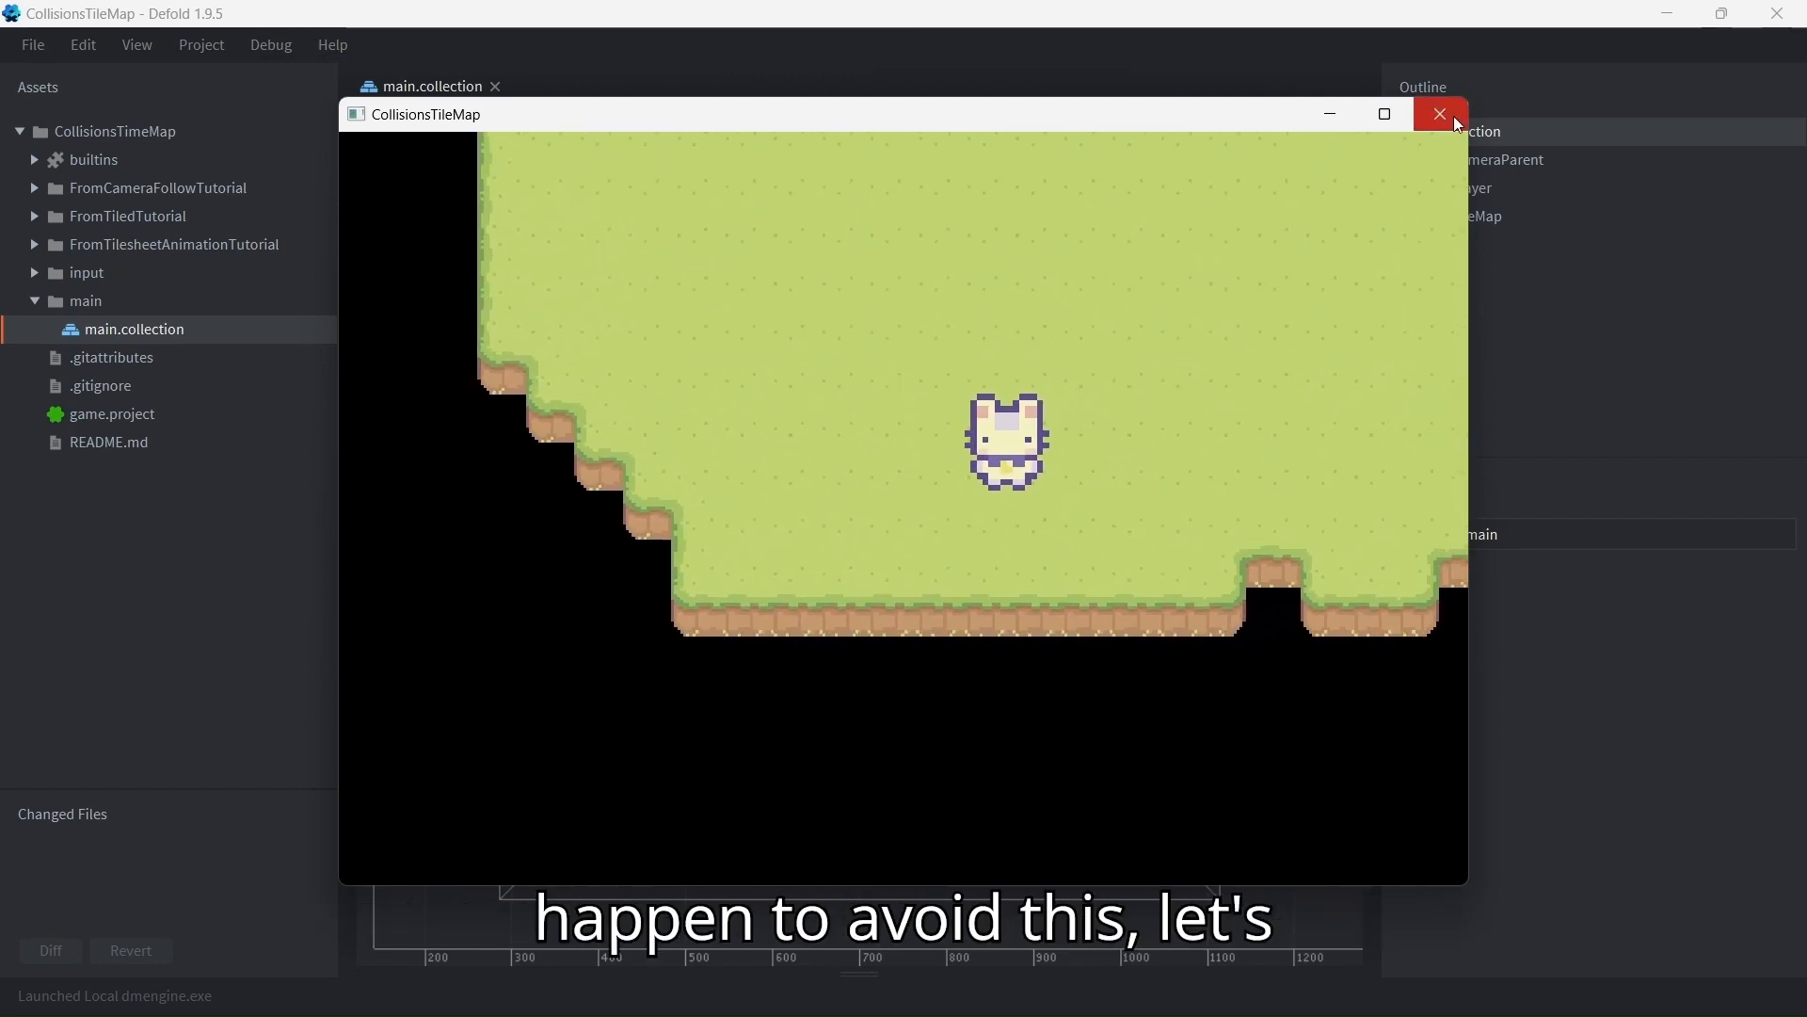
Close the game and give Player a collision object with a sphere shape of diameter 45
click(1439, 115)
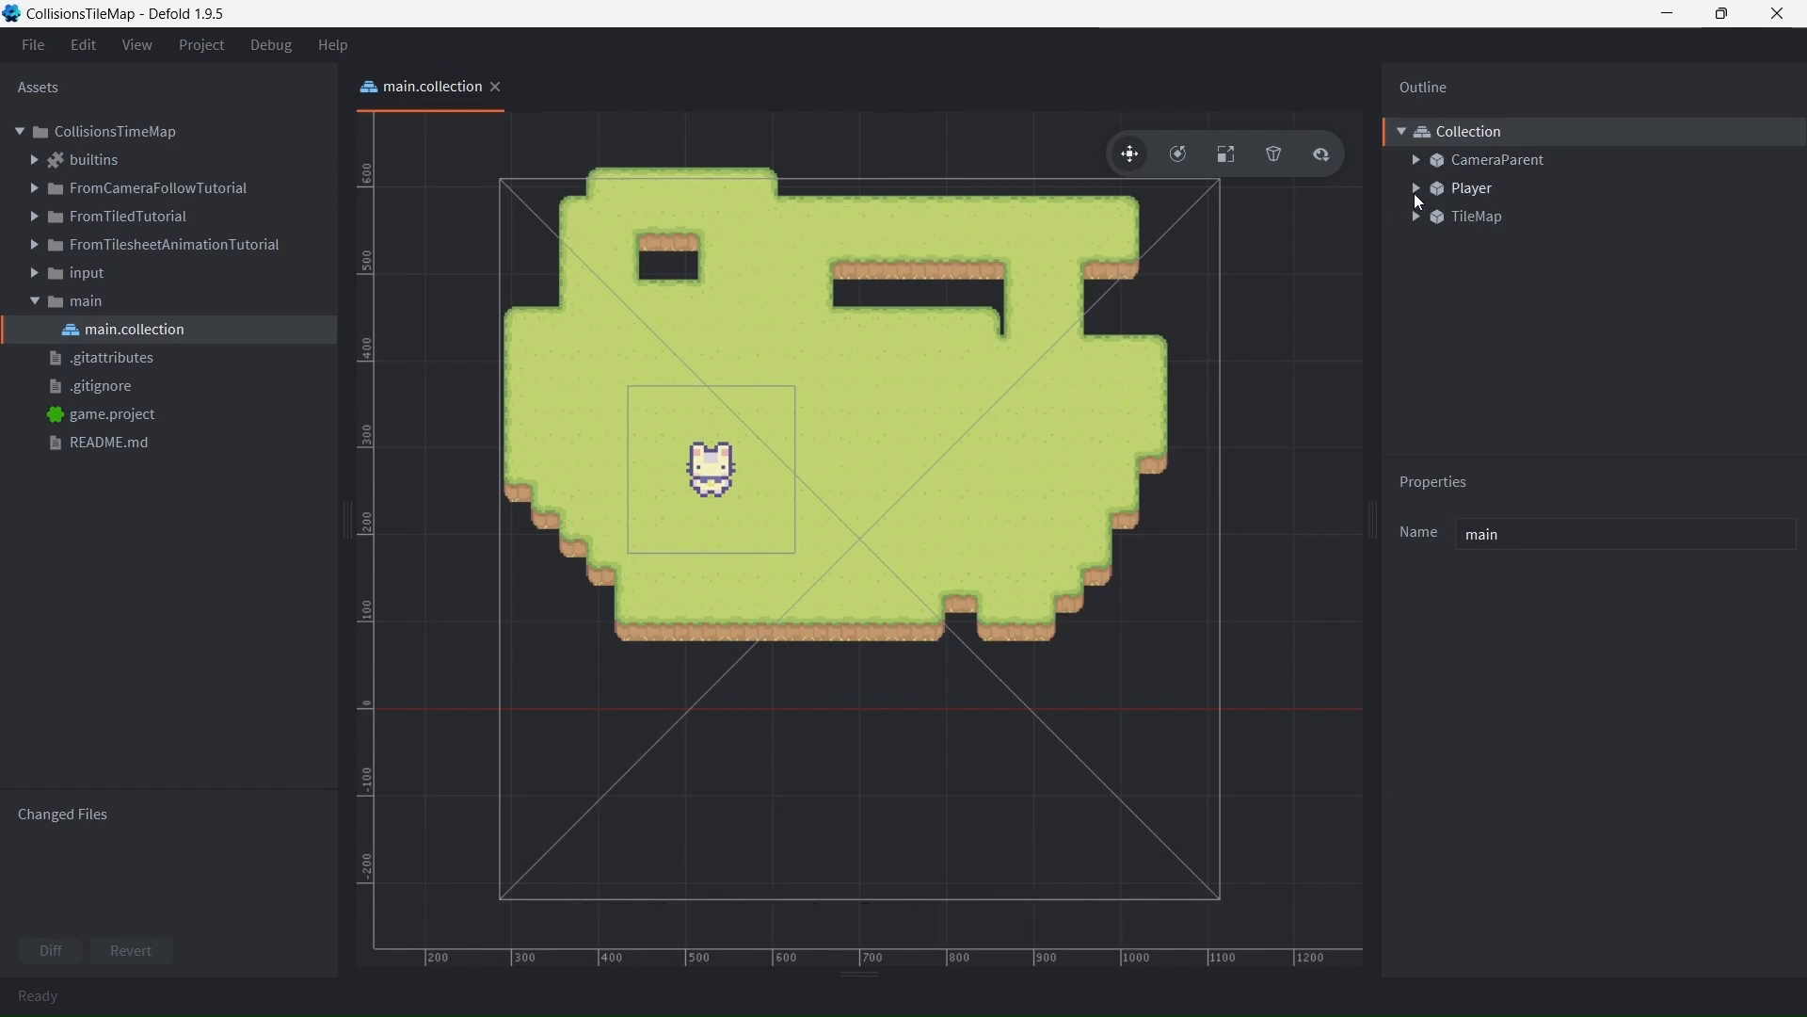
right_click(1470, 189)
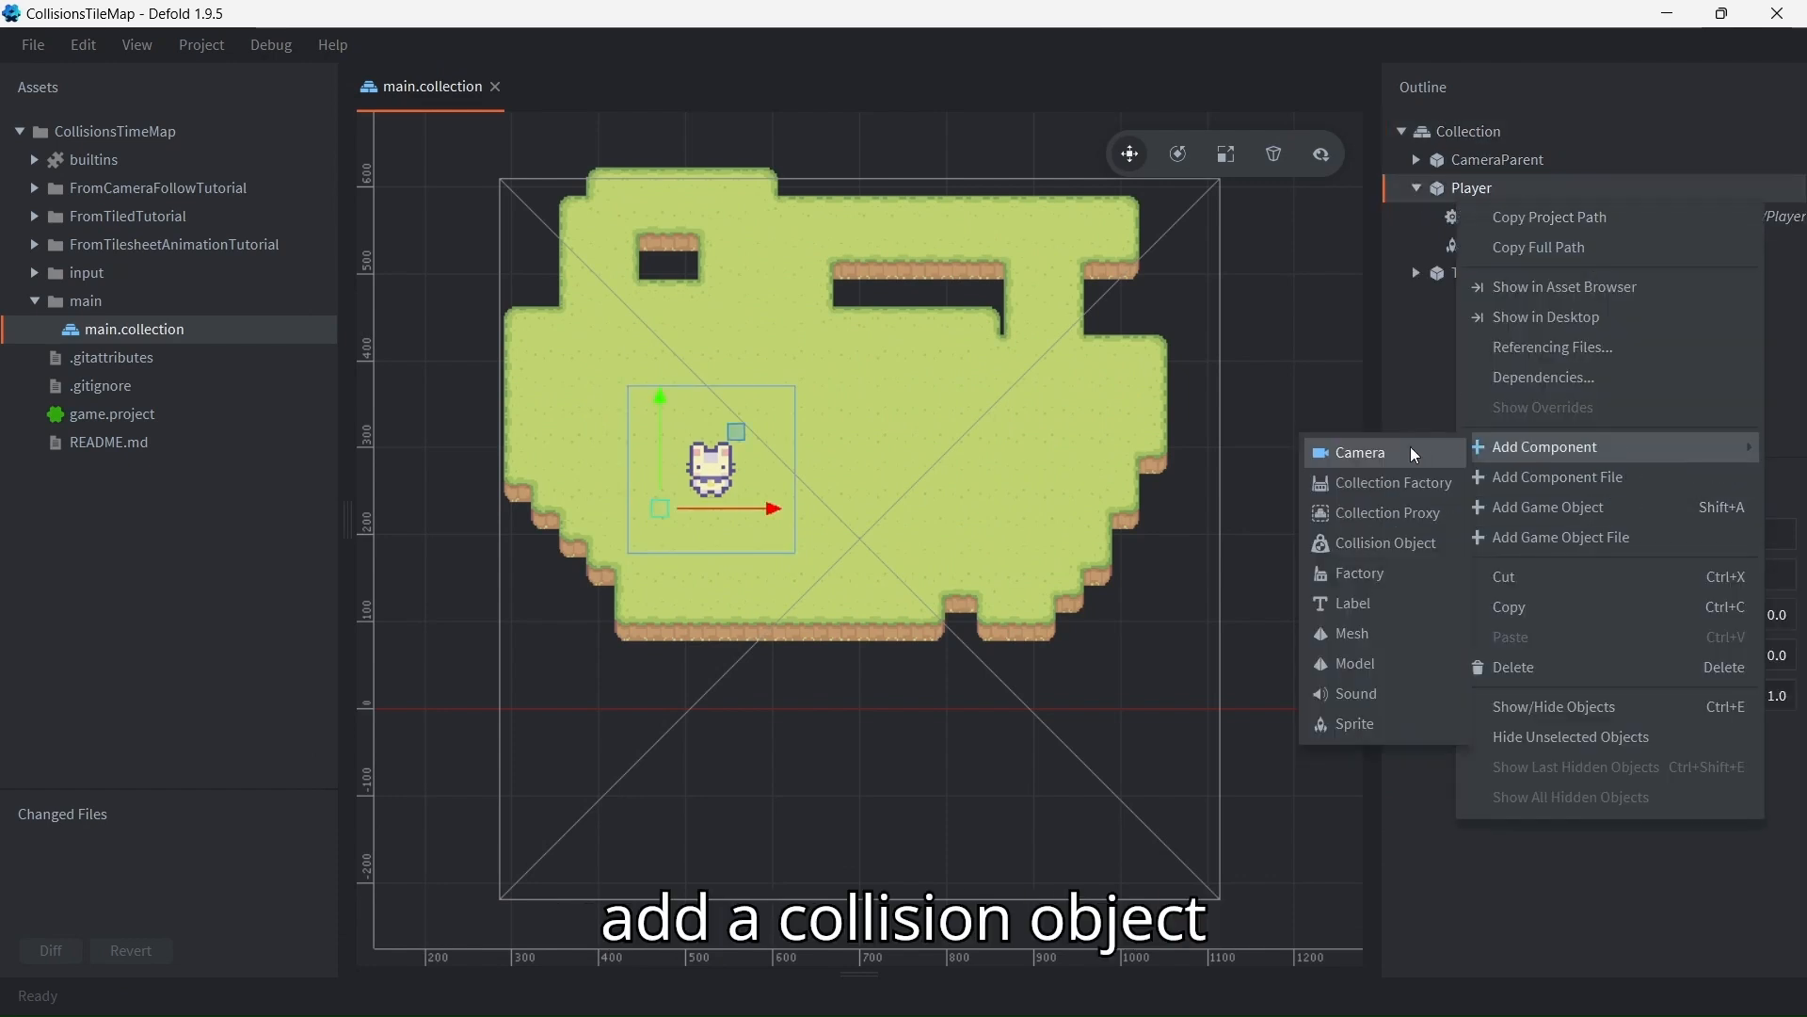
click(1384, 542)
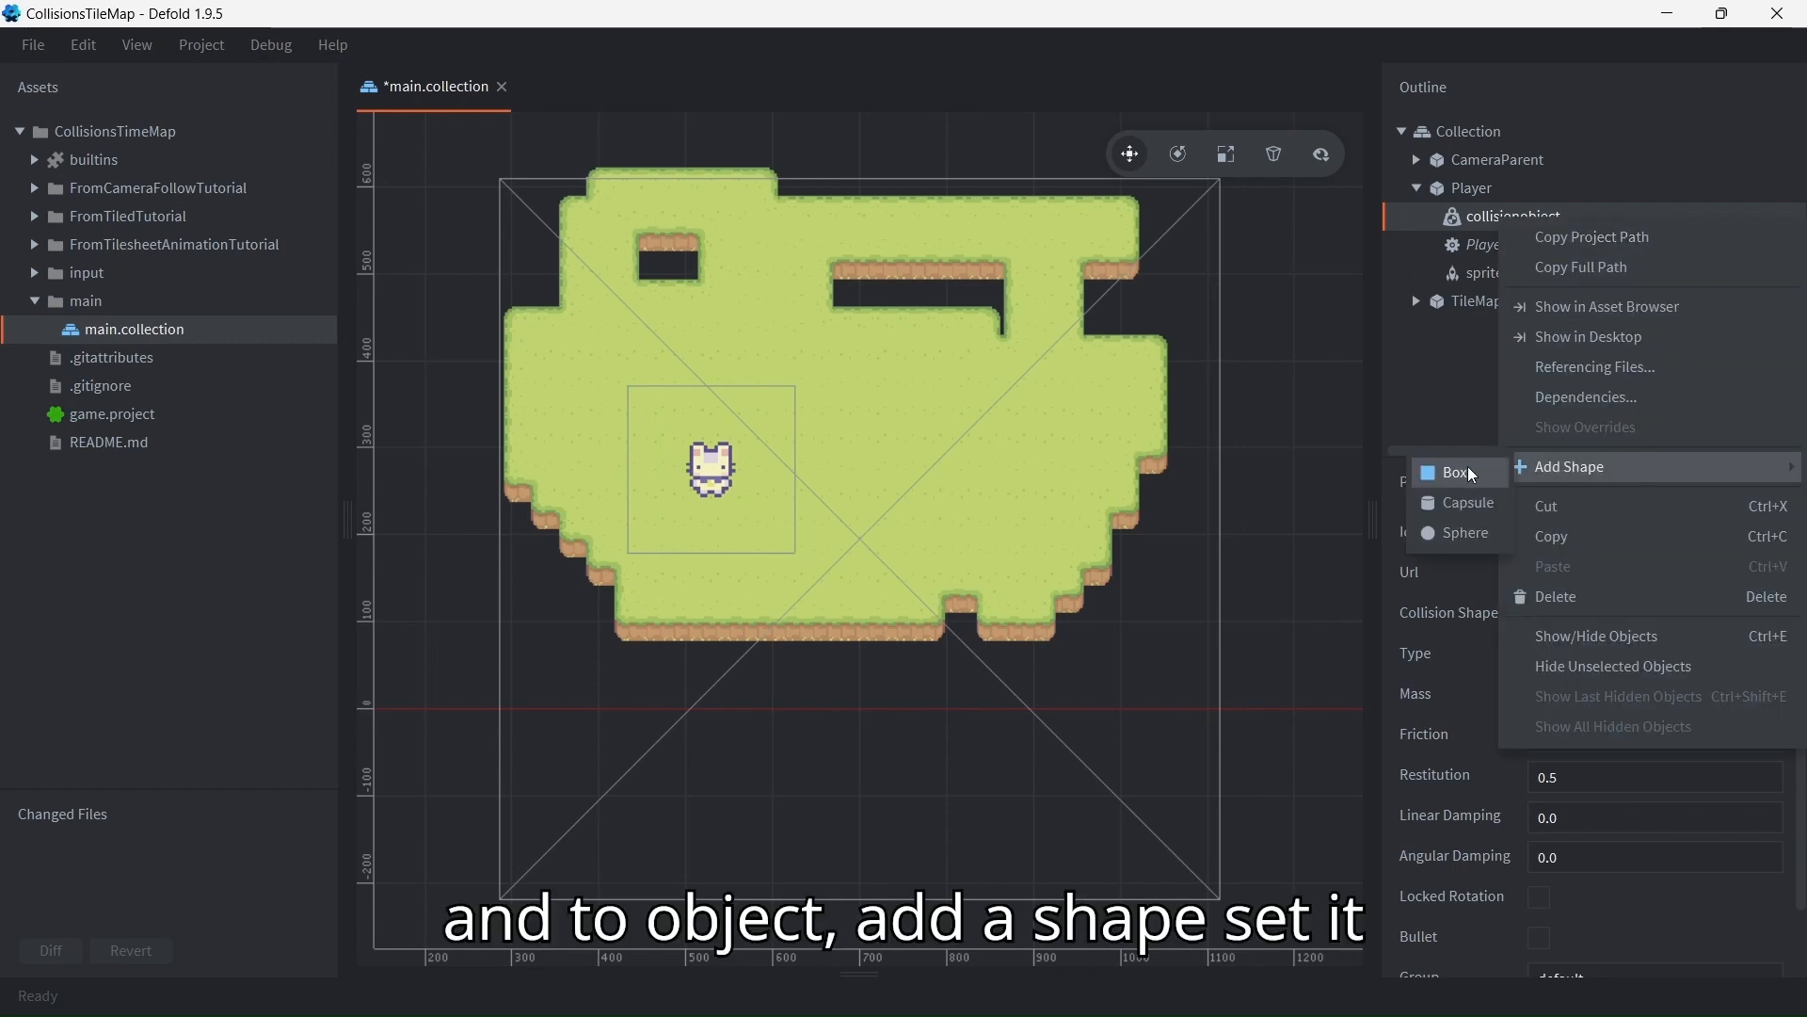
click(1469, 533)
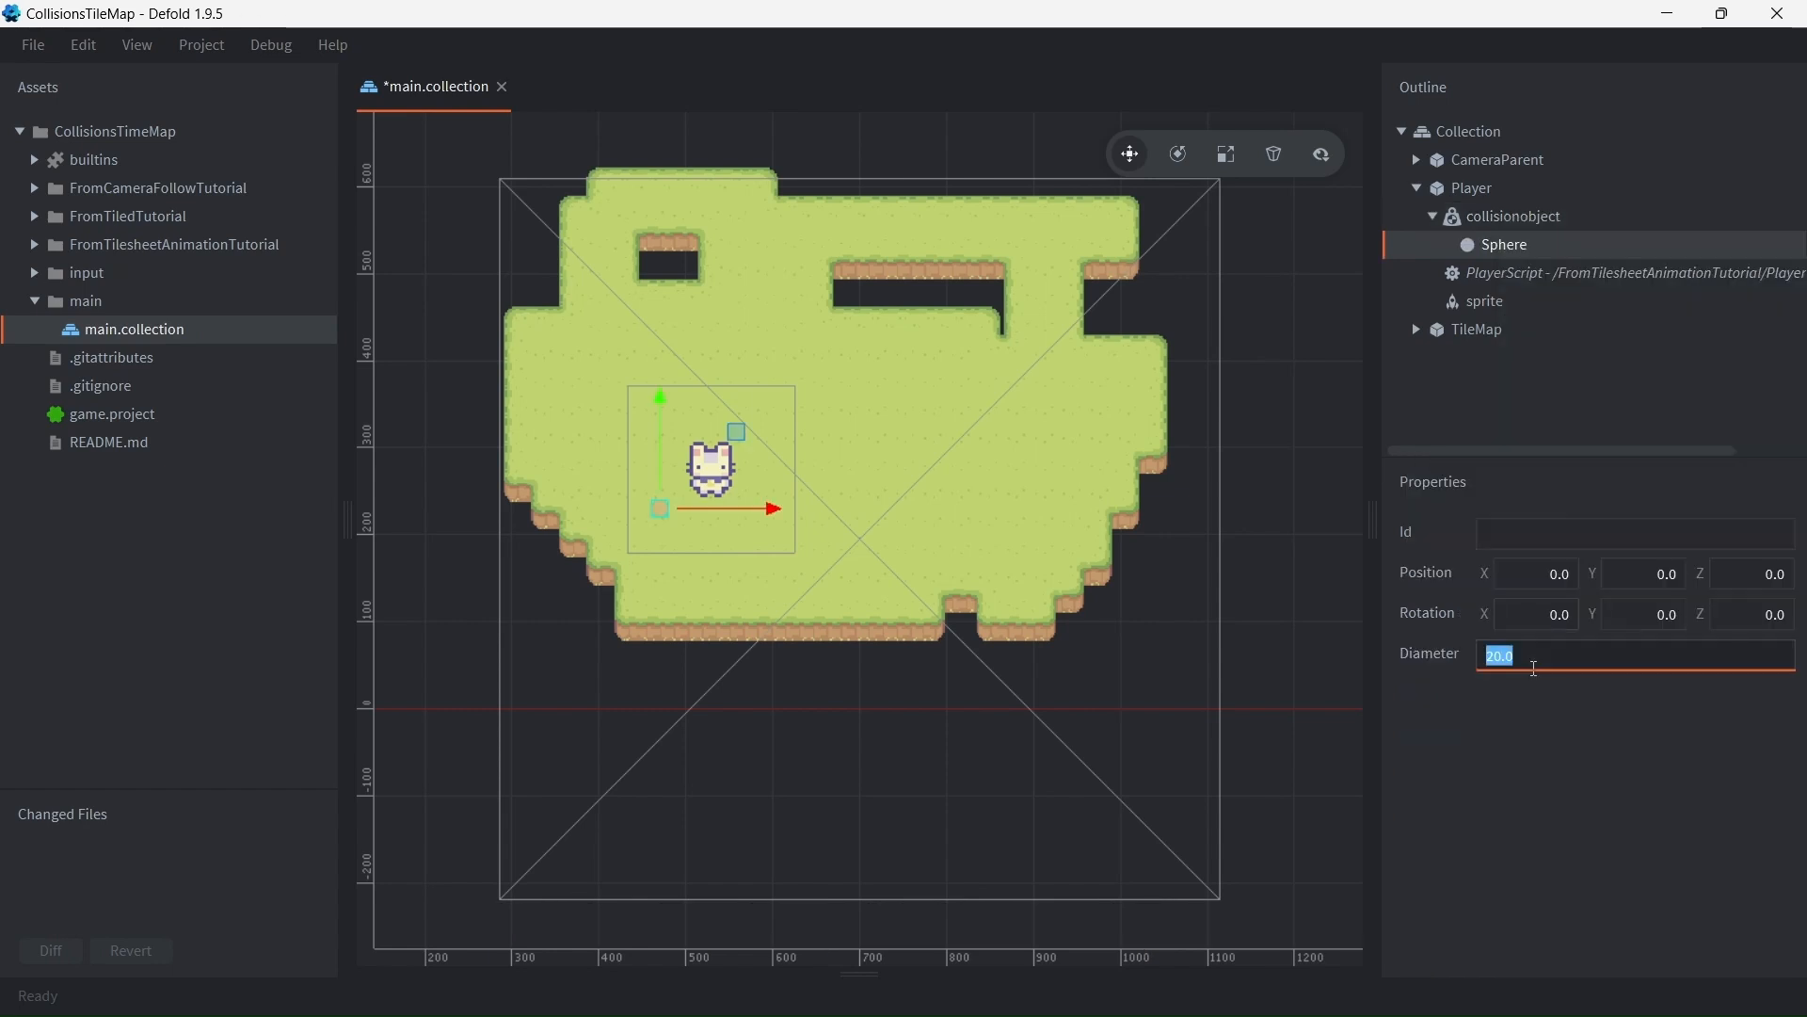
text(45.0)
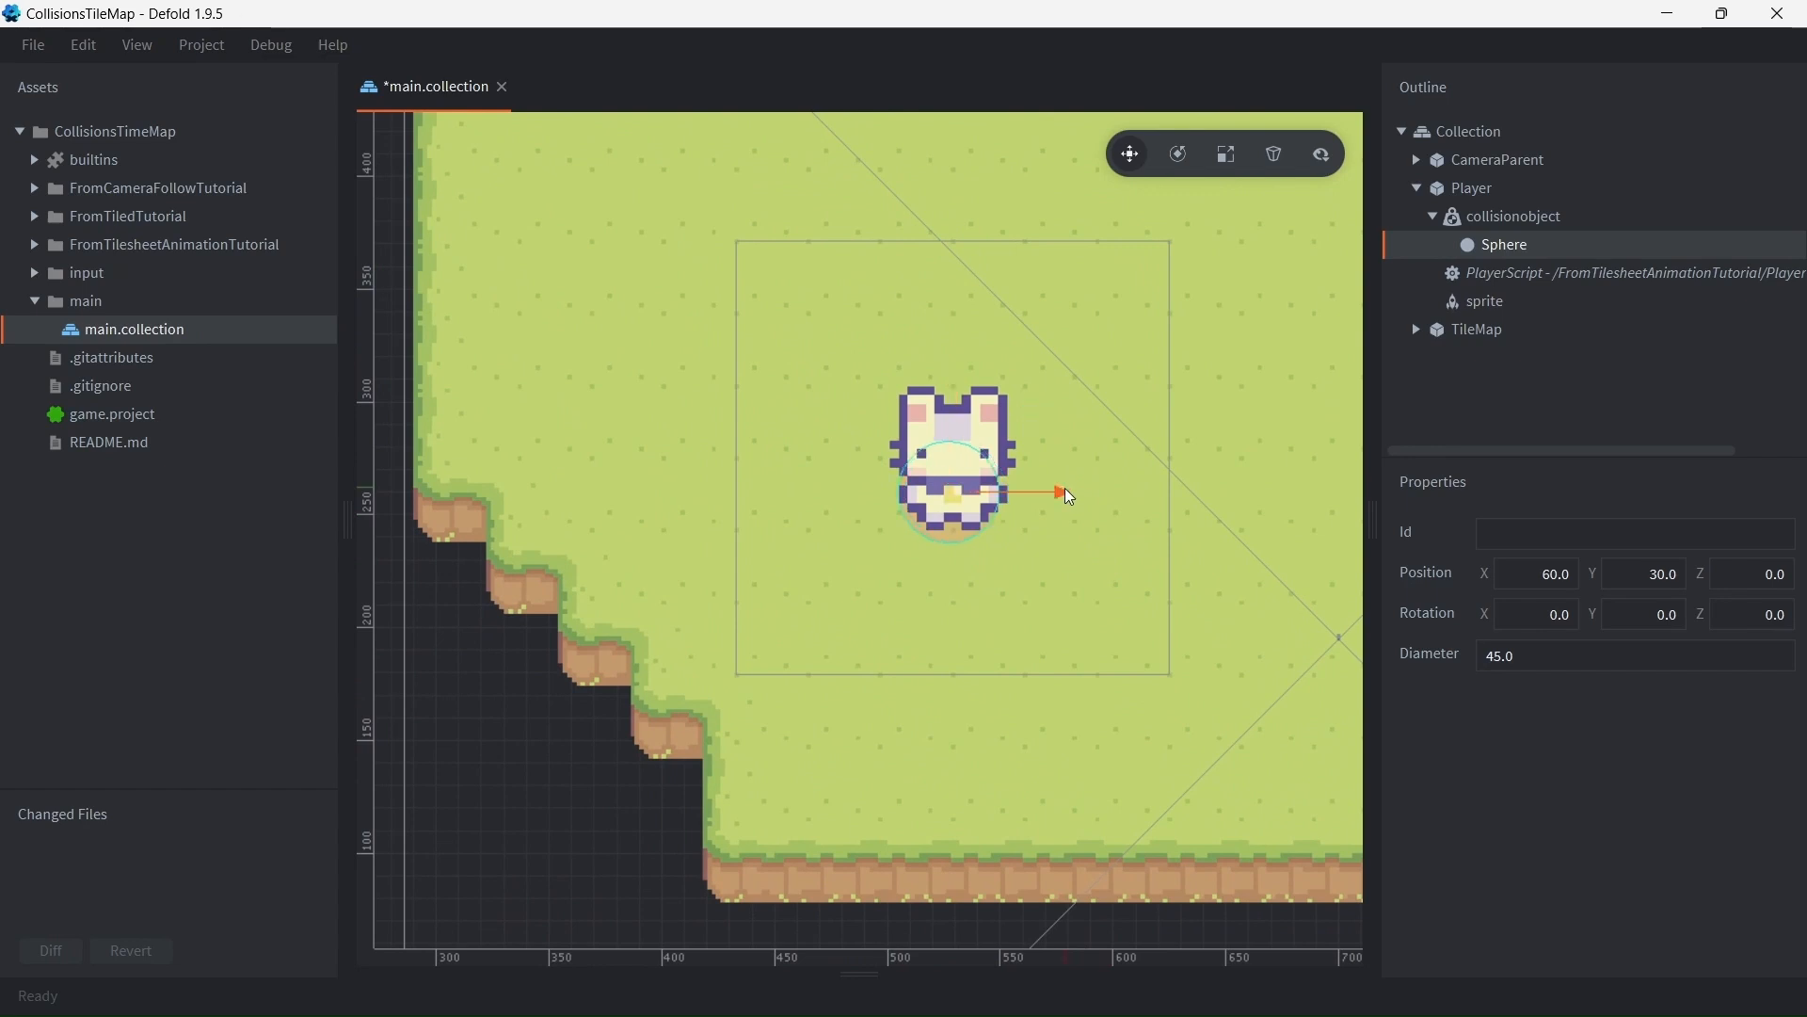
click(1512, 214)
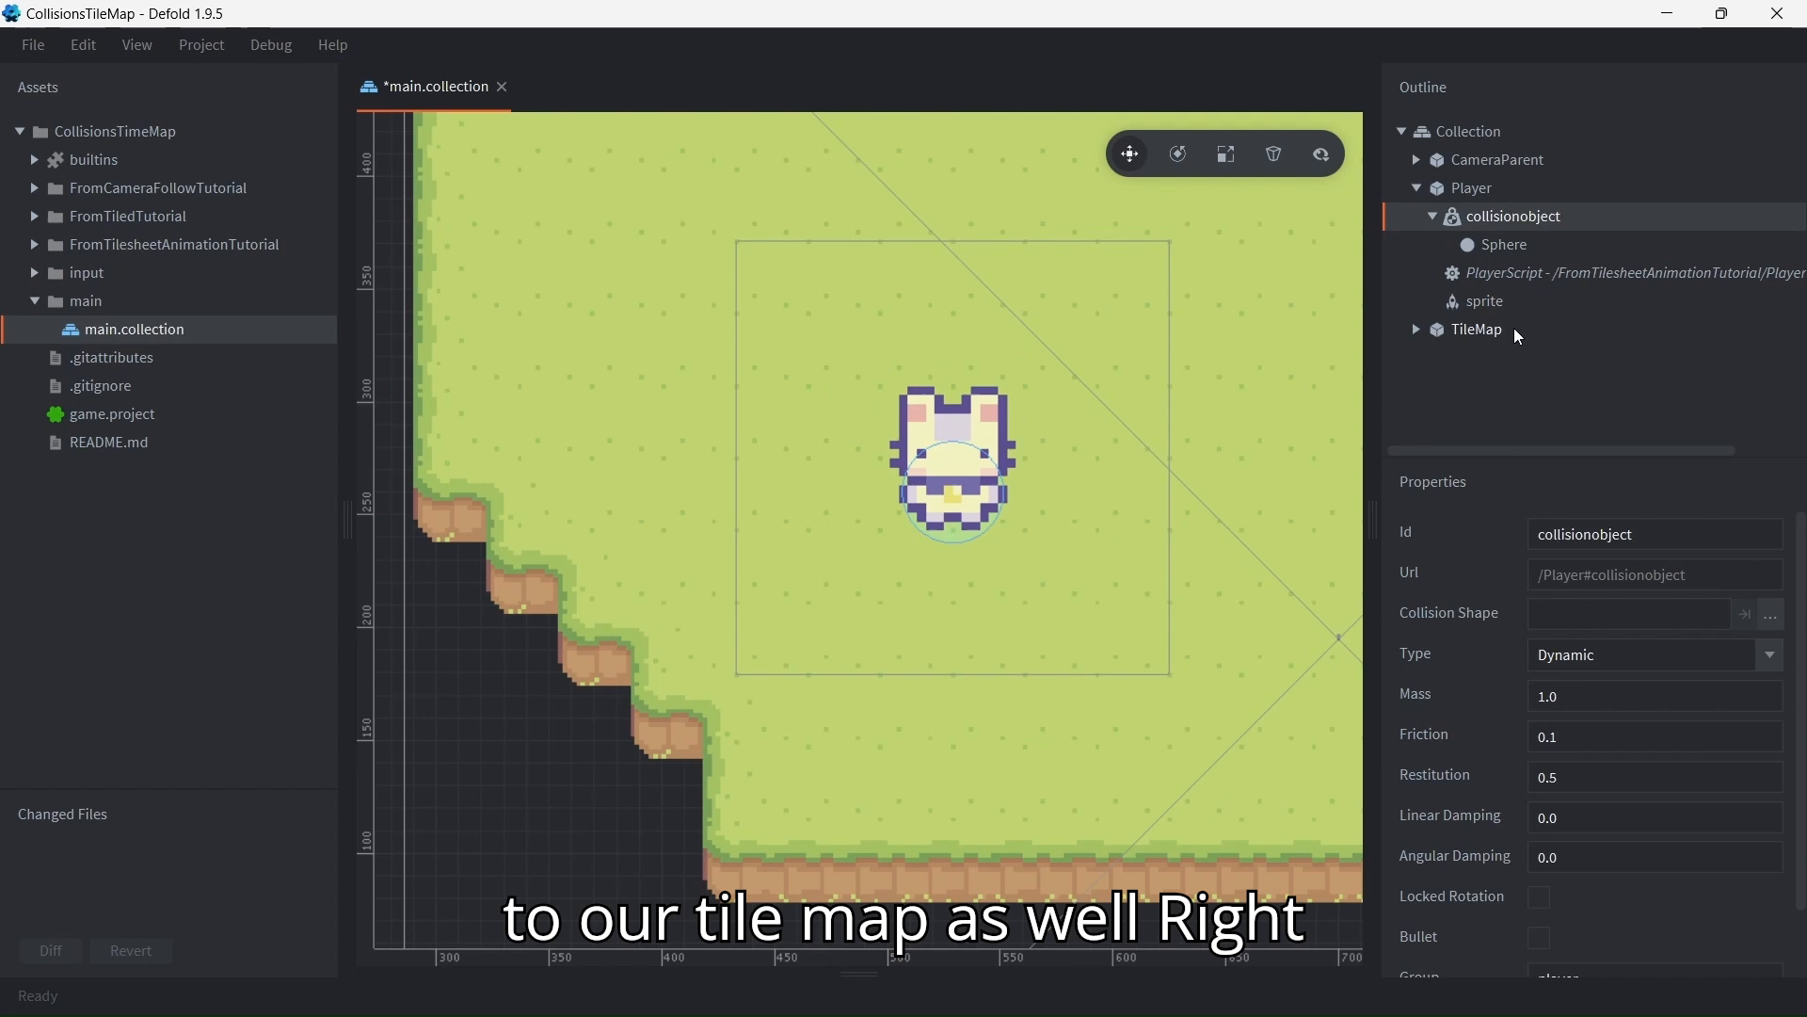
Give TileMap a collision object using Map.tilemap as its shape with Static body type
right_click(1476, 330)
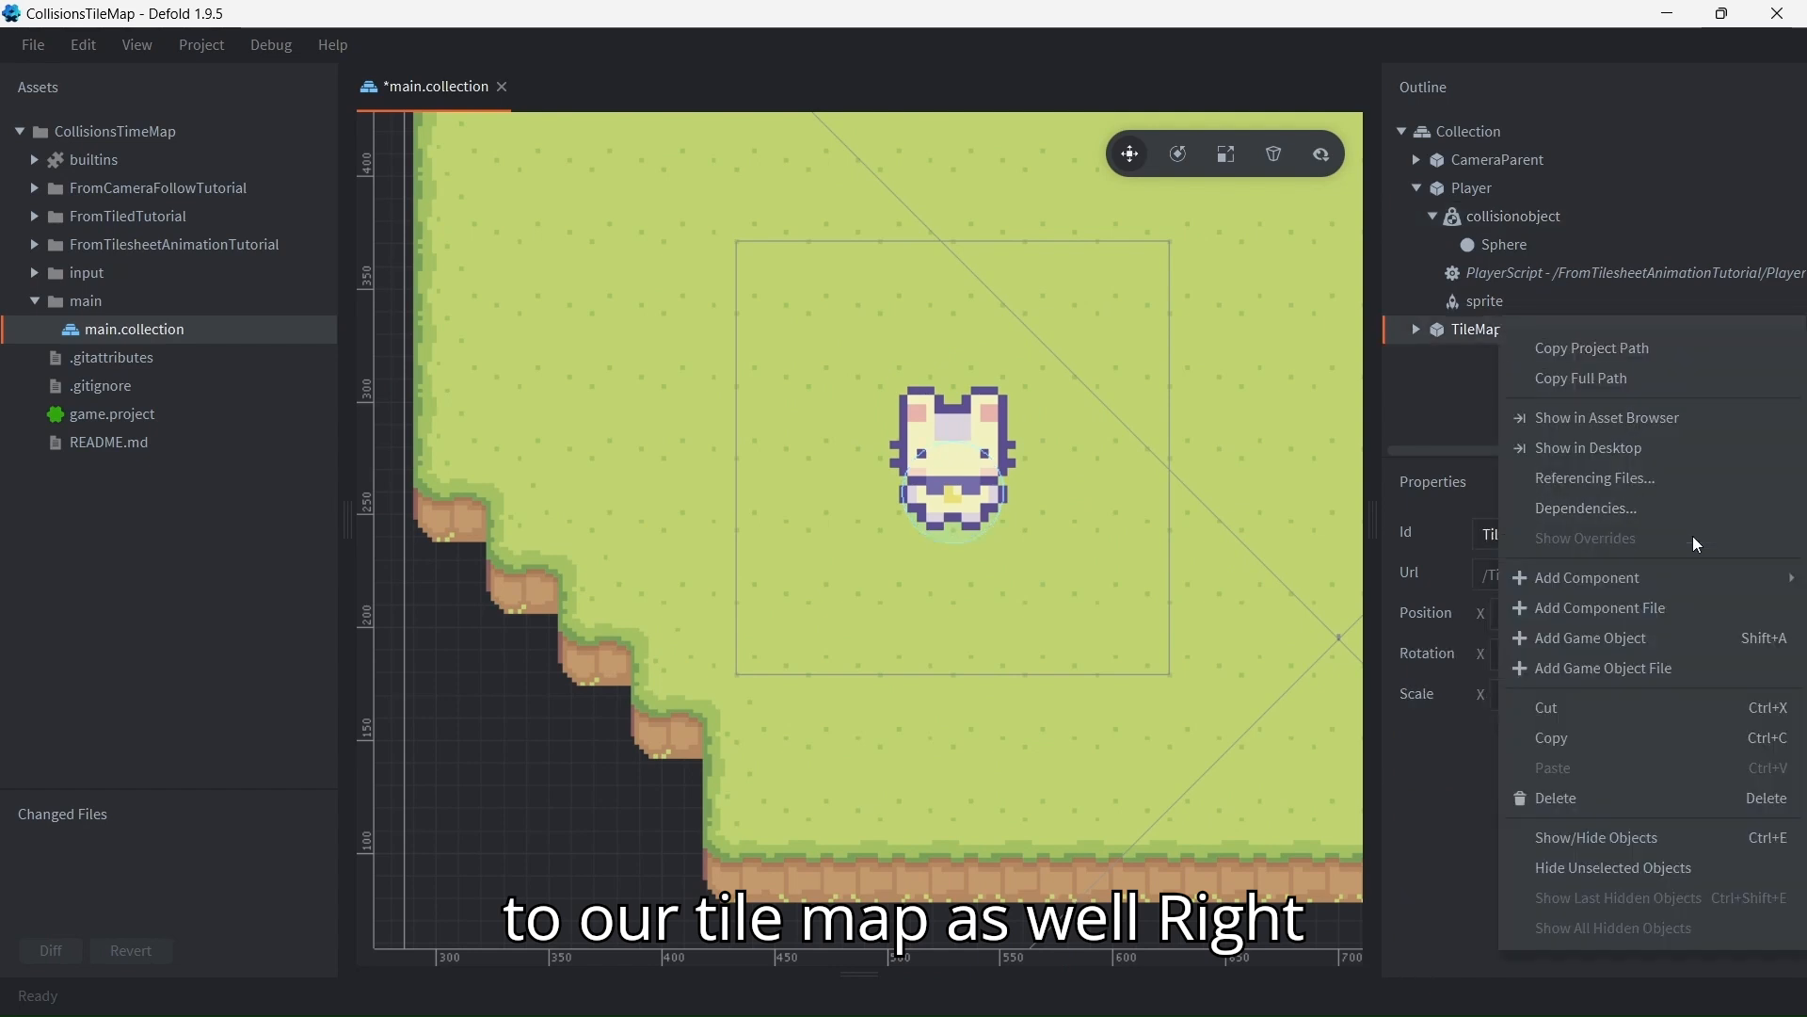
click(1587, 576)
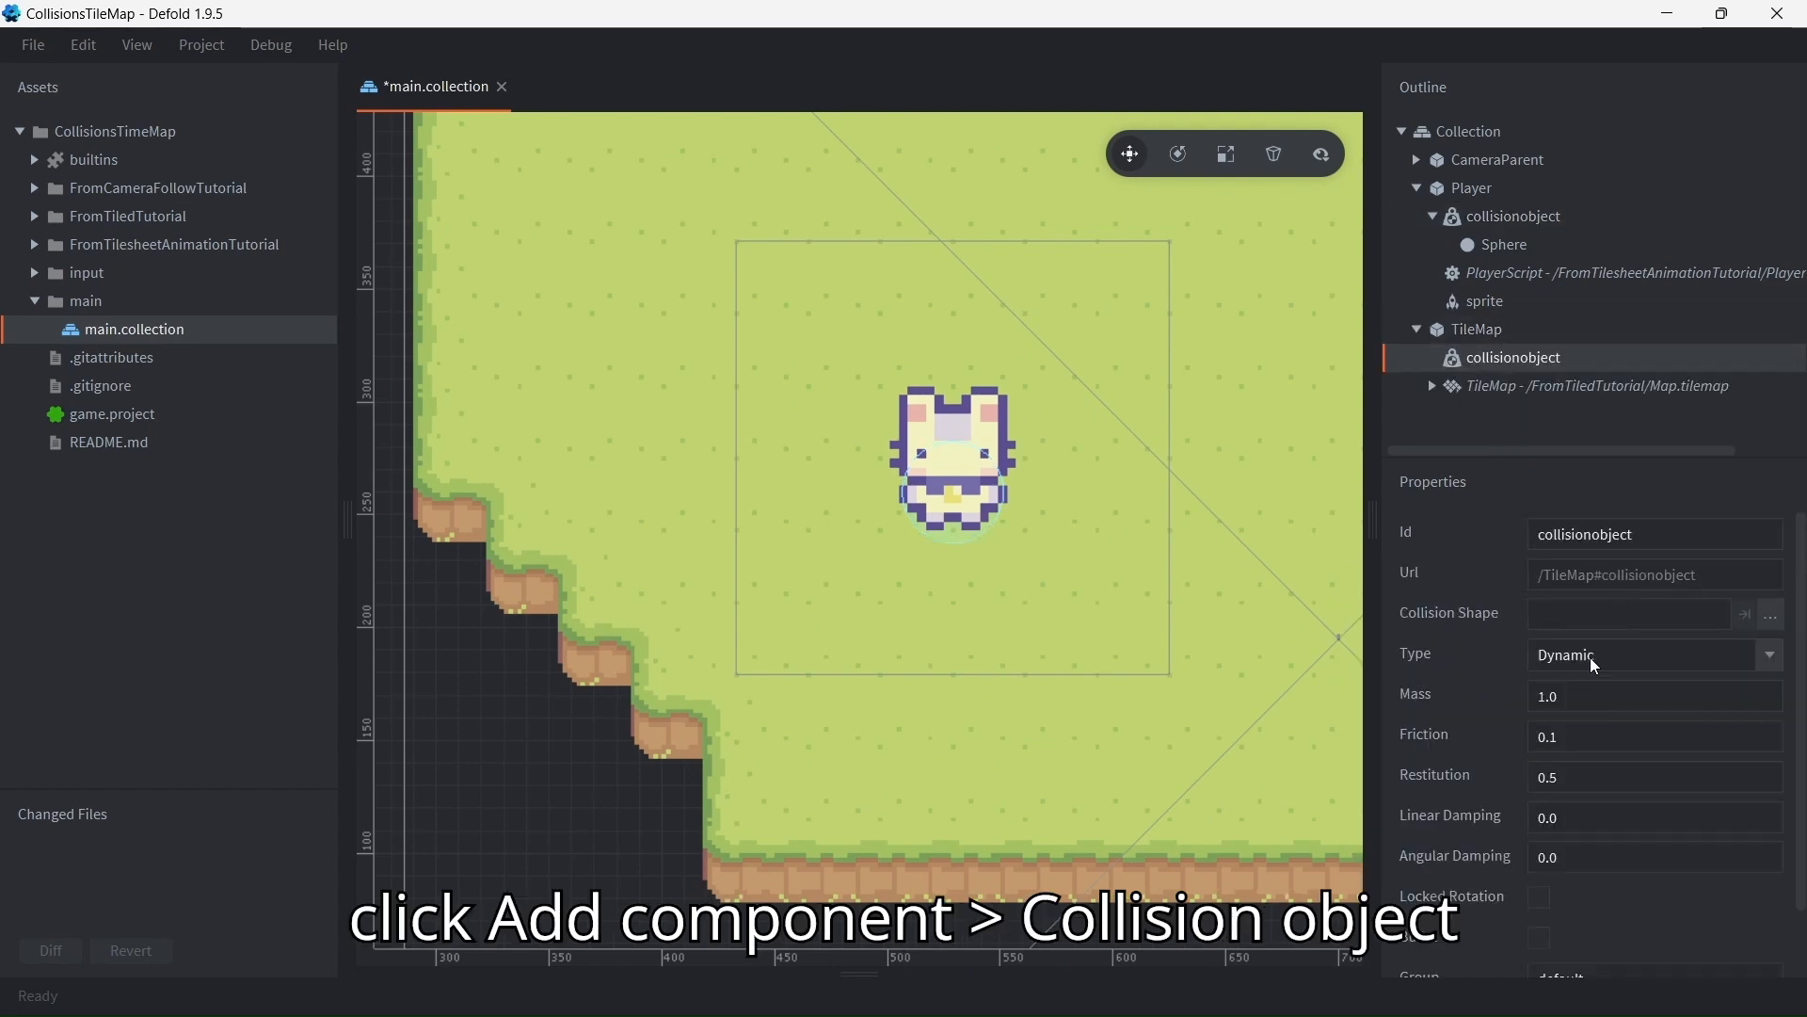
click(1770, 614)
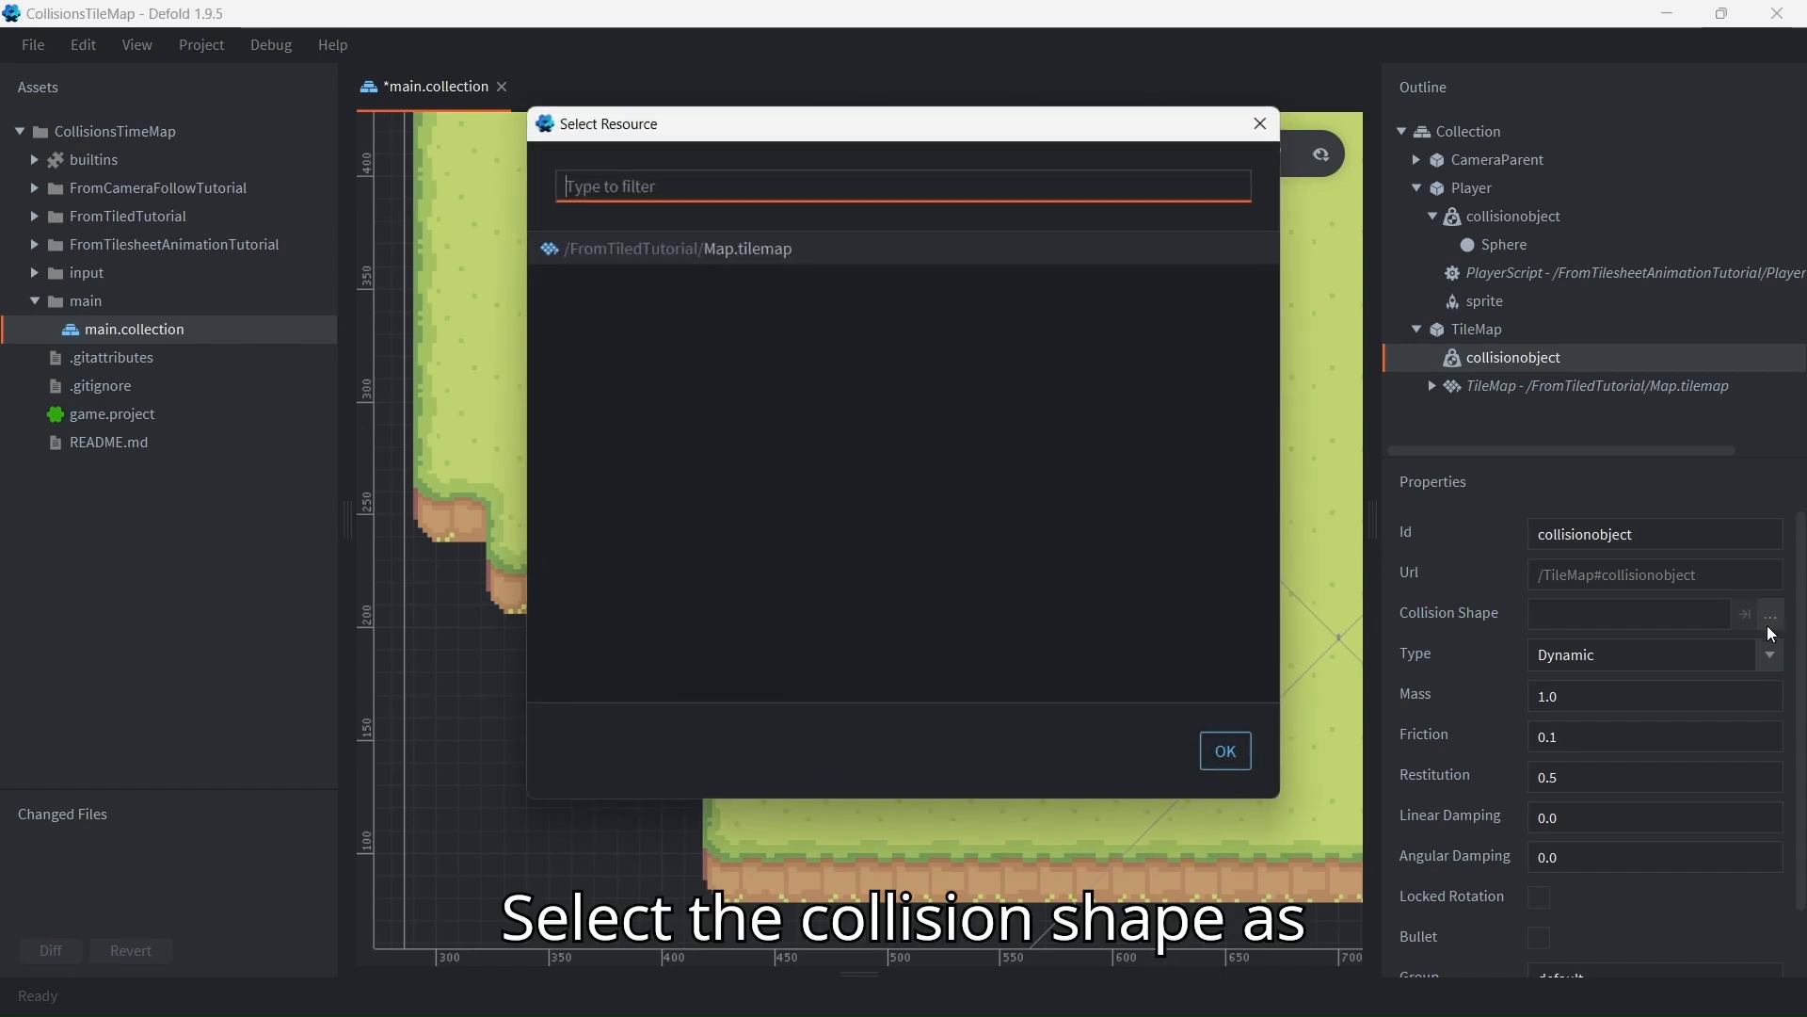
click(1224, 751)
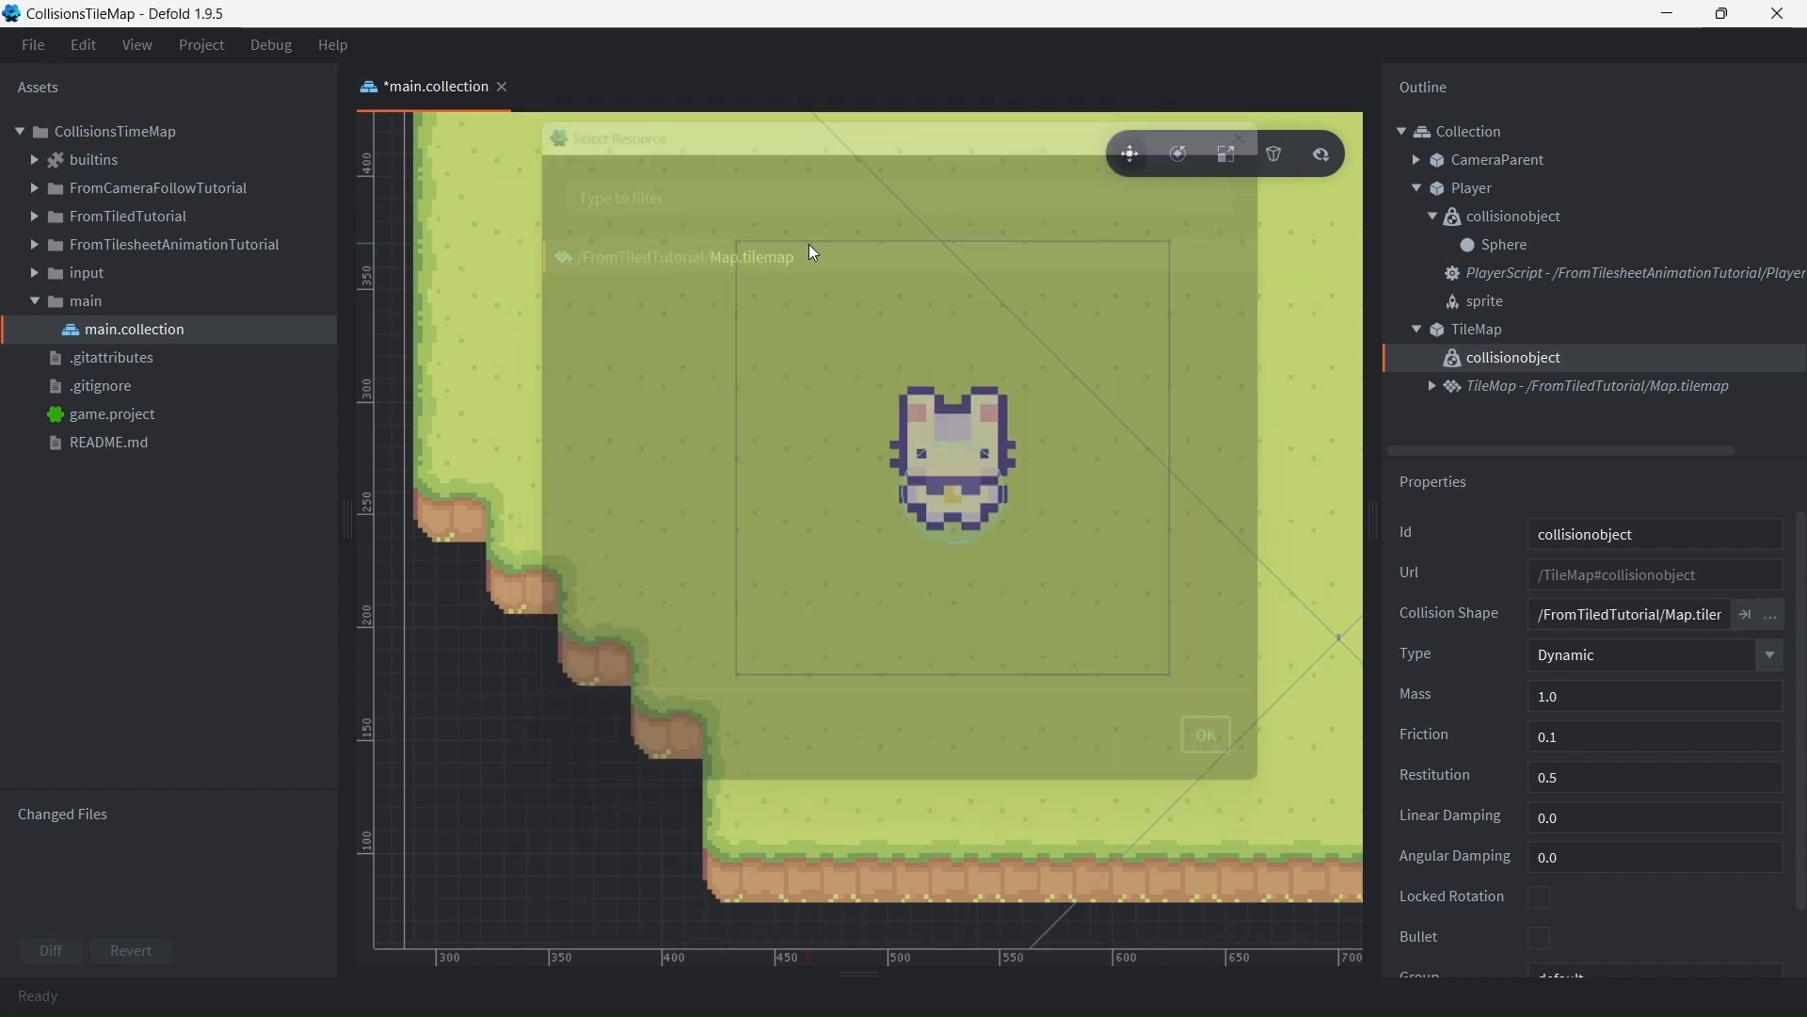
click(1205, 734)
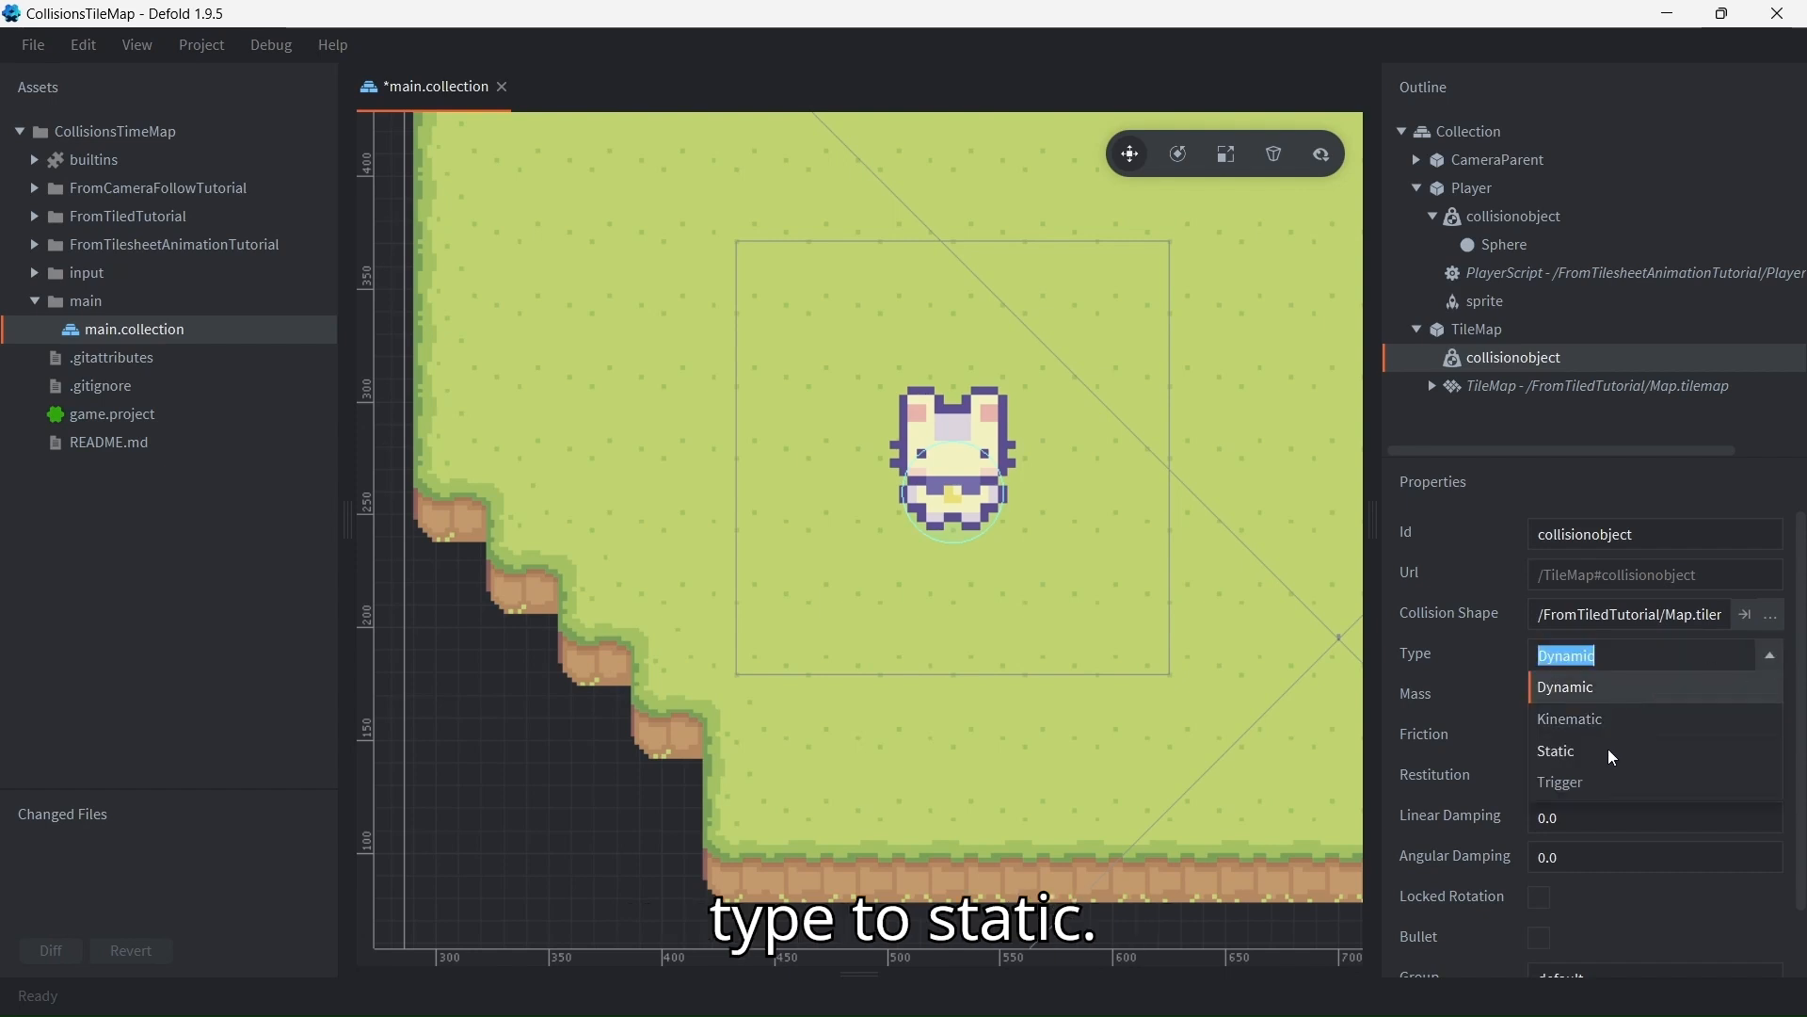
click(1555, 751)
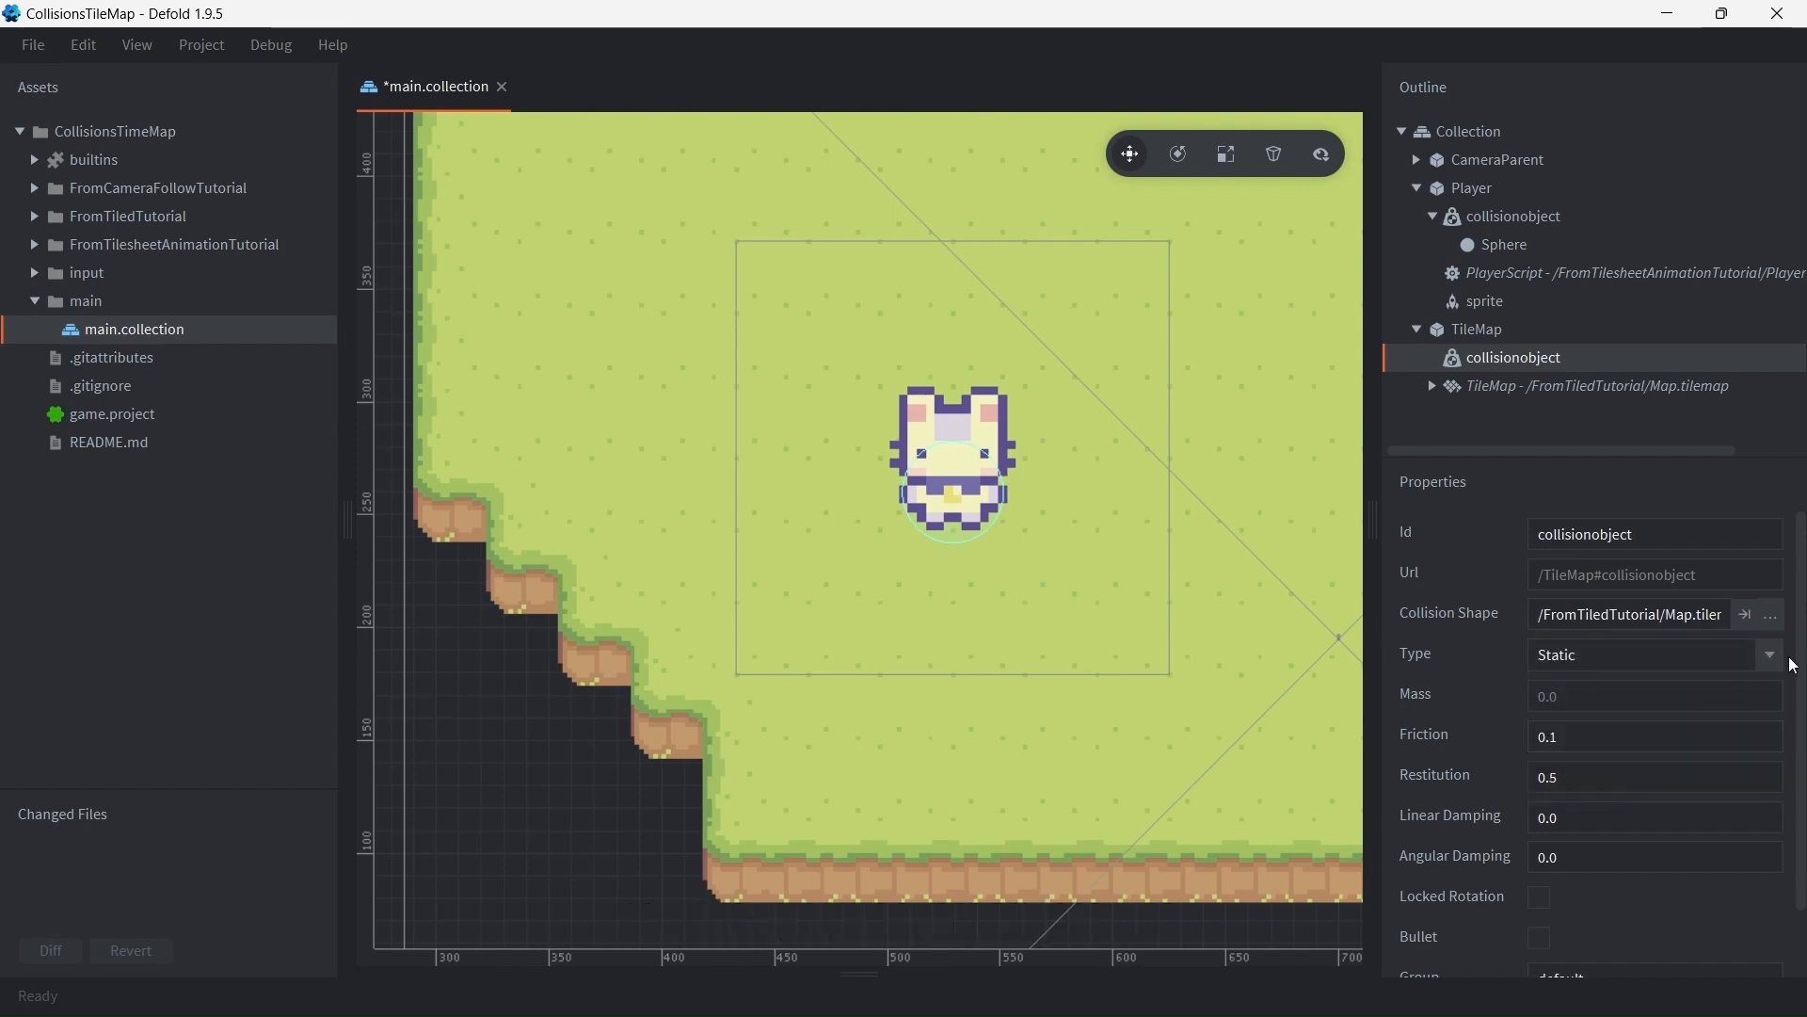
click(1767, 653)
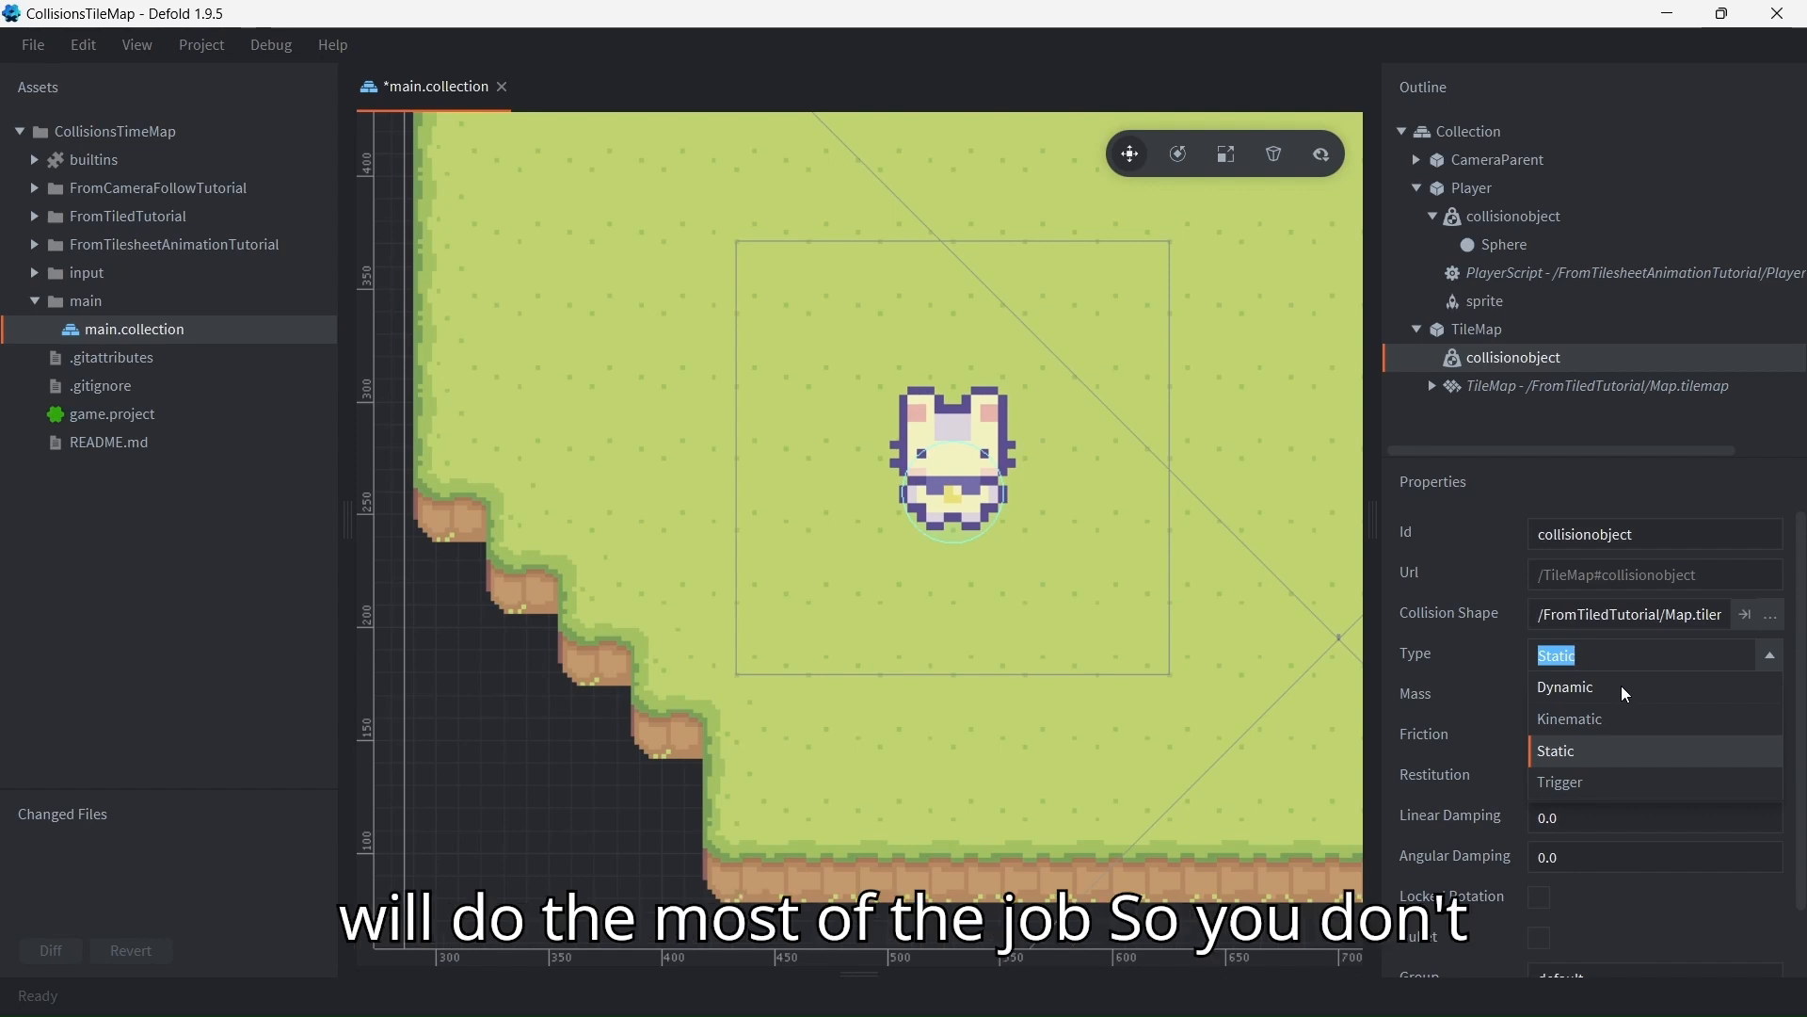
mouse_move(1598, 689)
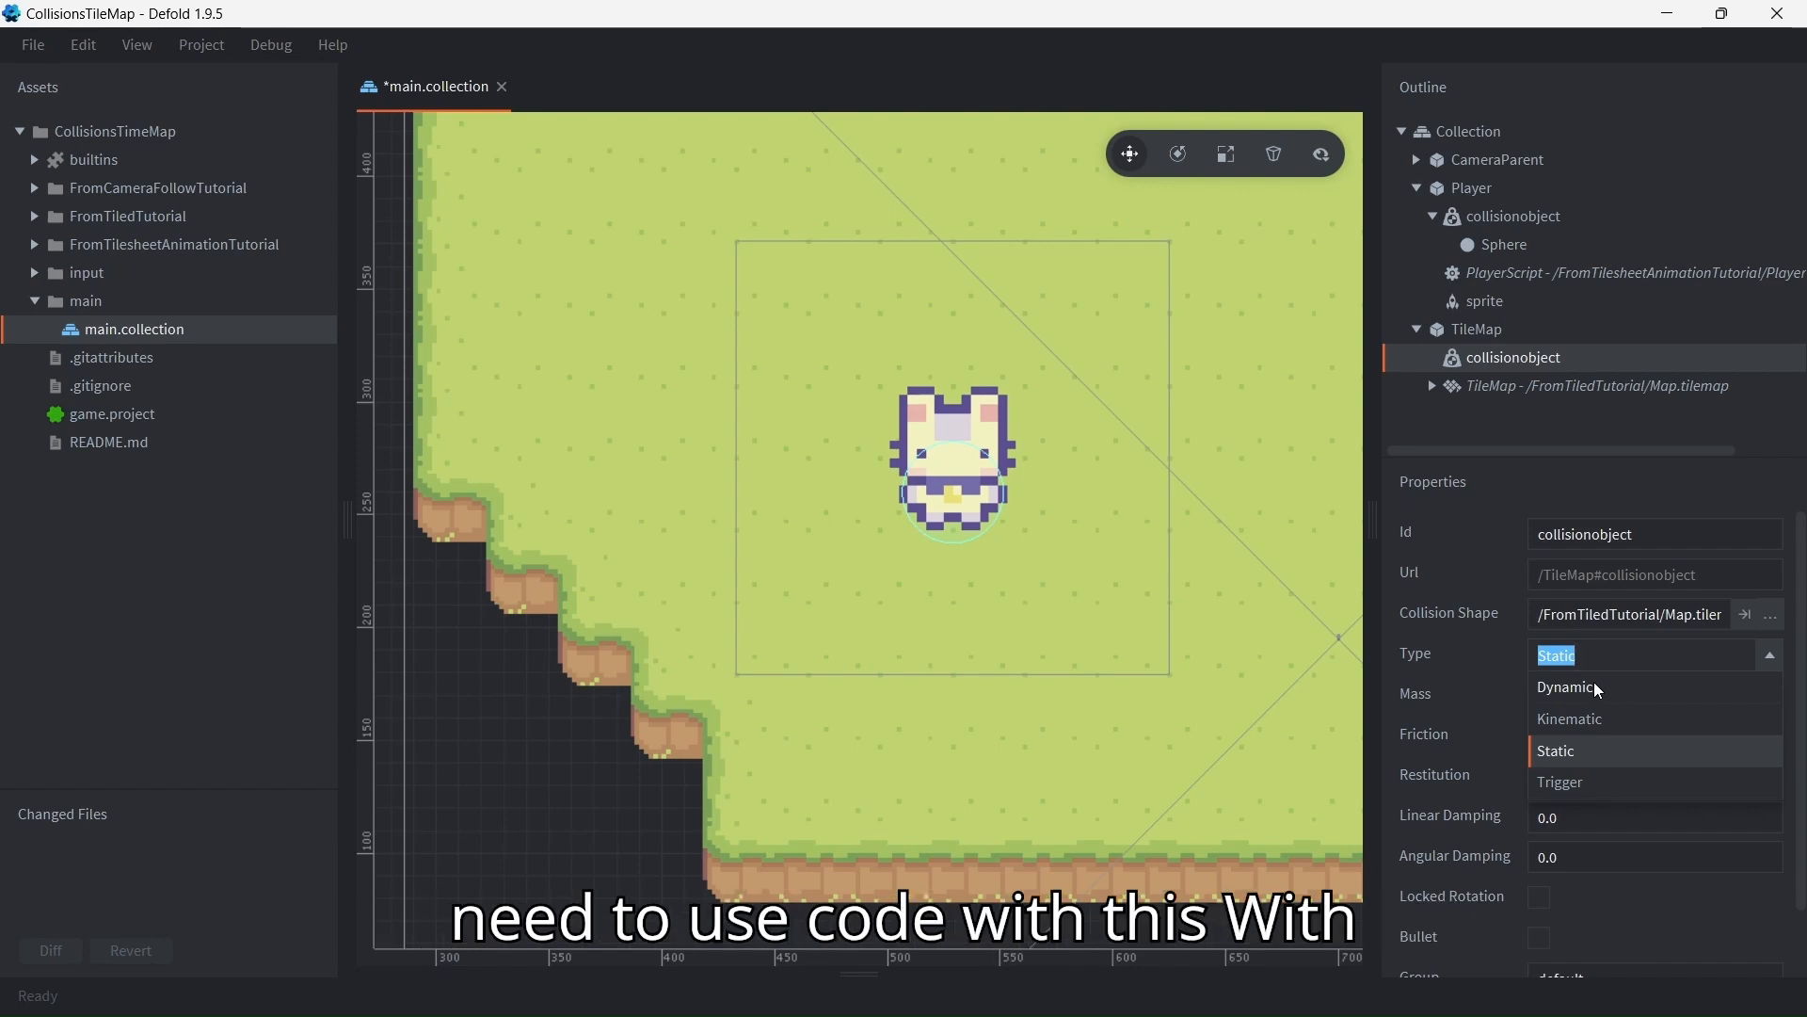
mouse_move(1621, 691)
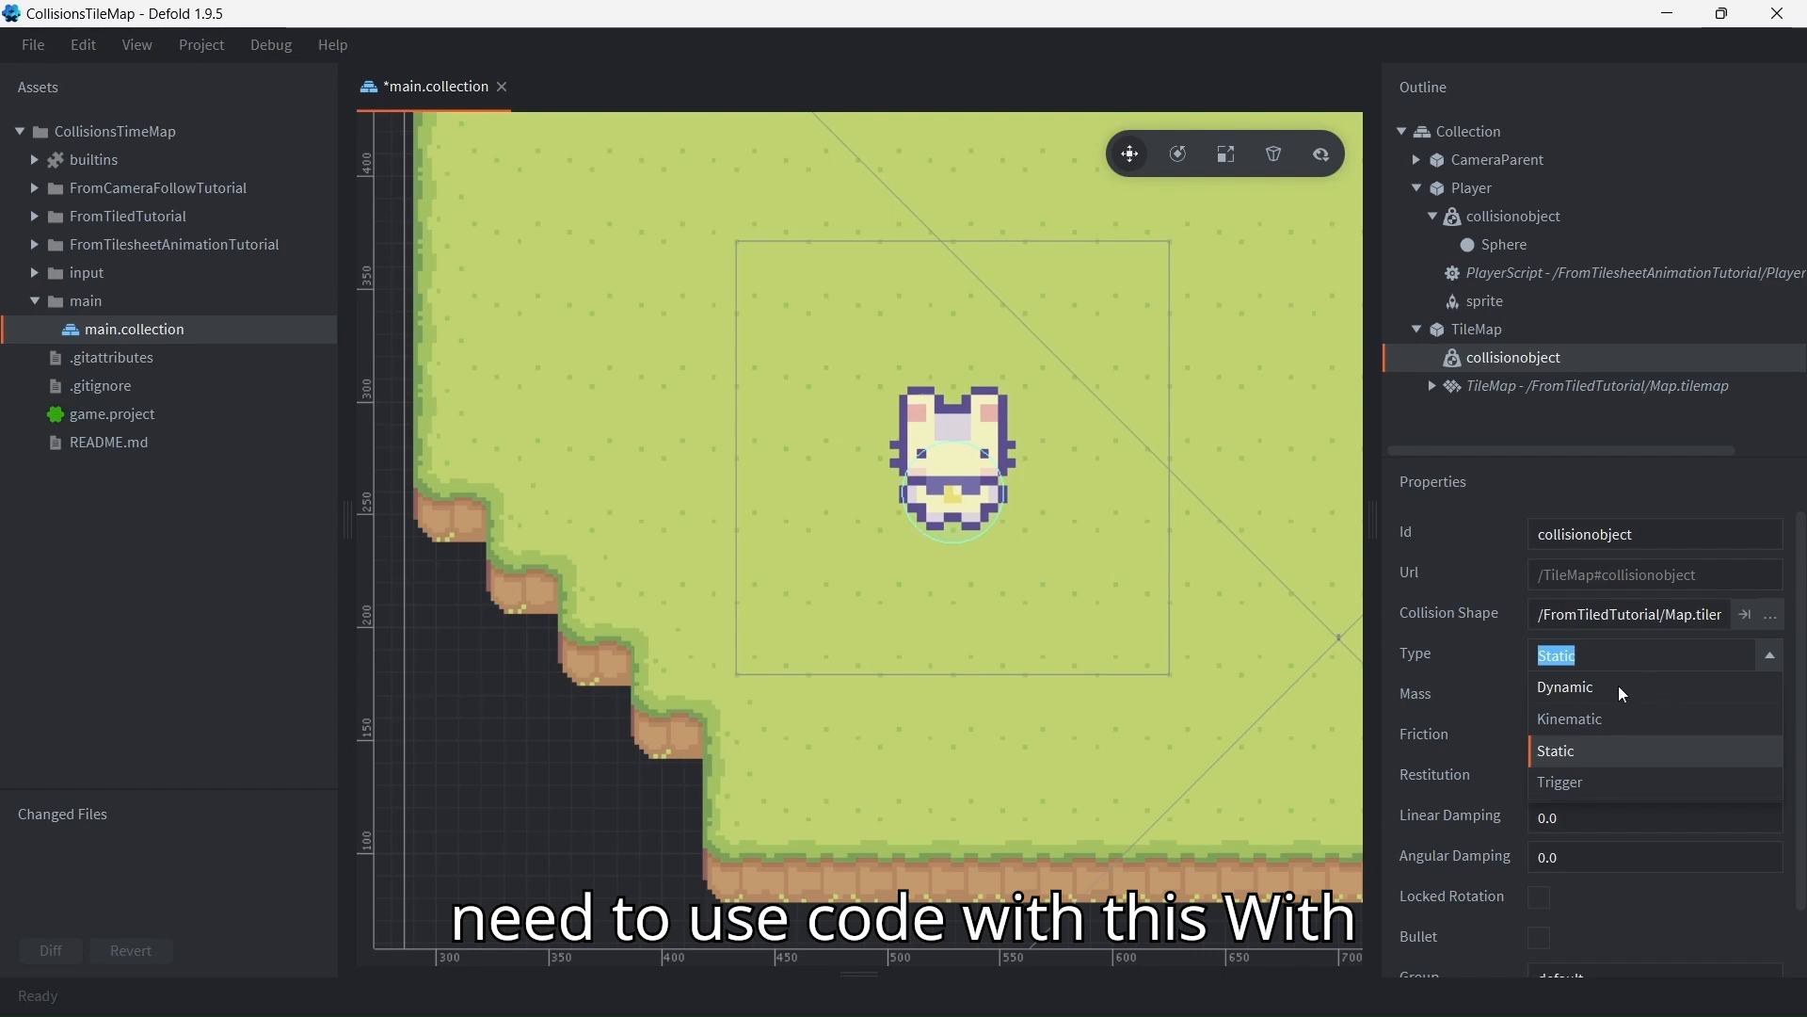
mouse_move(1624, 727)
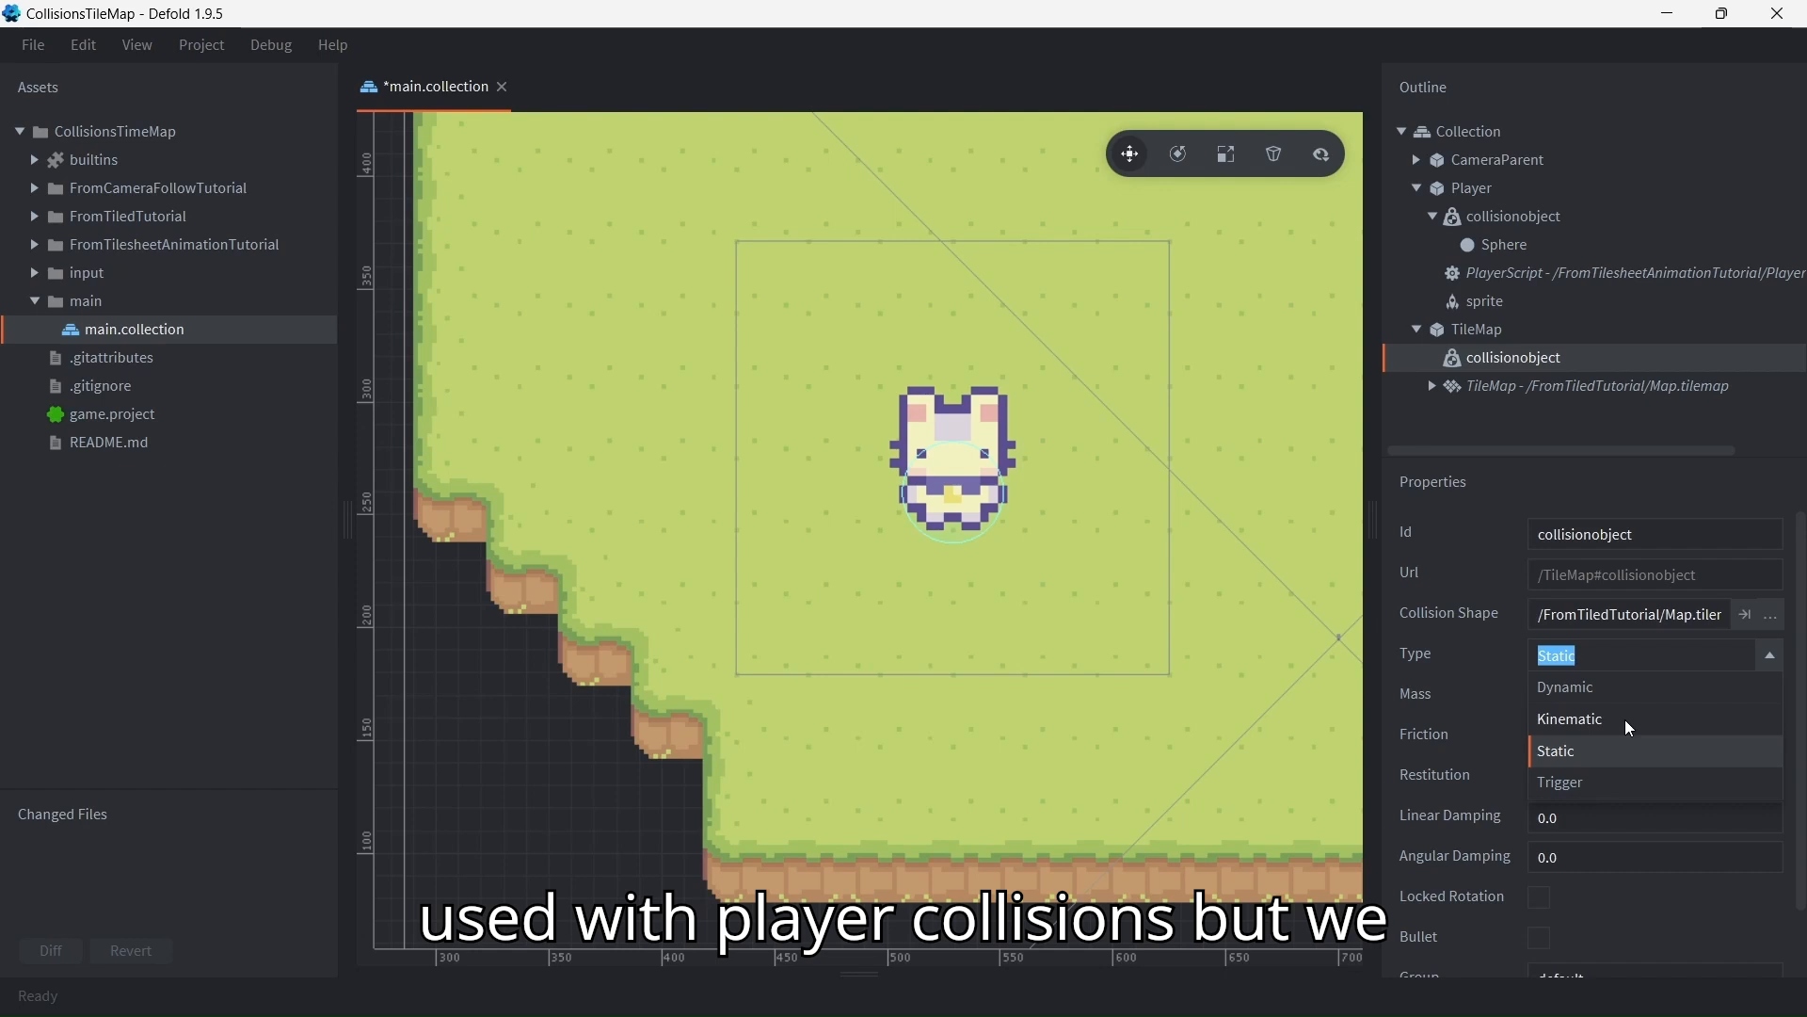
mouse_move(1636, 730)
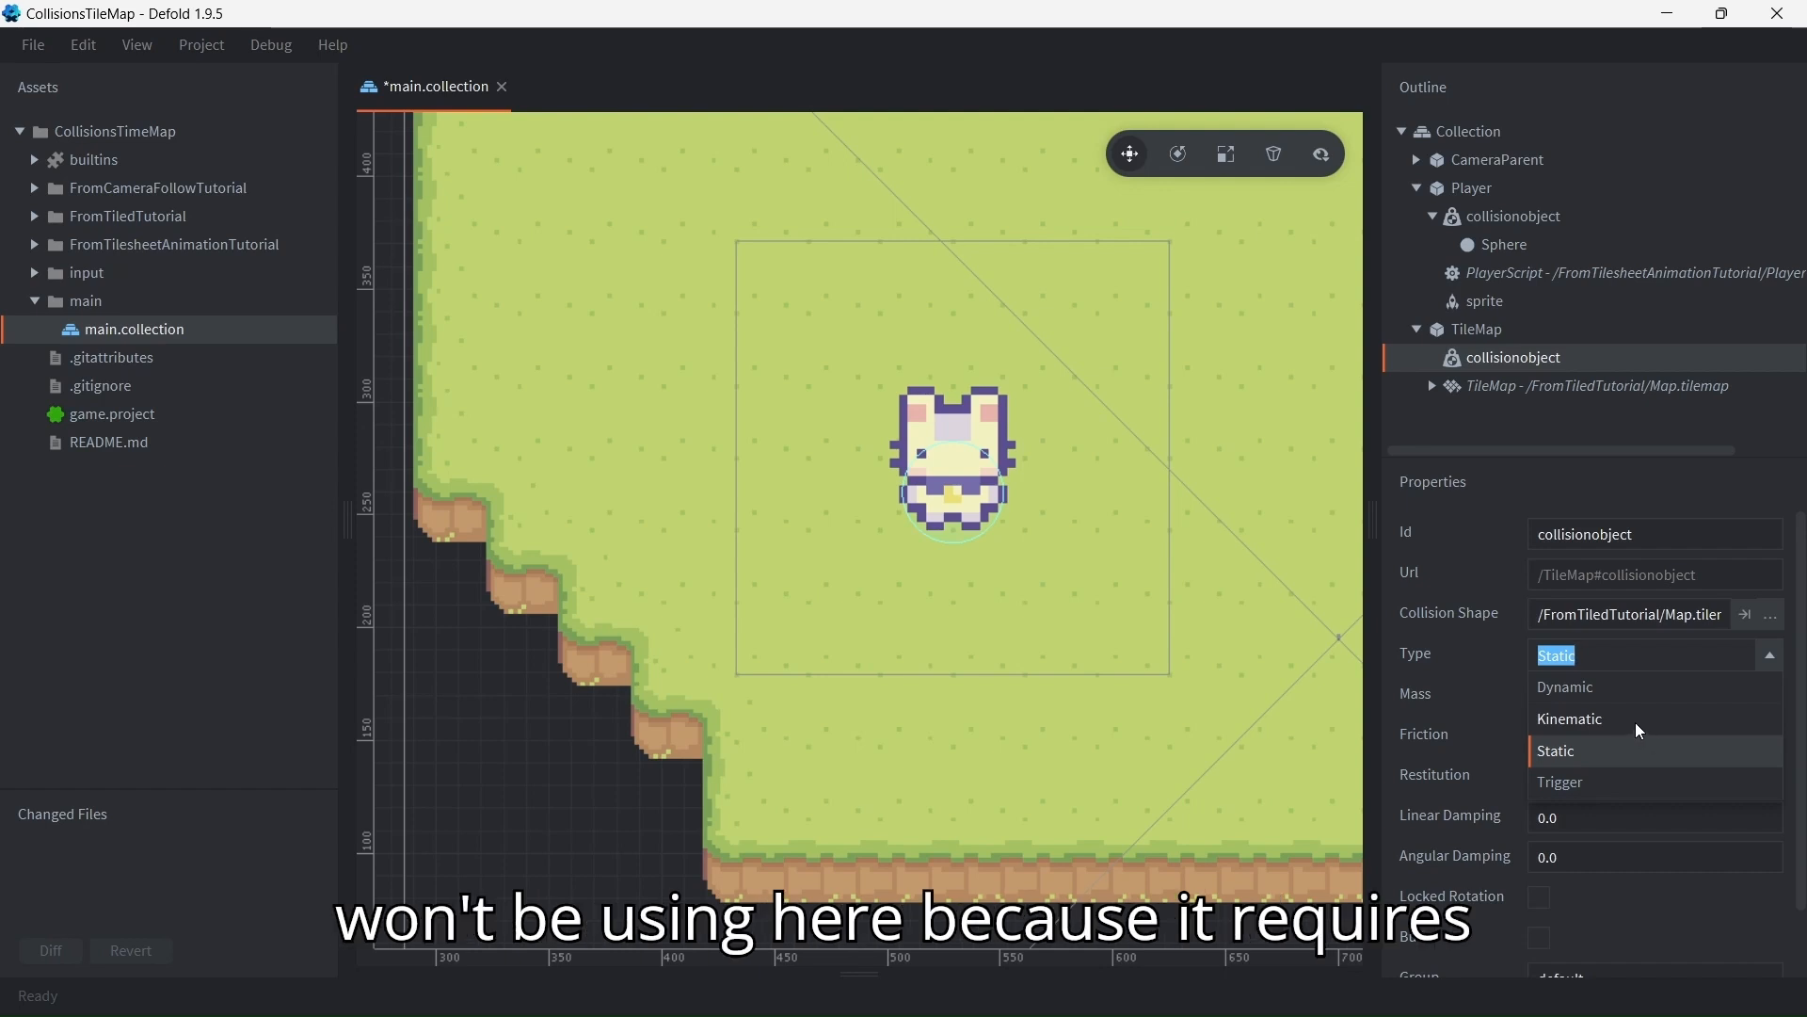
mouse_move(1641, 732)
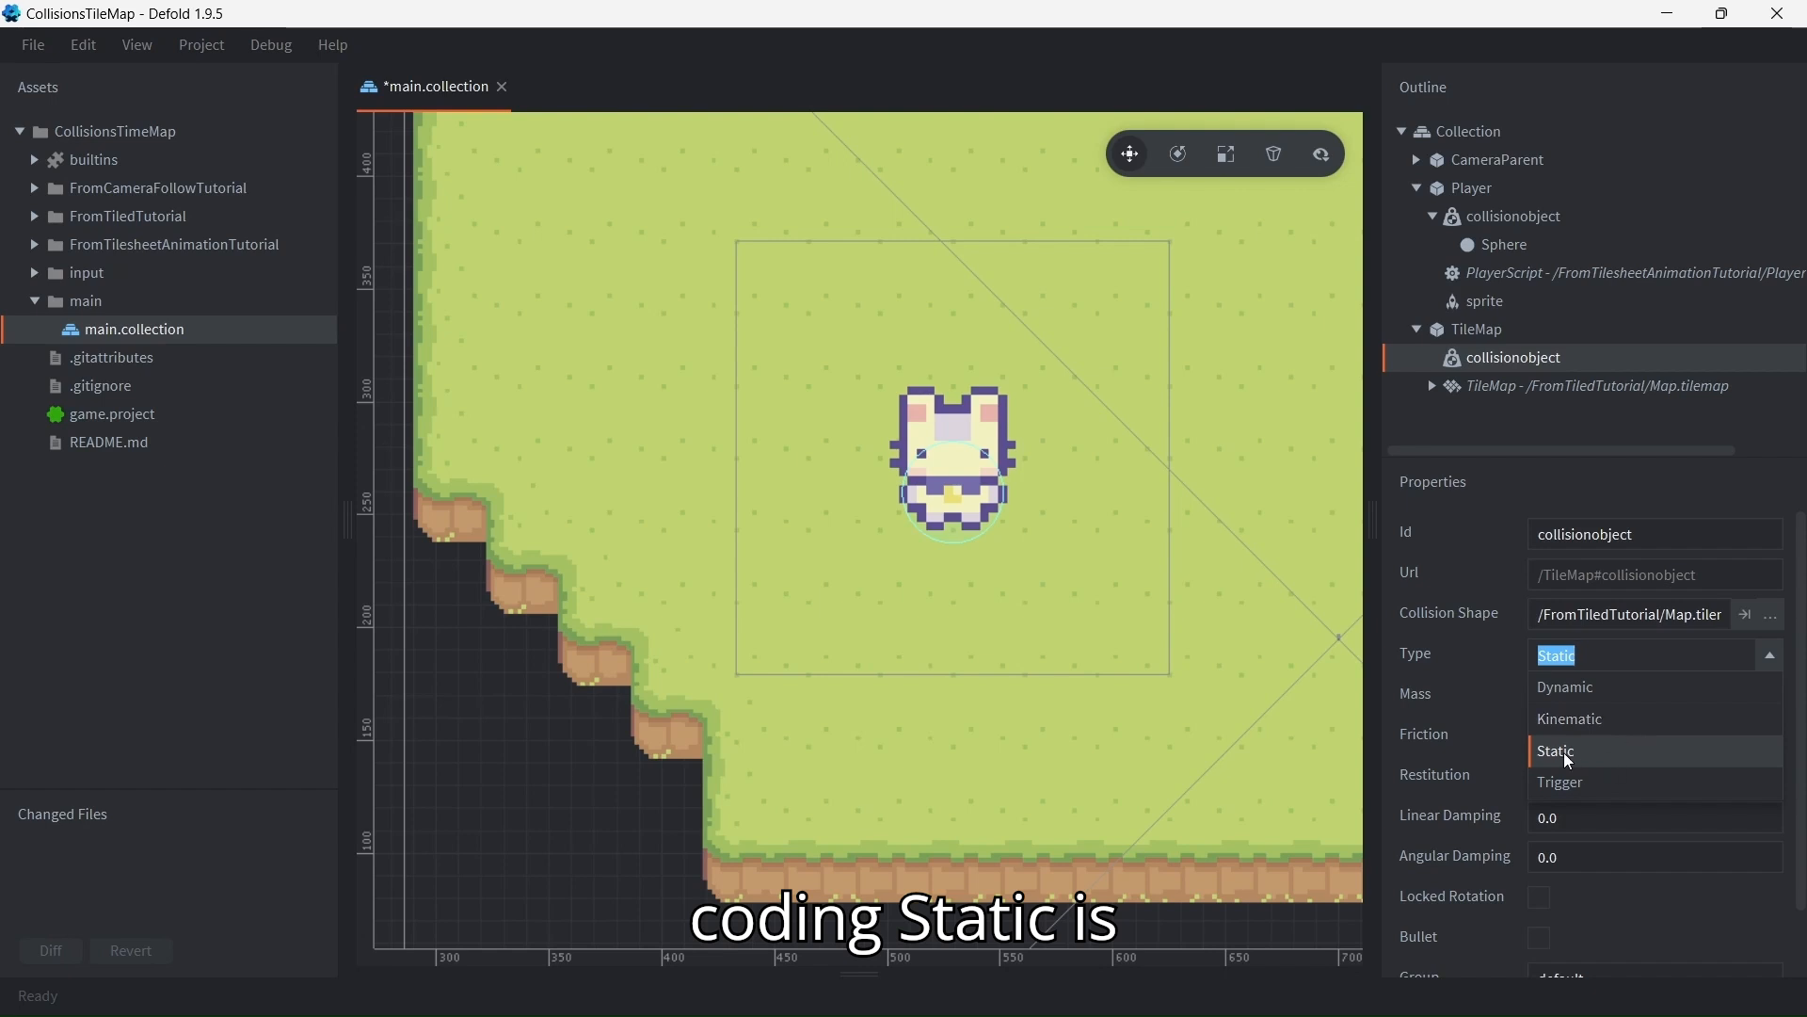
mouse_move(1600, 757)
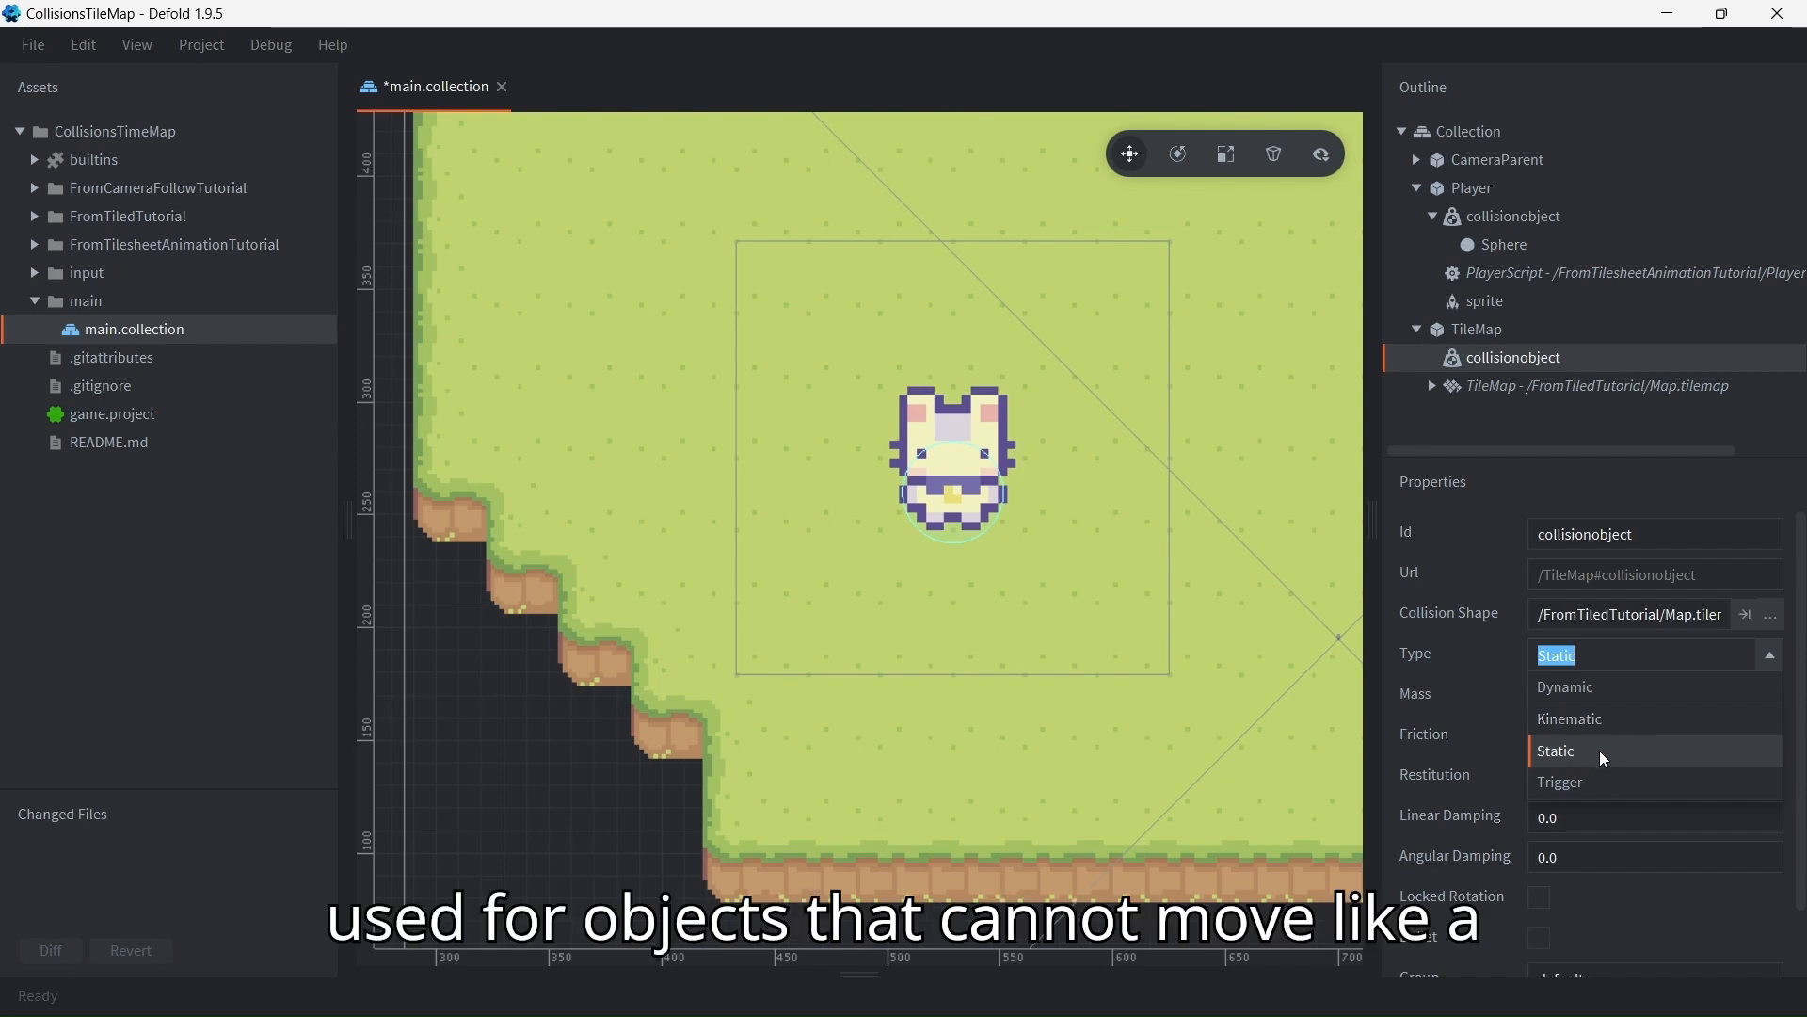
mouse_move(1523, 719)
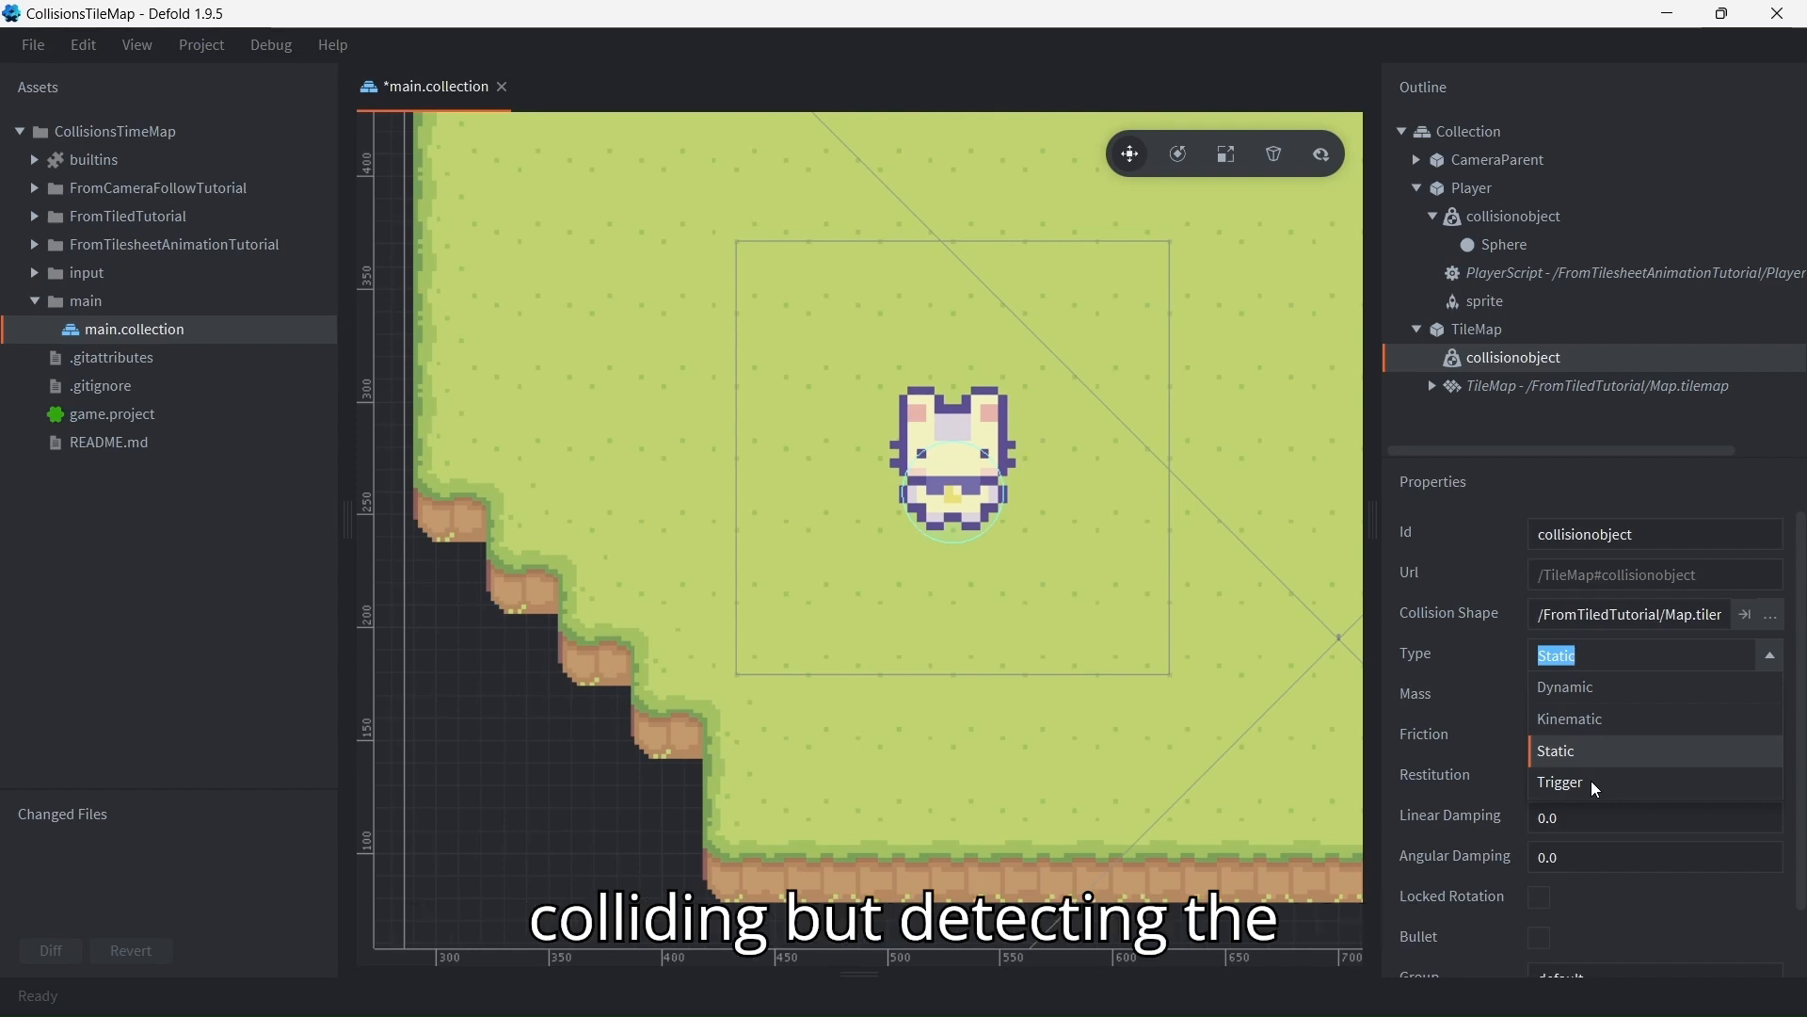
mouse_move(1593, 793)
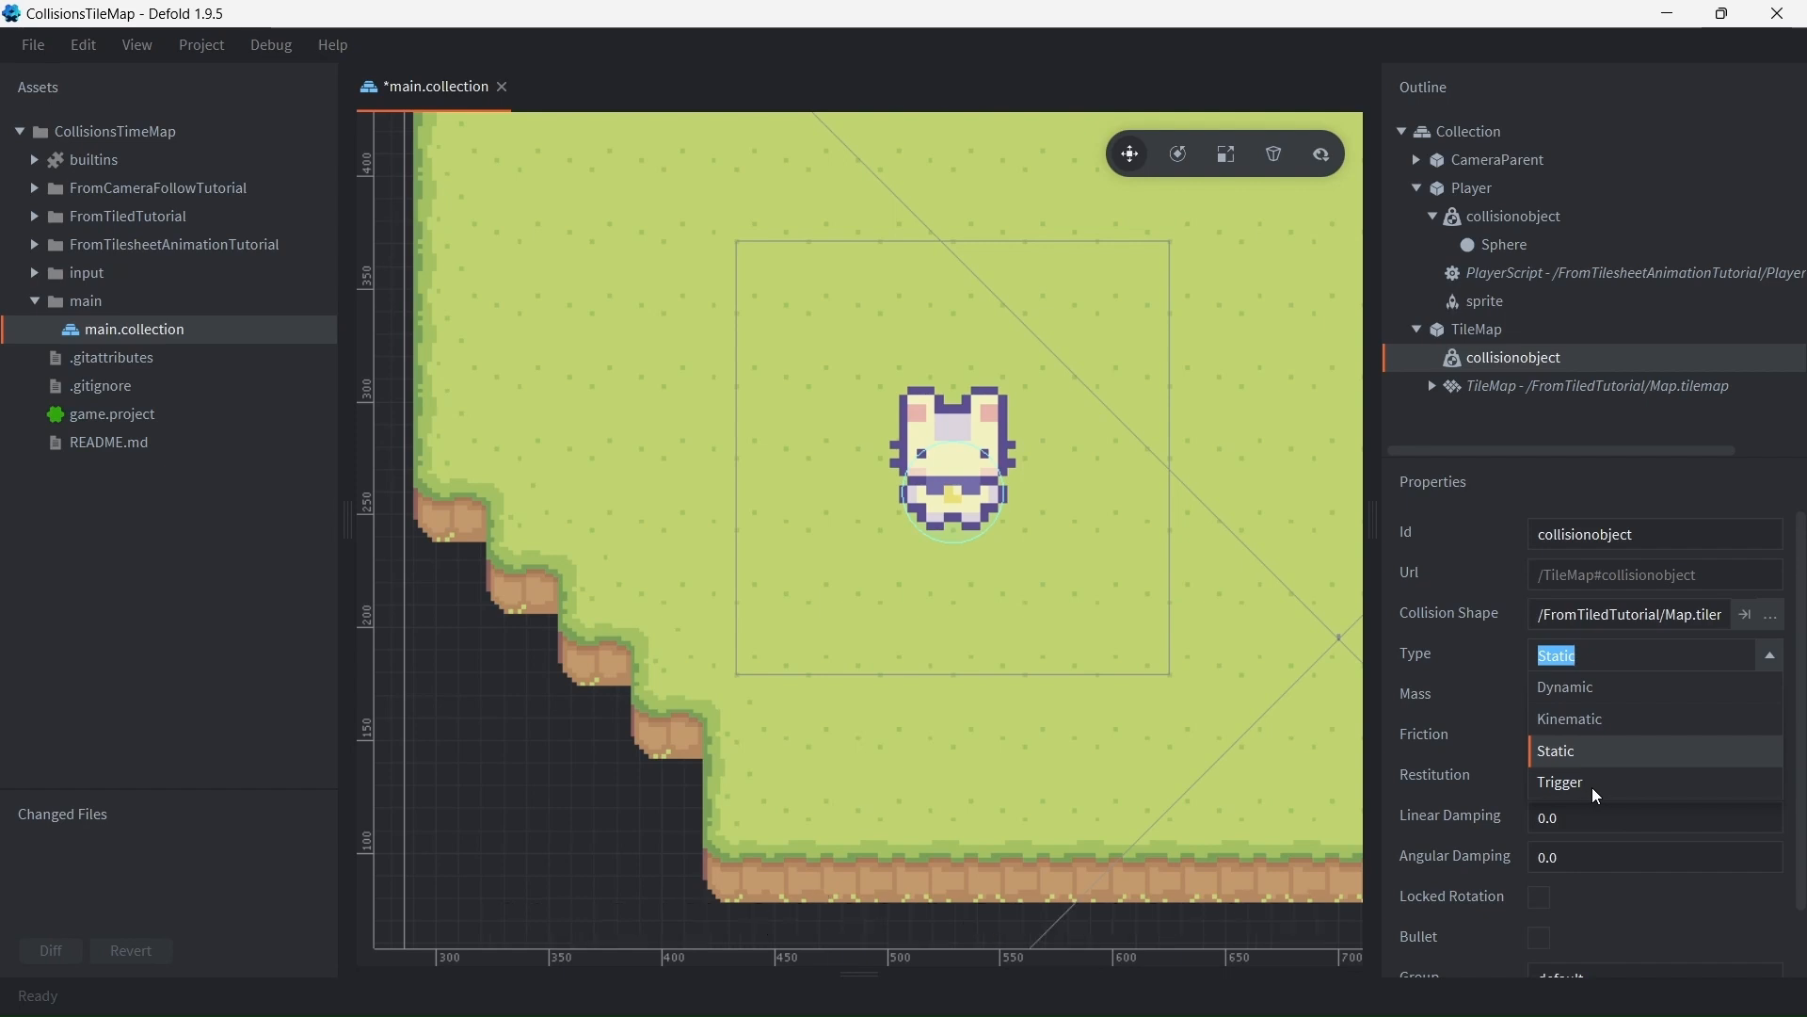
mouse_move(1630, 726)
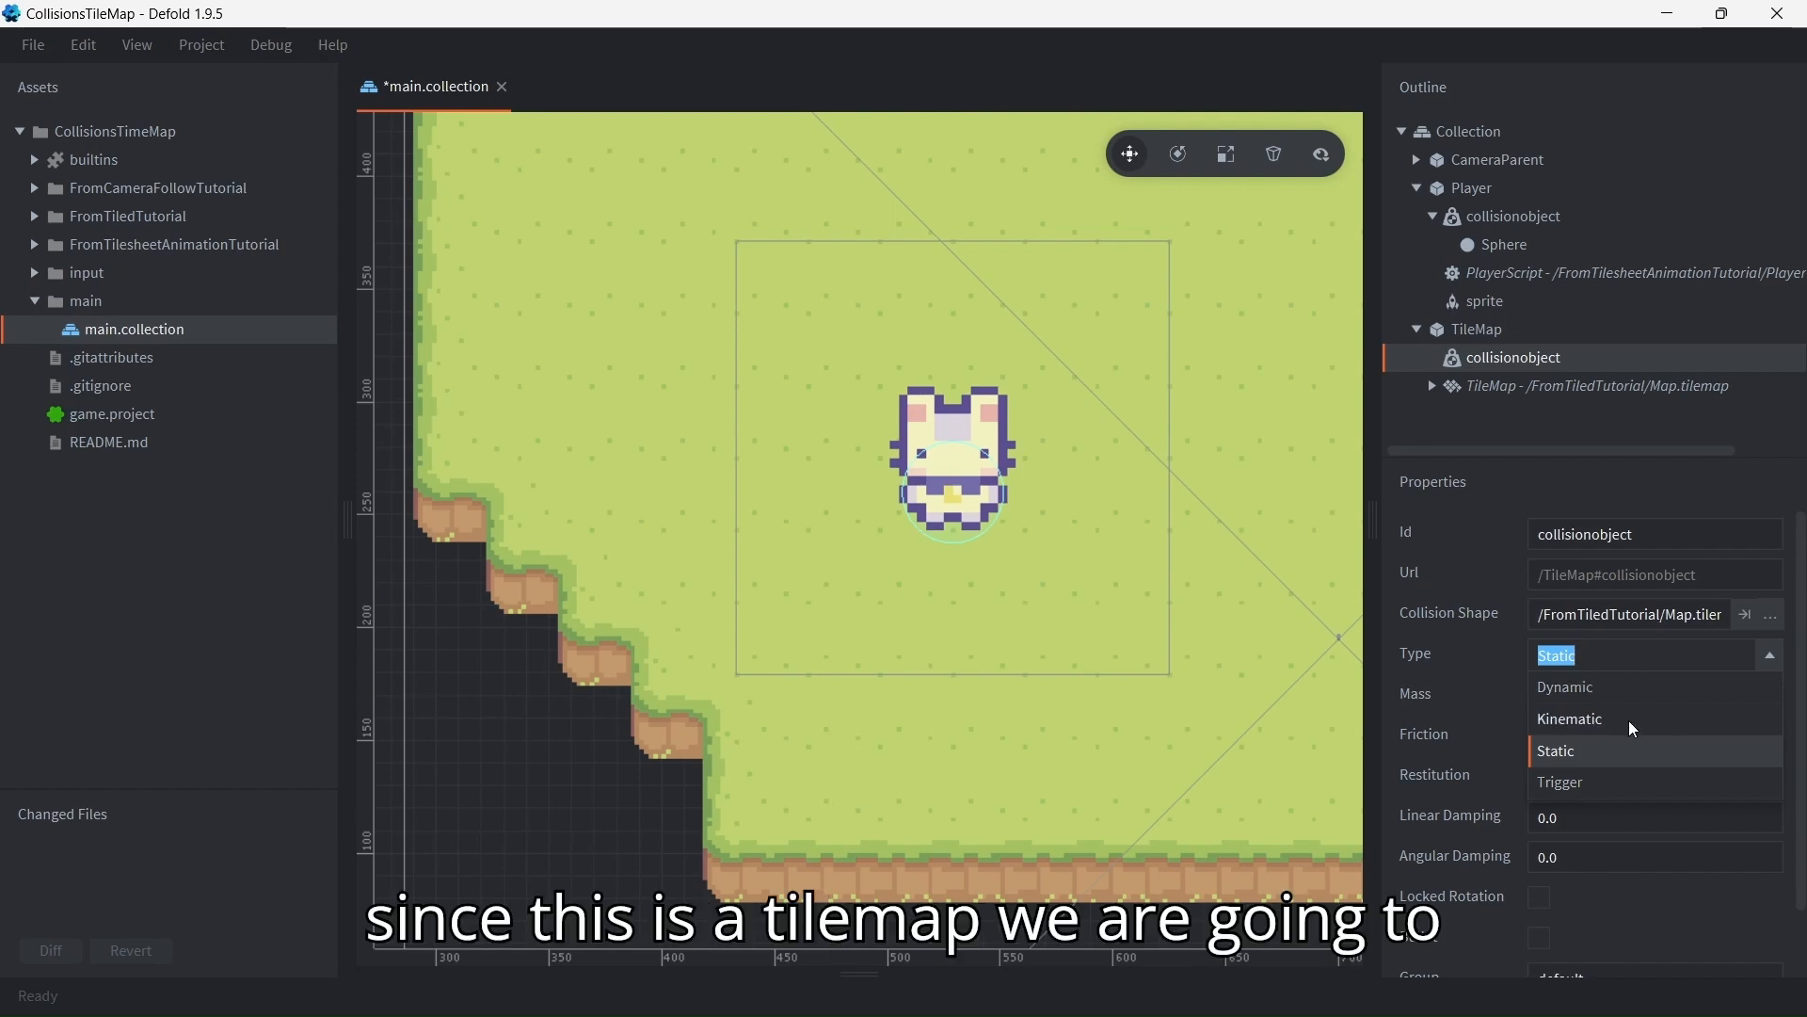
Set the TileMap collision object Static, group 'level', mask 'default, player', then review the Player's collision object
click(1555, 751)
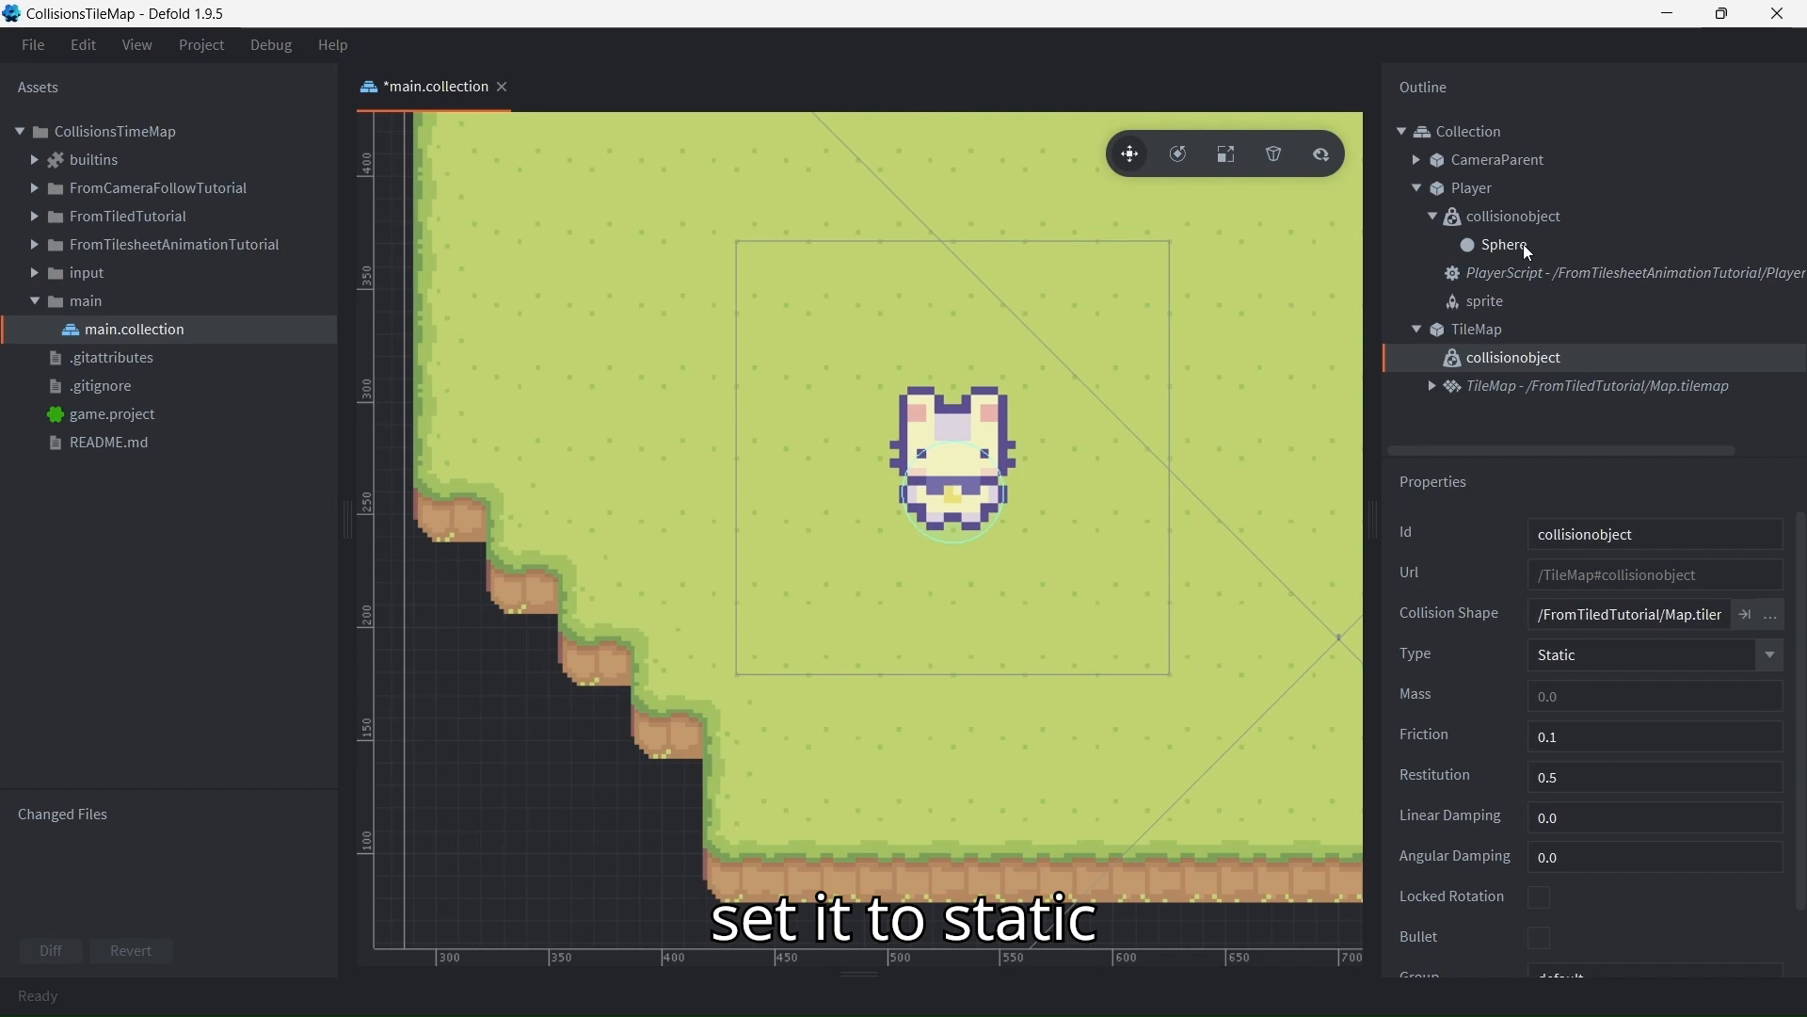
scroll(down, 3)
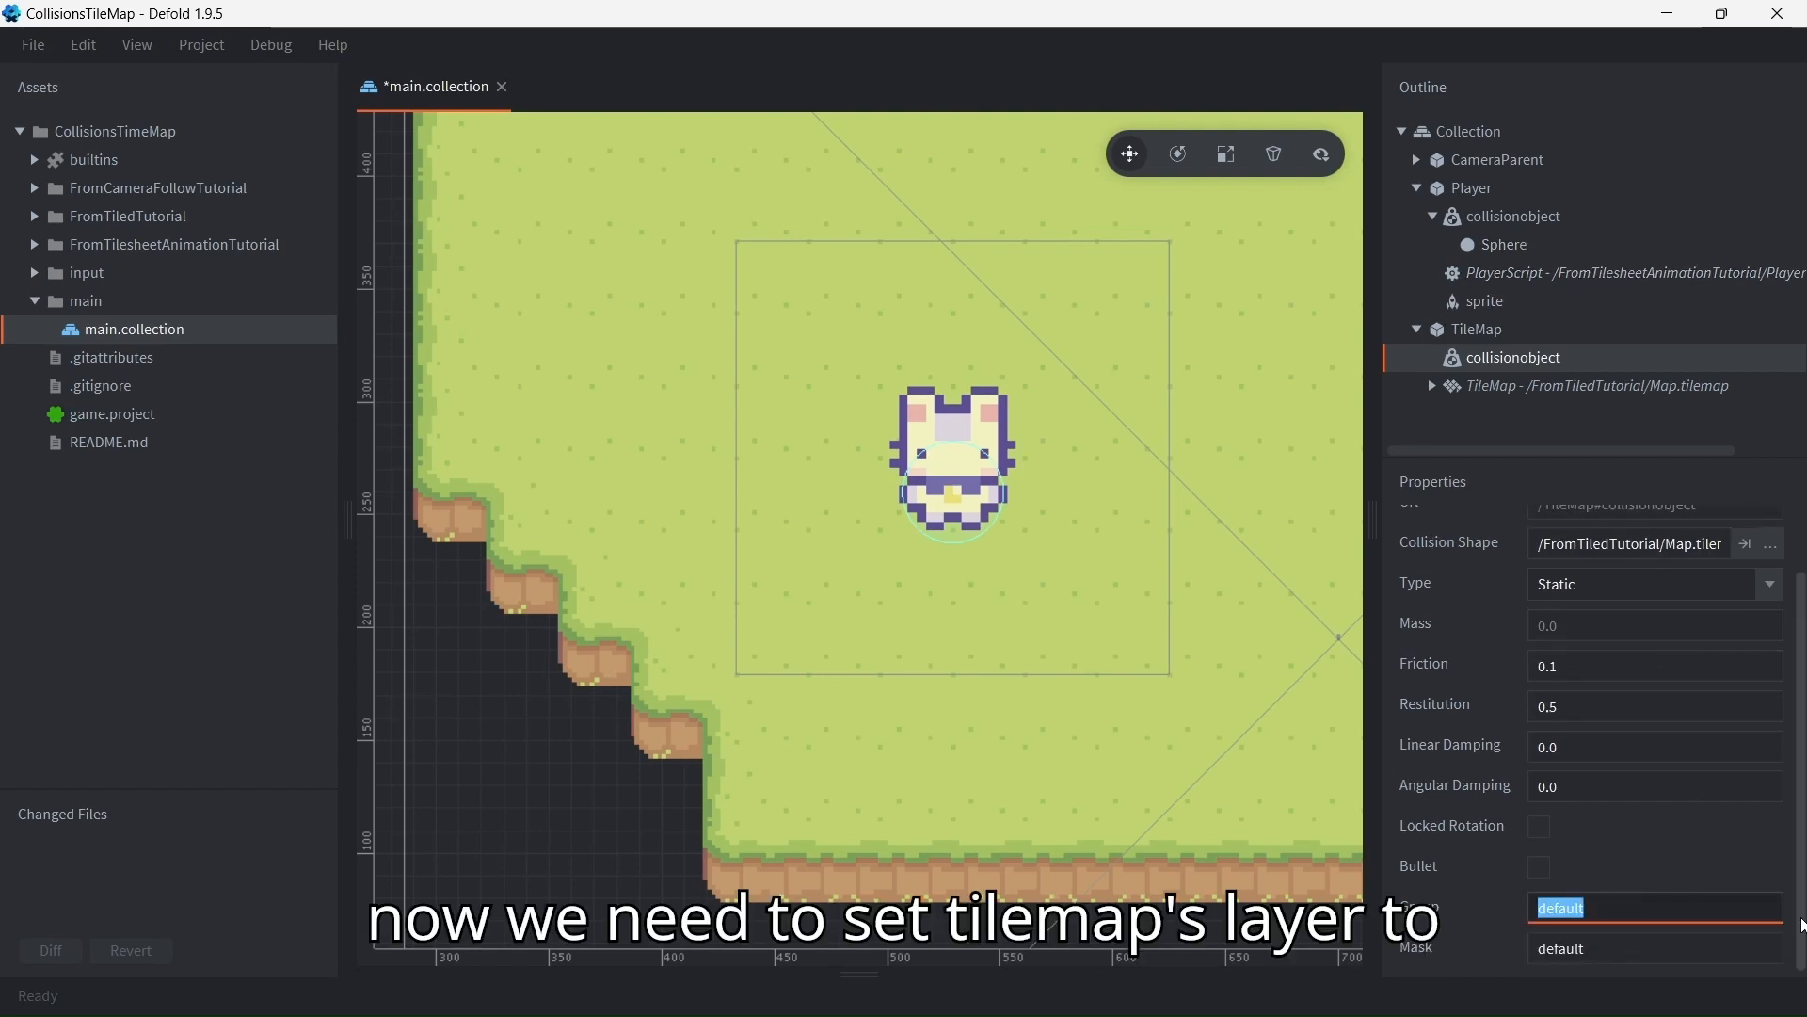
text(level)
click(1654, 949)
text(,)
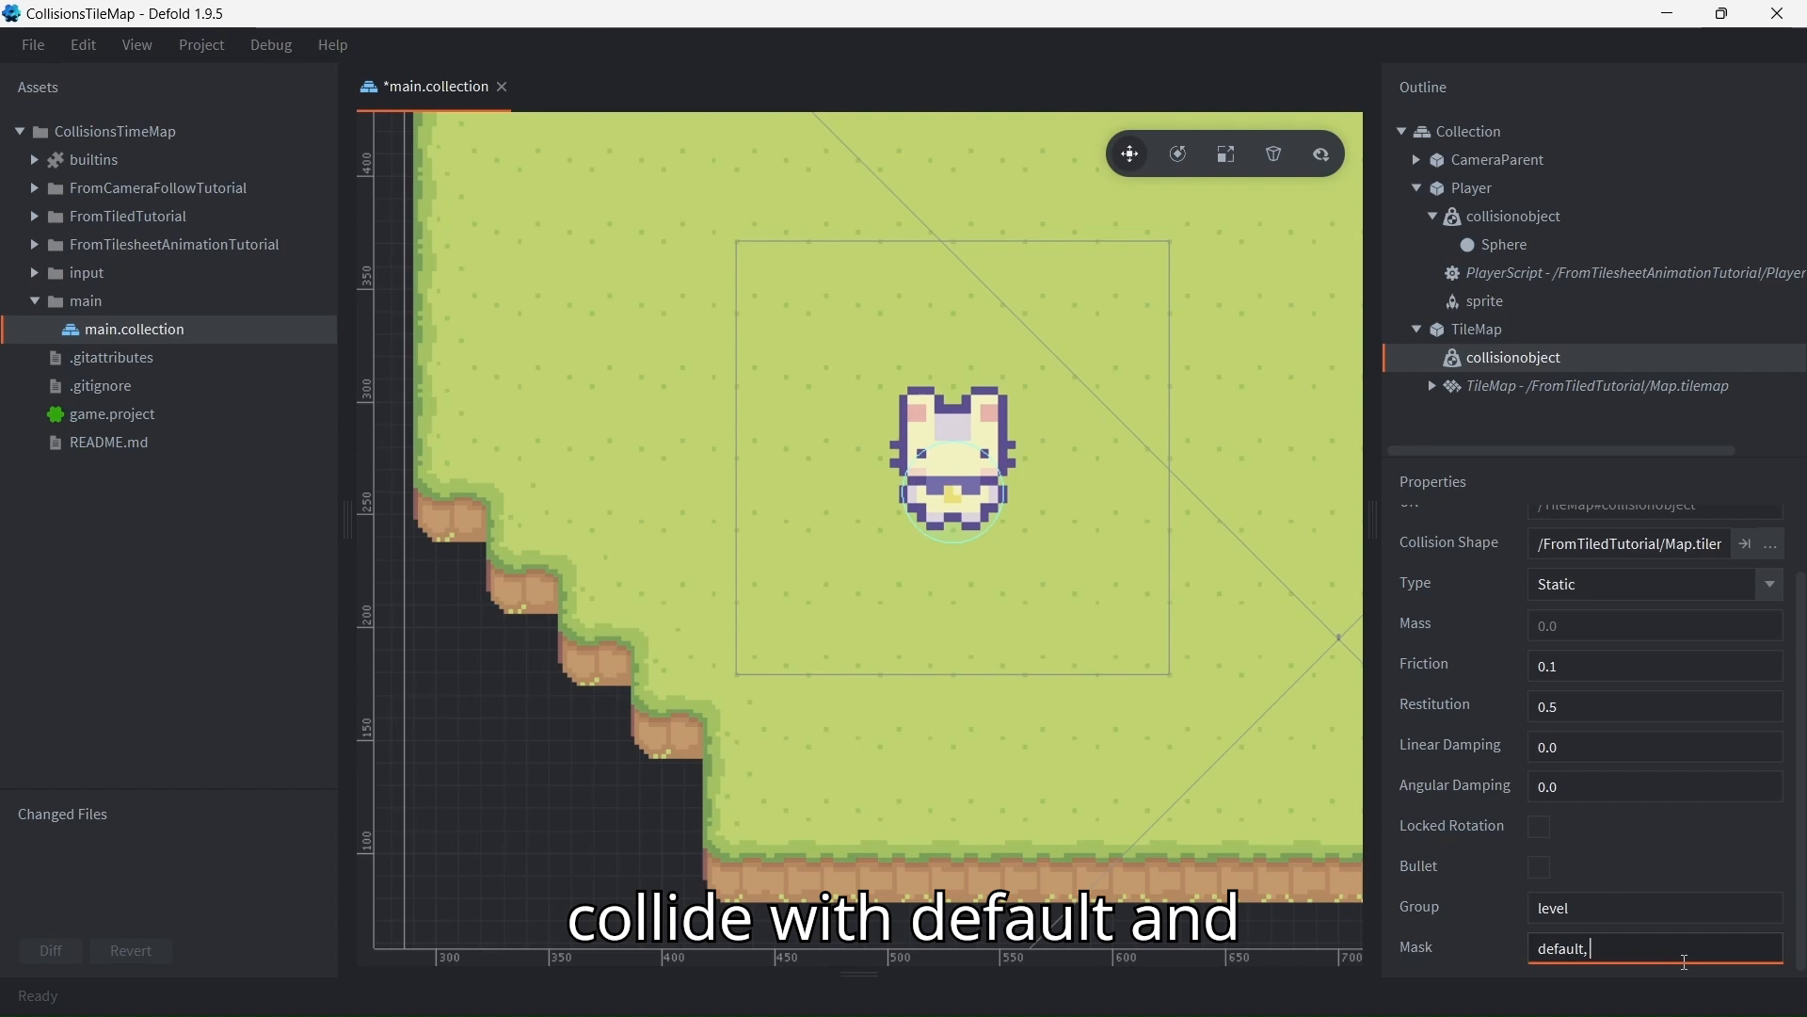
text(player)
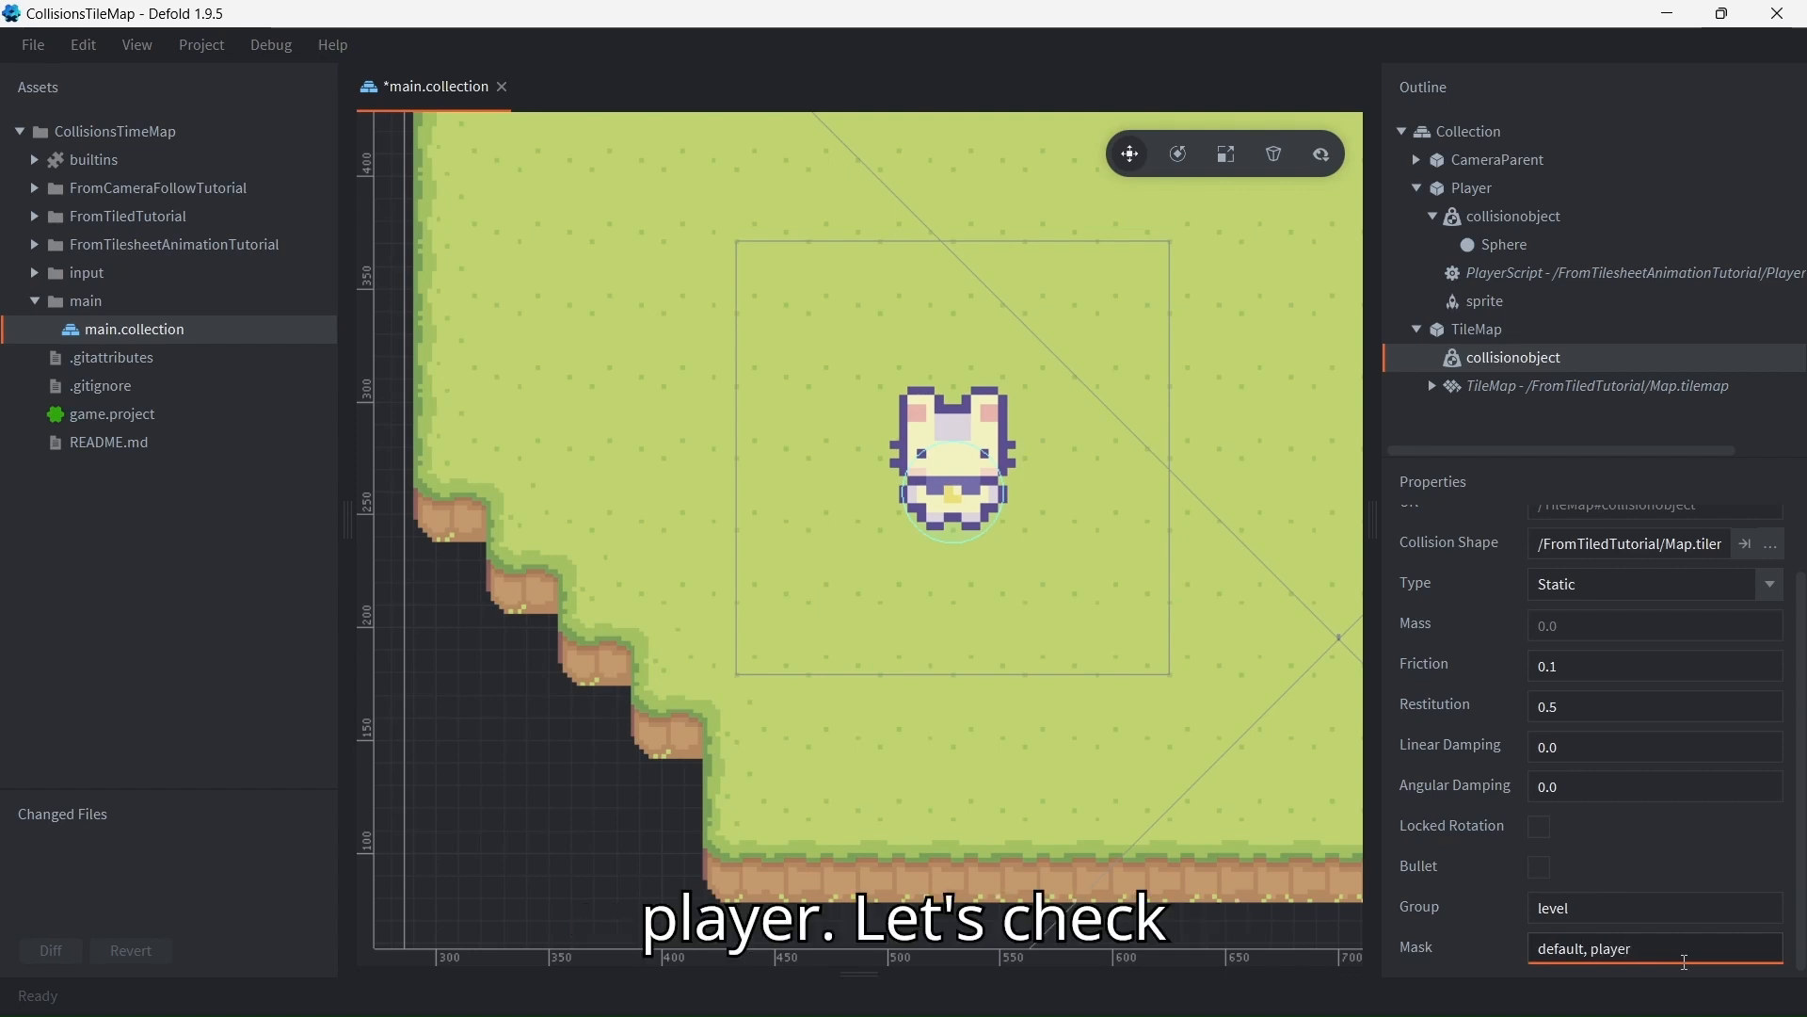
click(1511, 215)
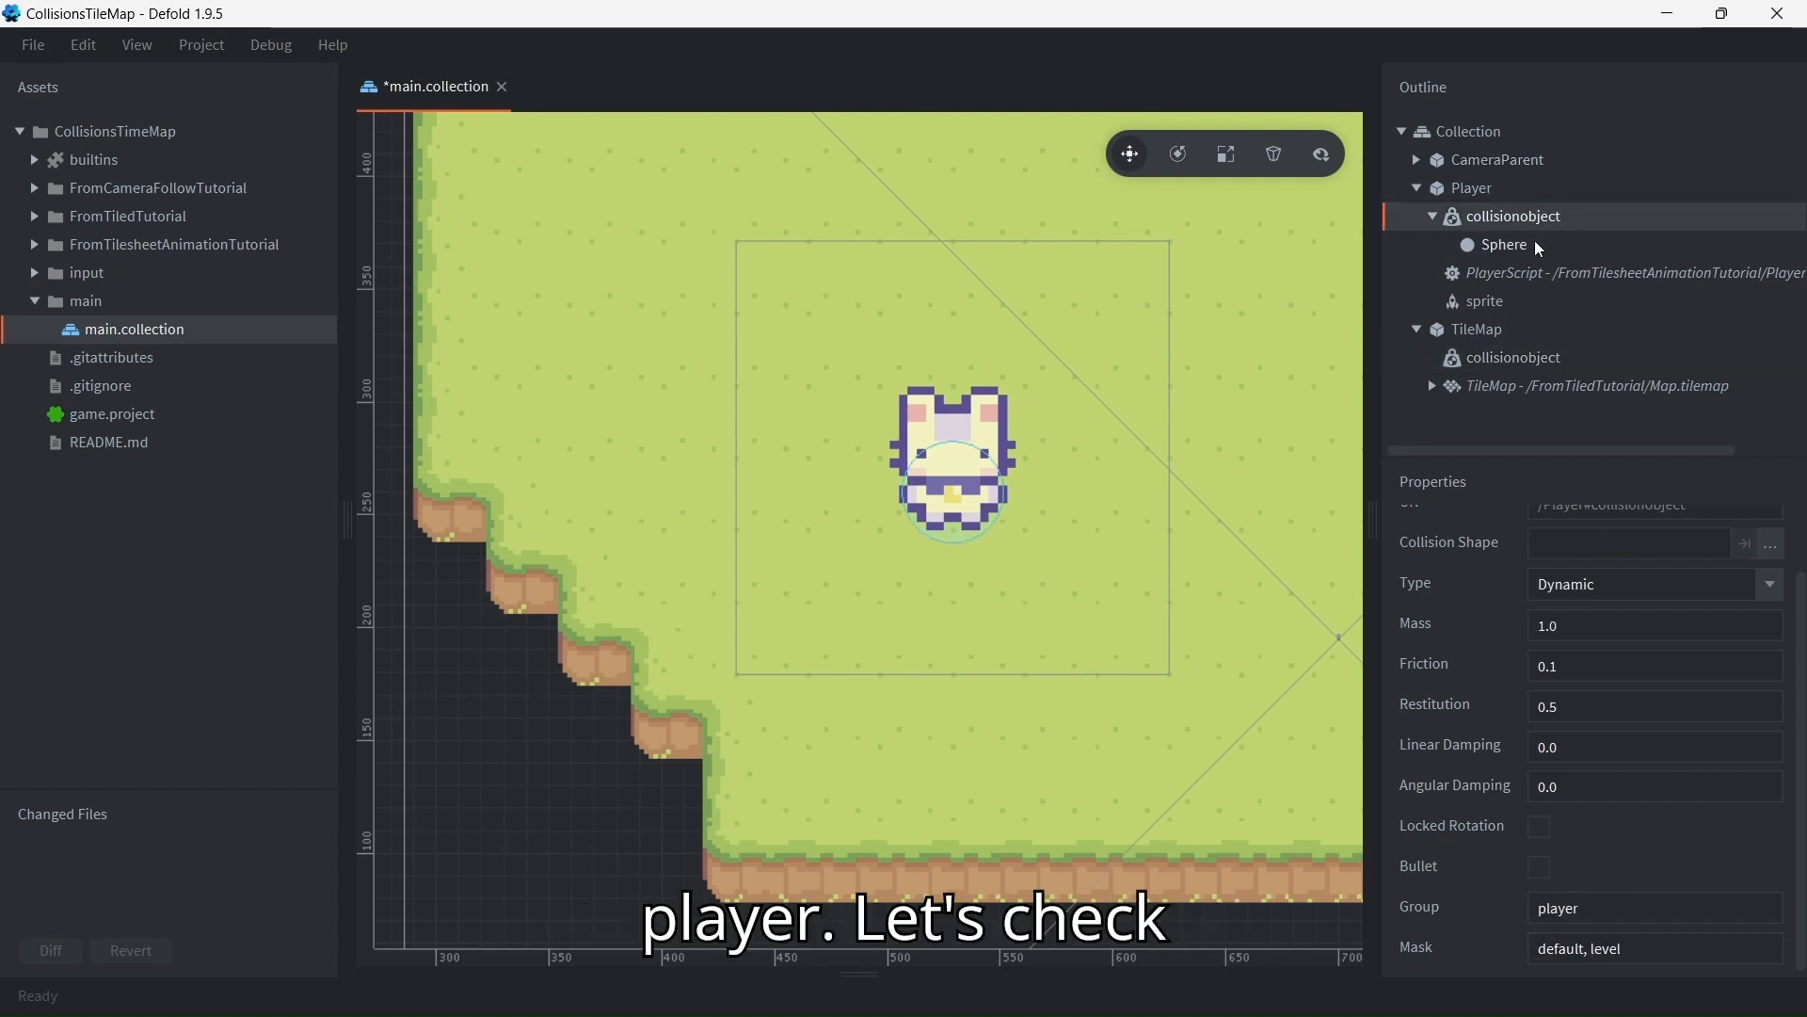
scroll(up, 3)
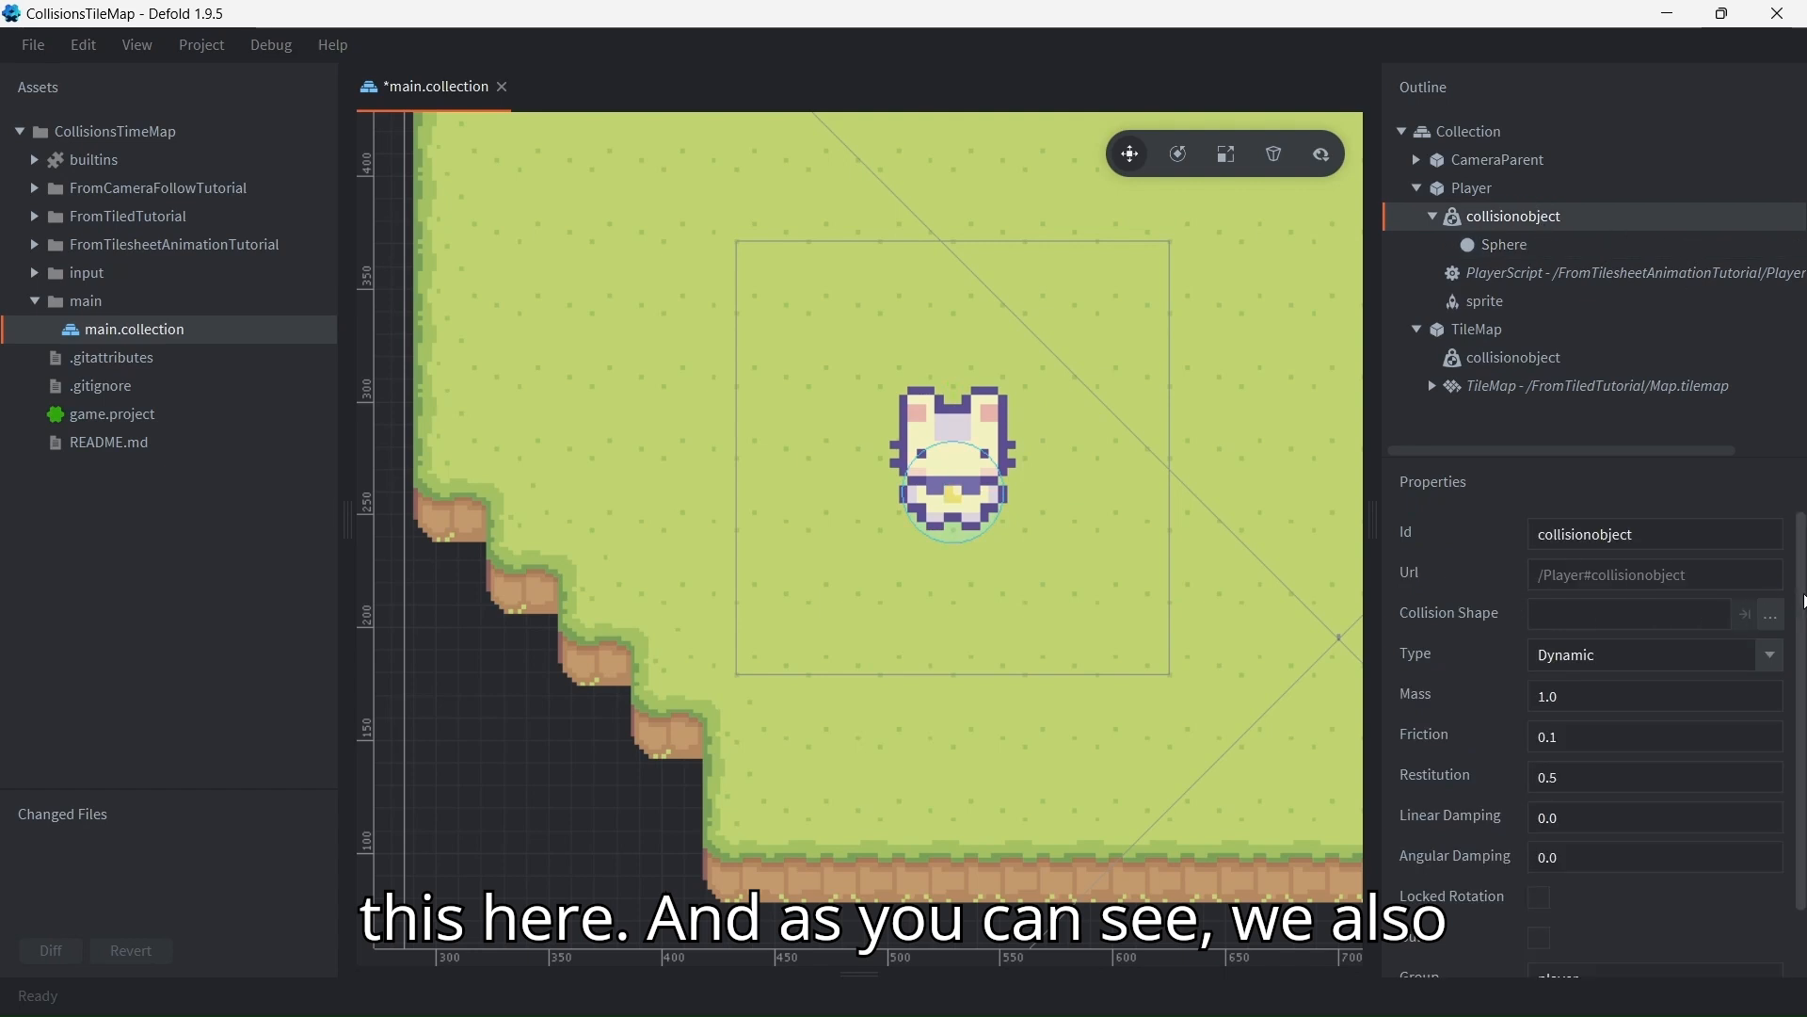
scroll(down, 3)
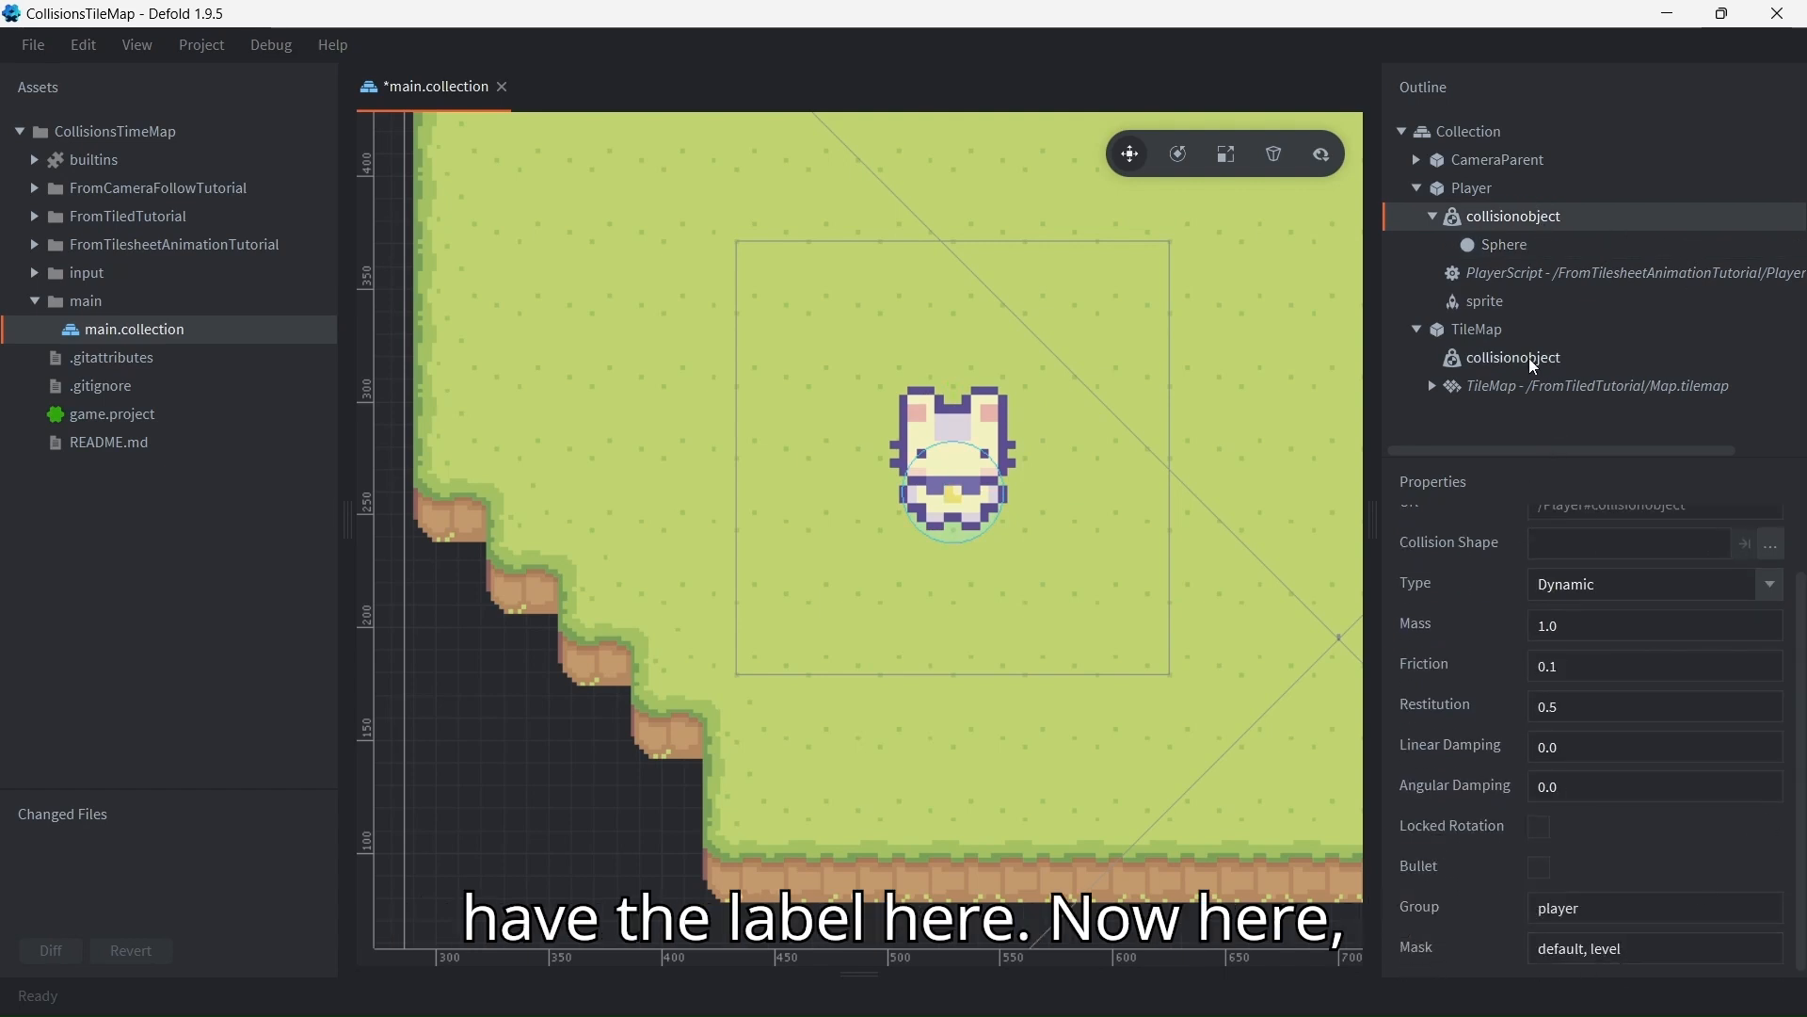
Open Map.tilemap and from it the Tiles.tilesource showing the grass and fence sheet
double_click(1595, 384)
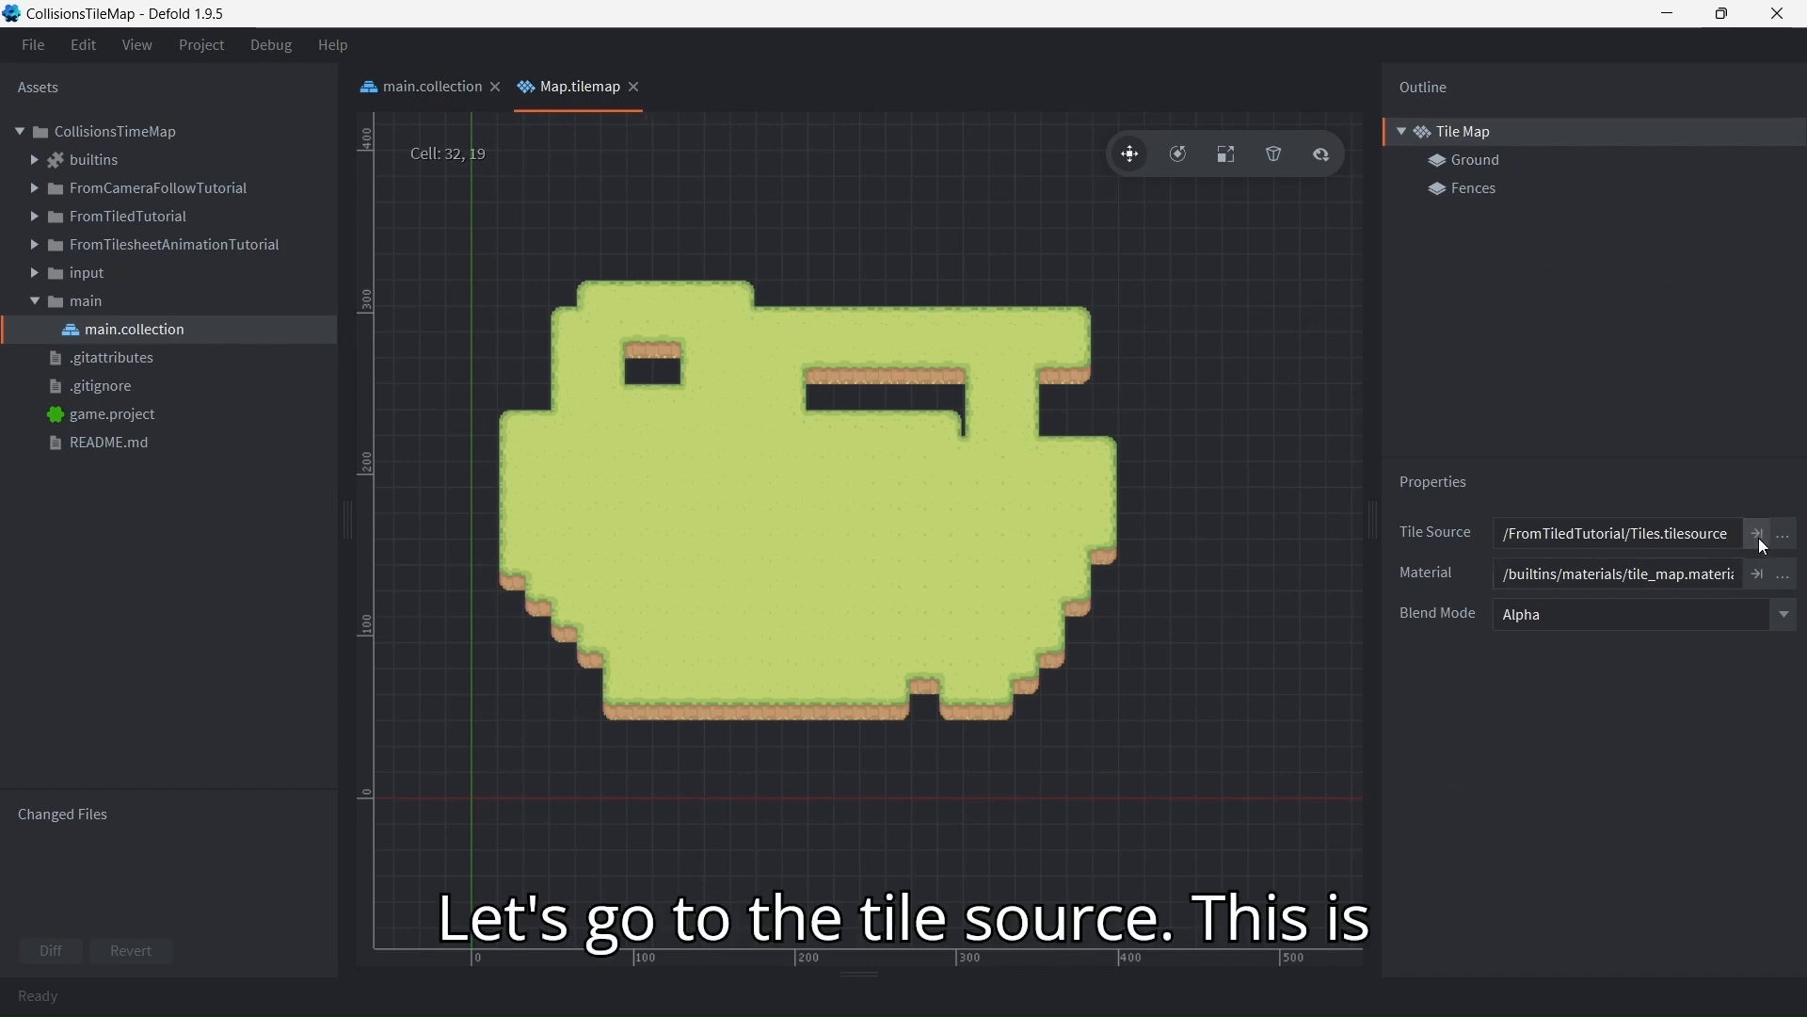
click(1759, 533)
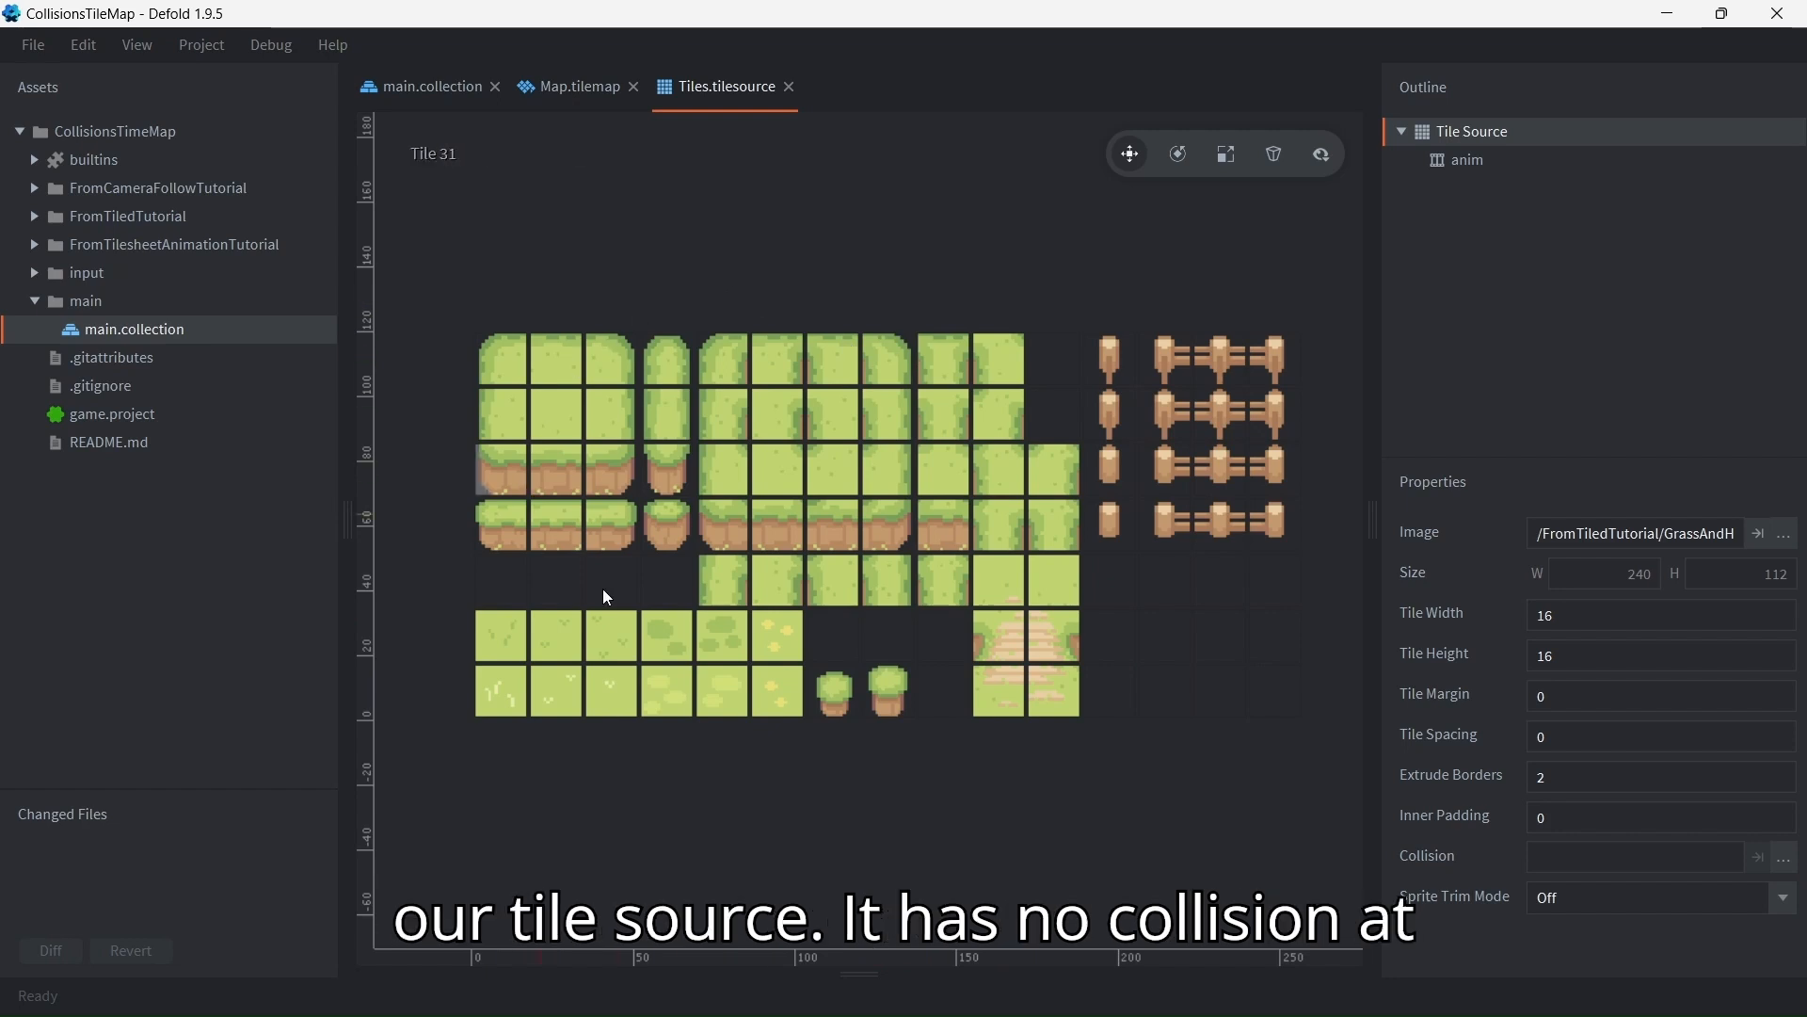
click(1217, 413)
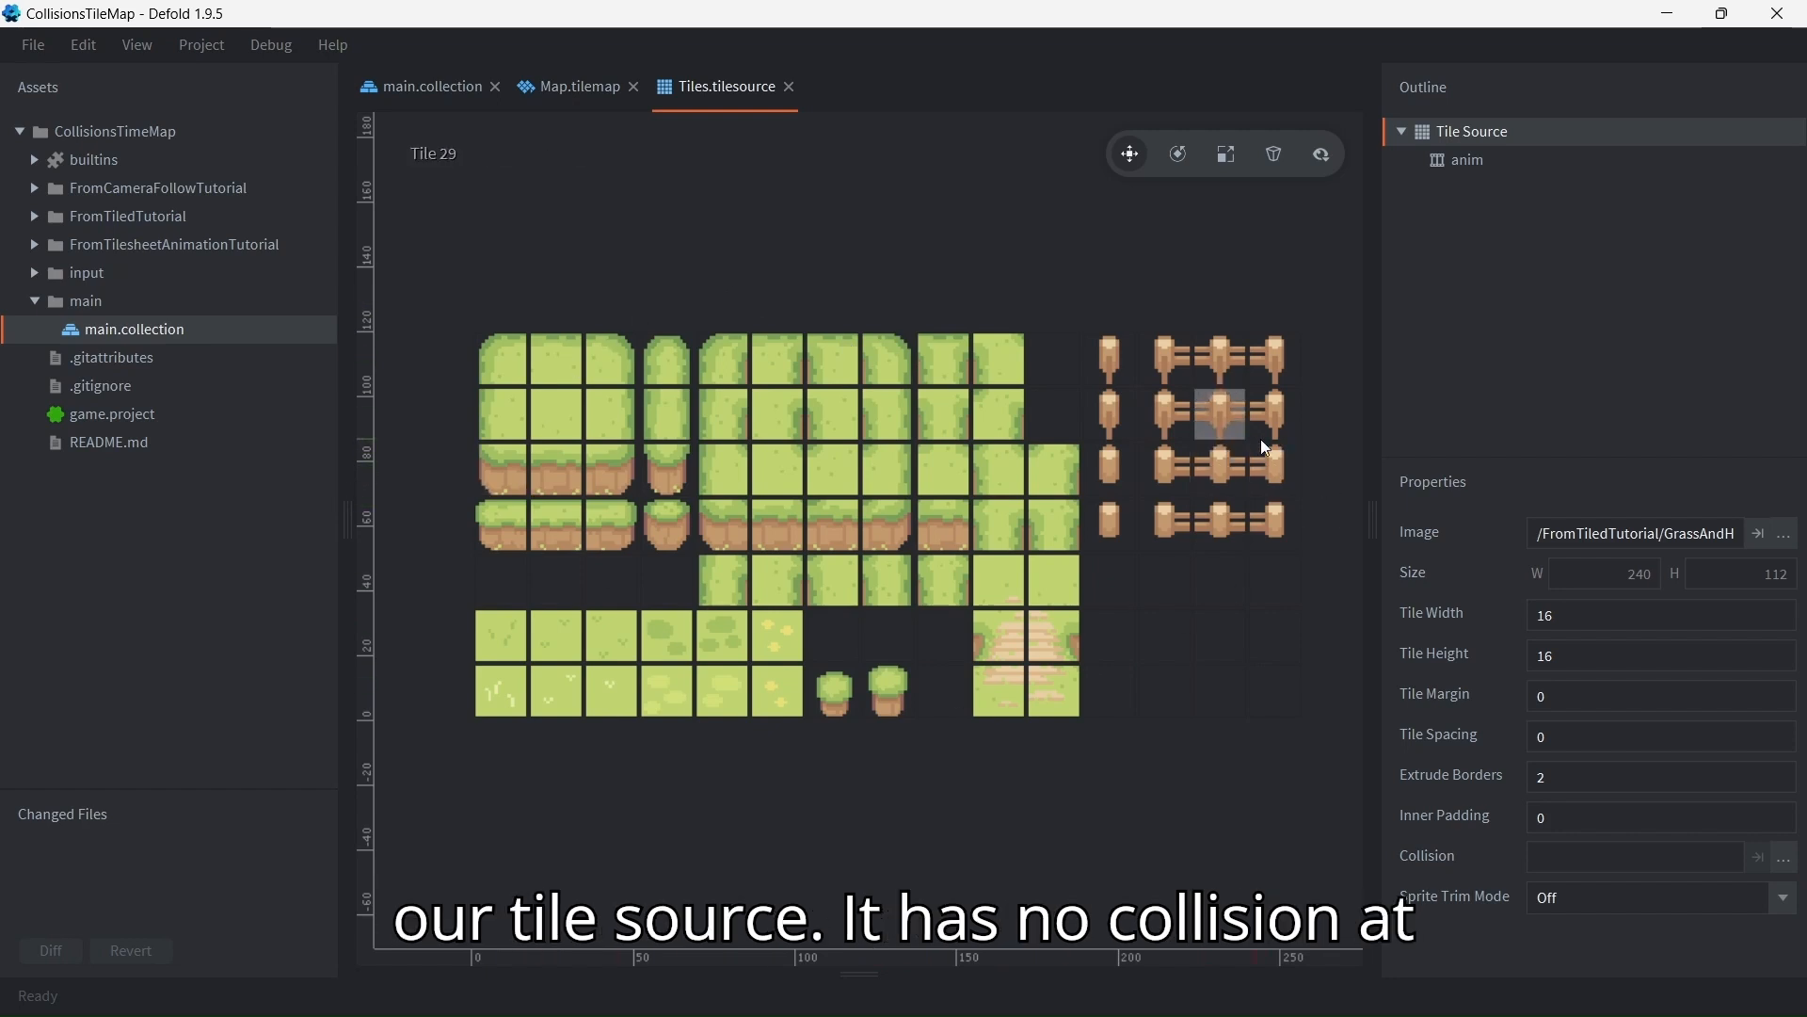
click(34, 215)
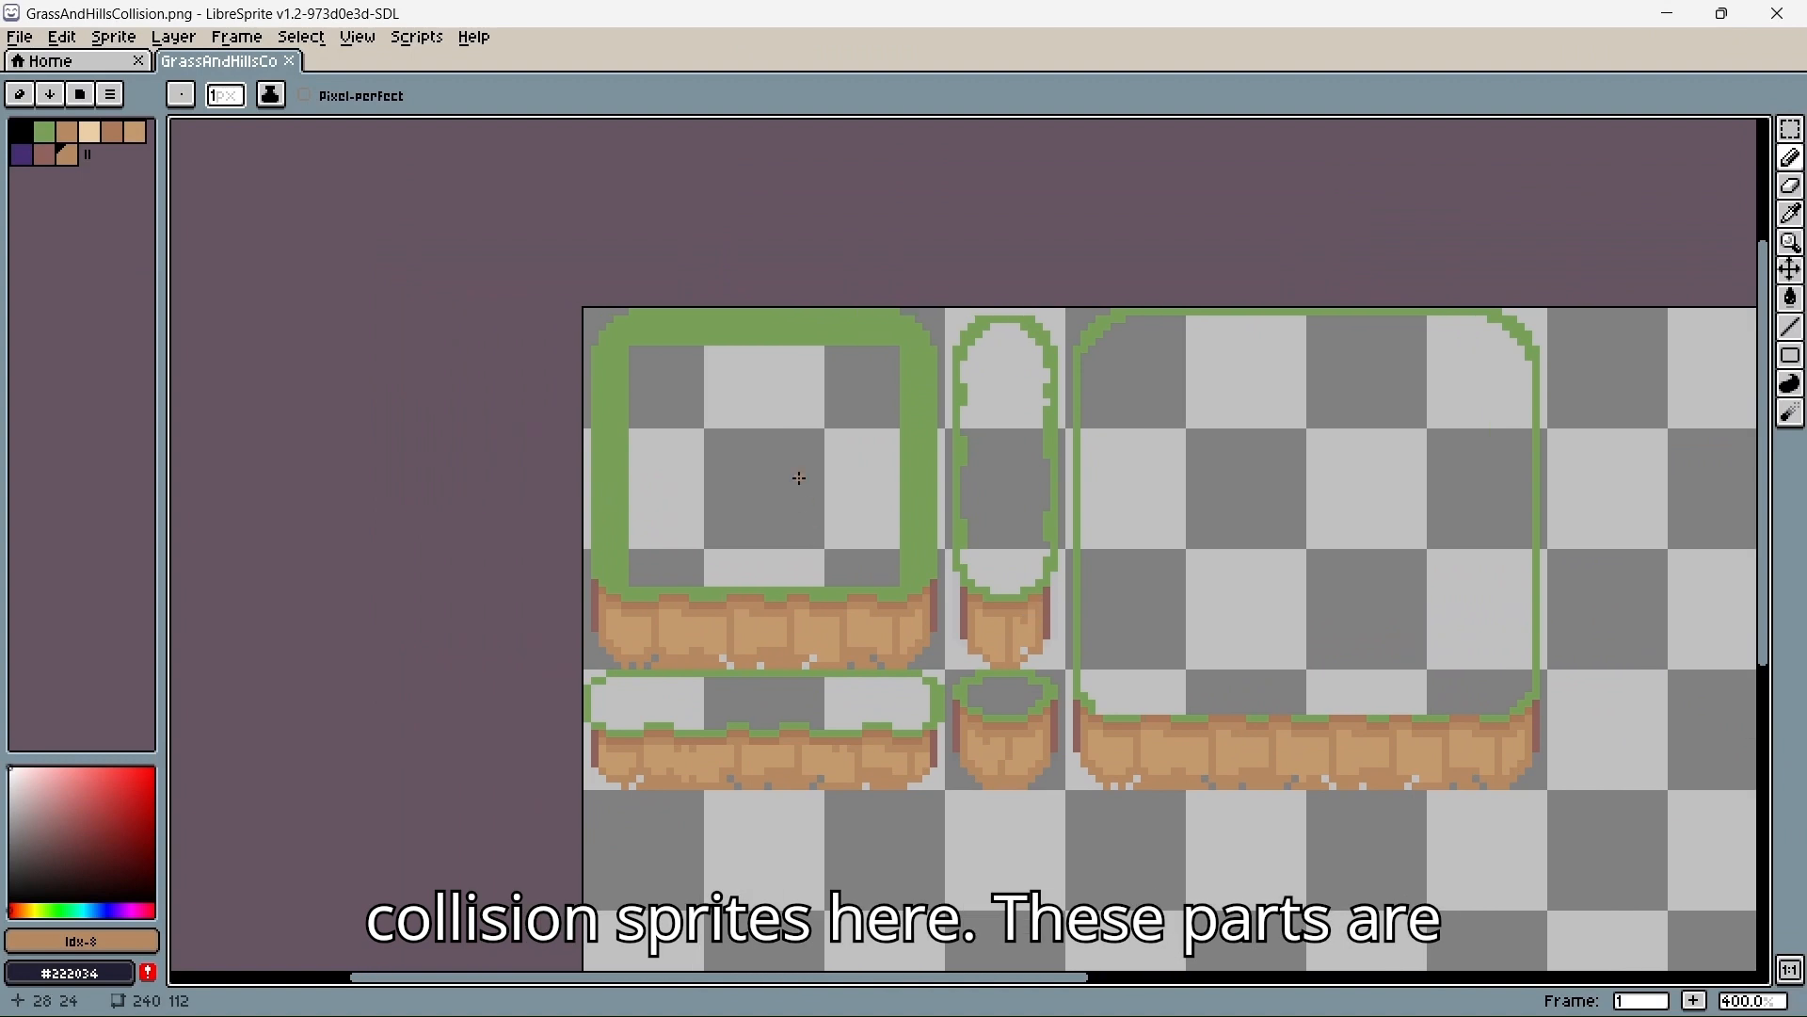
mouse_move(723, 535)
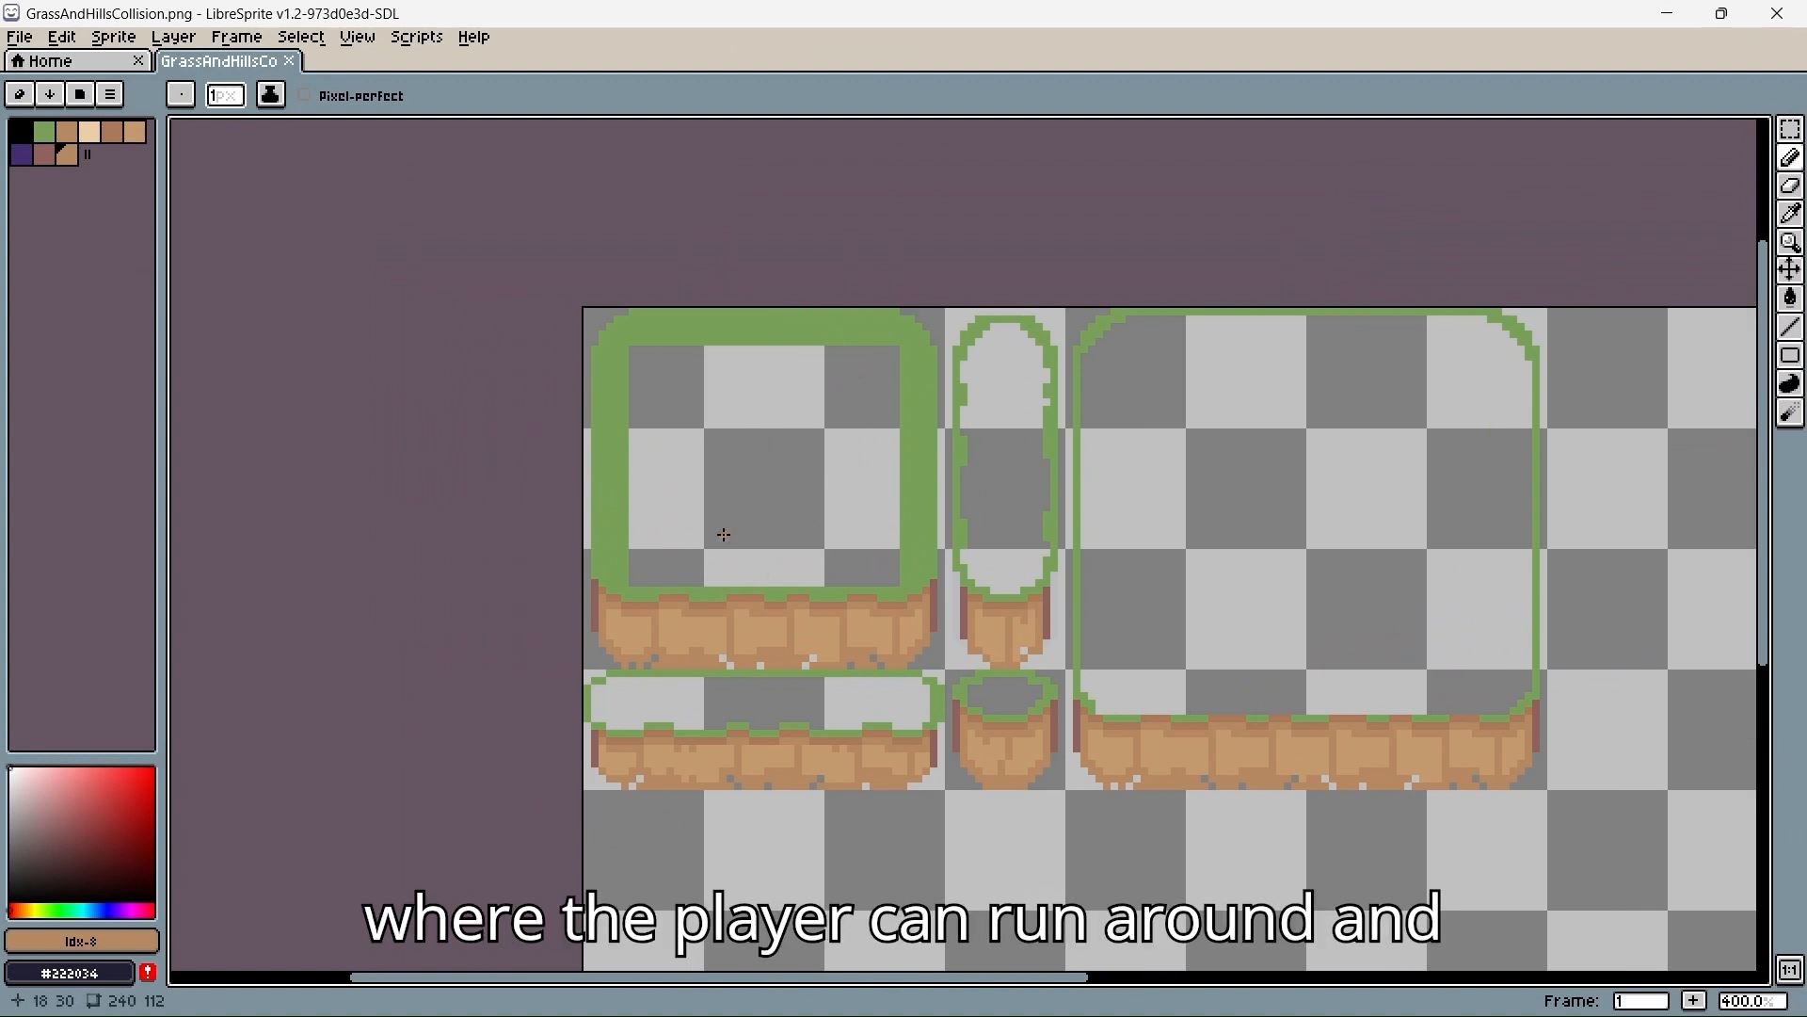
mouse_move(625, 635)
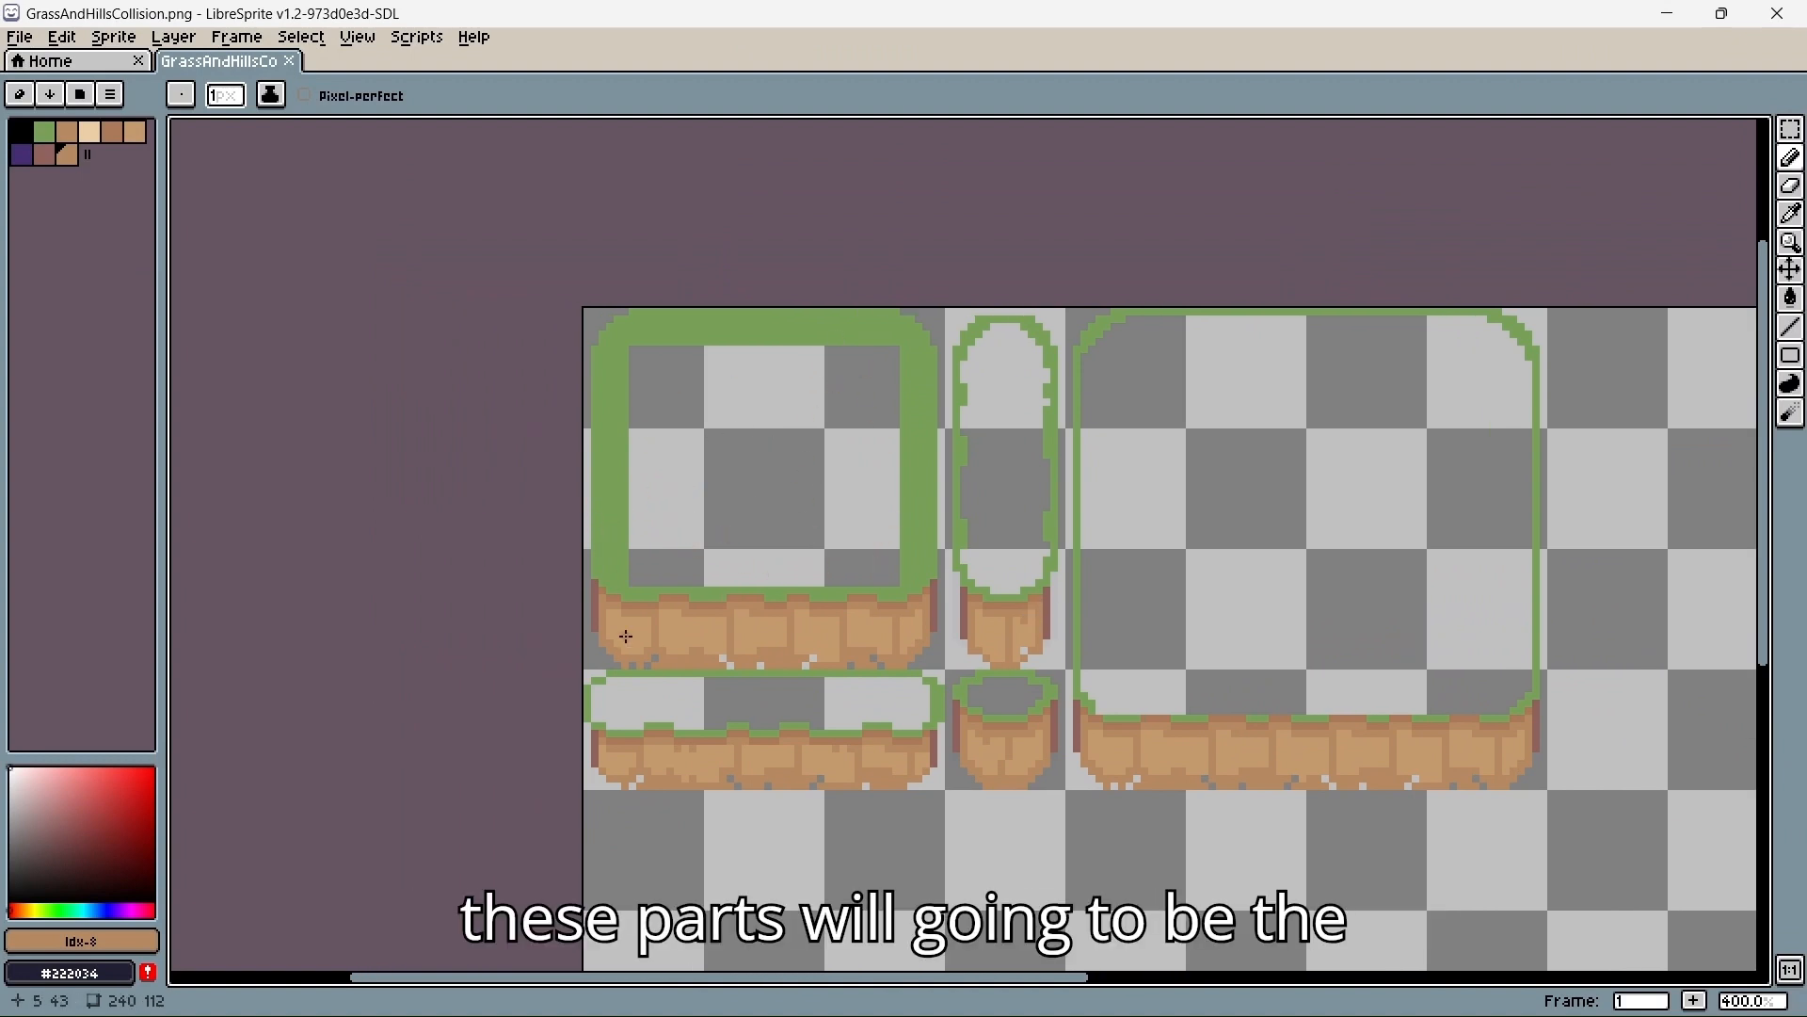
mouse_move(672, 321)
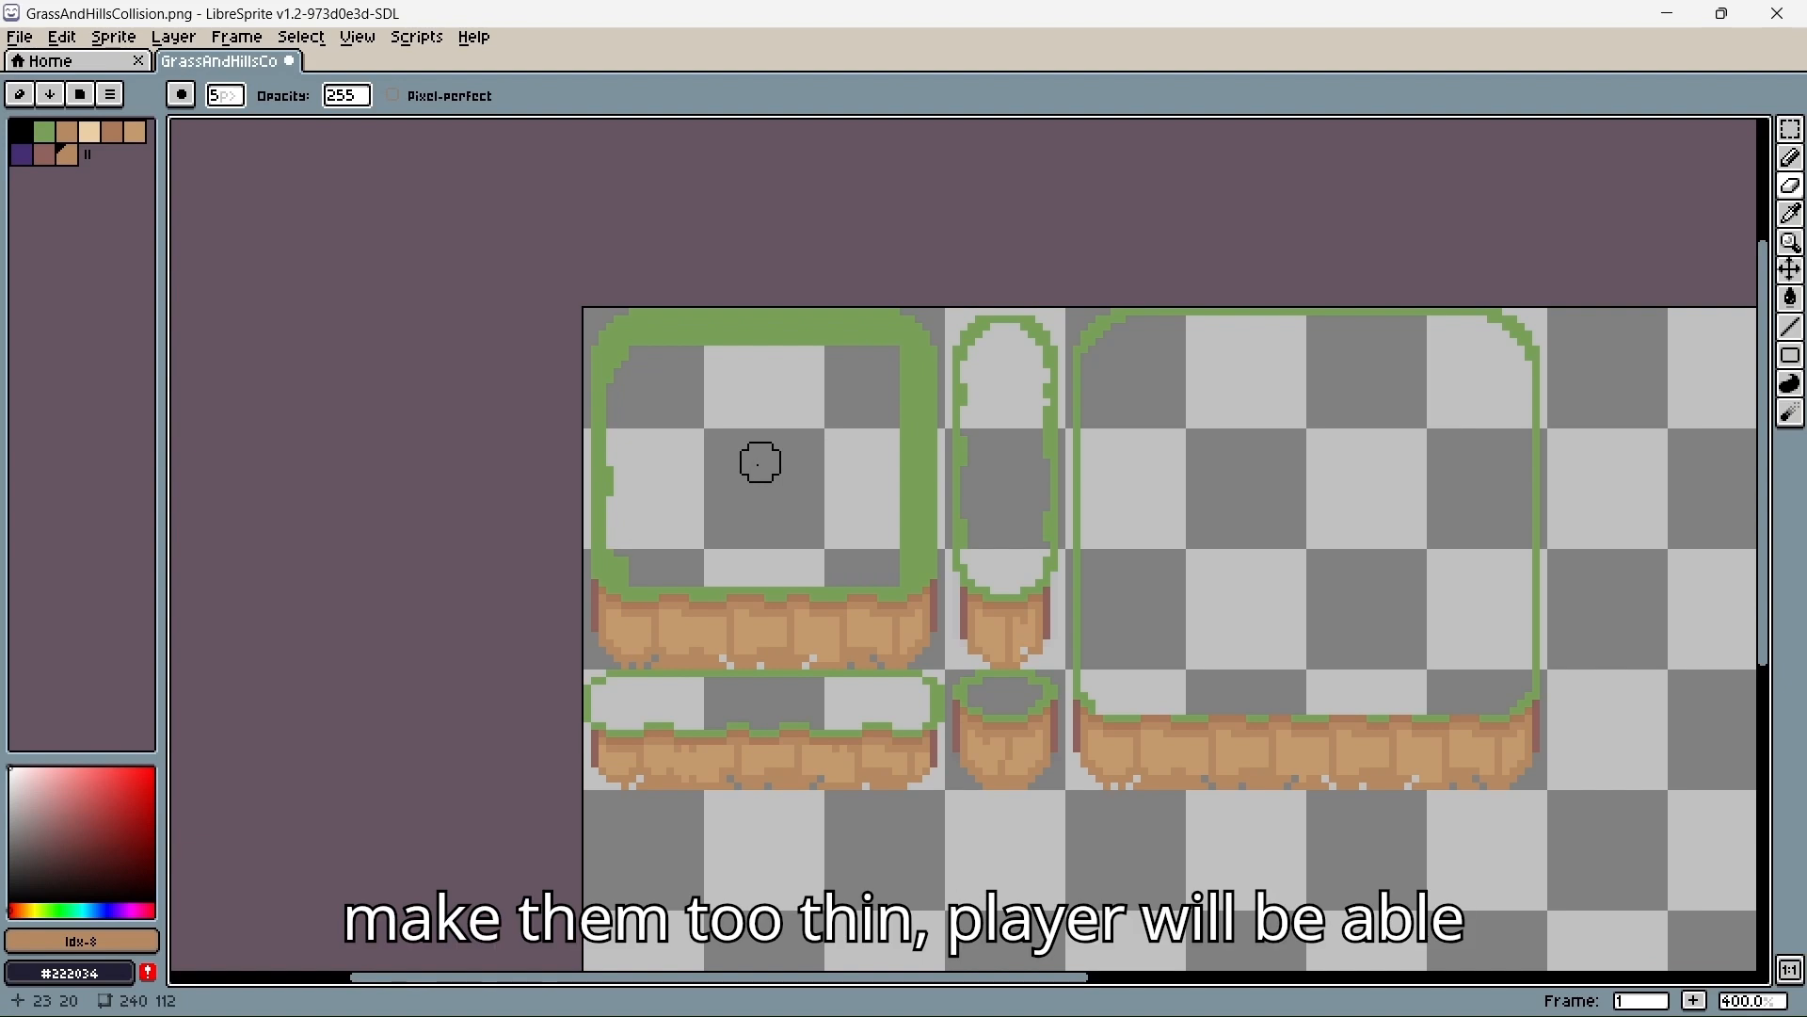
mouse_move(715, 439)
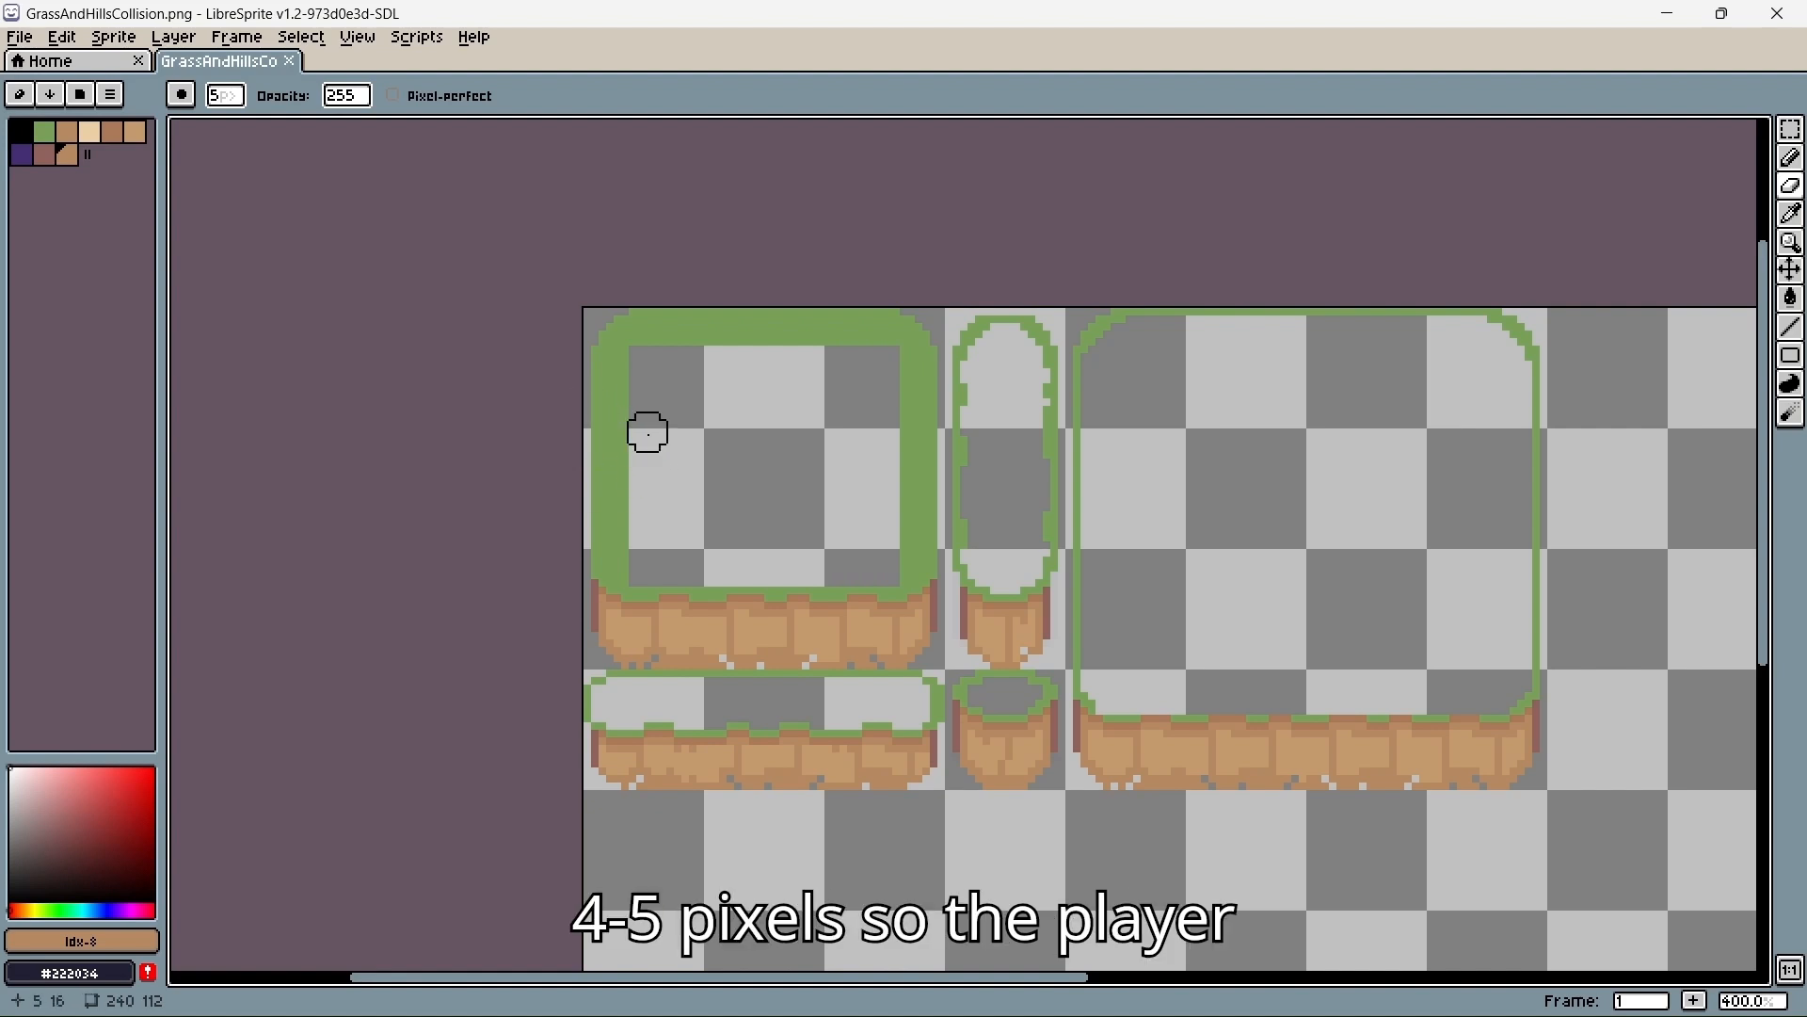
mouse_move(969, 288)
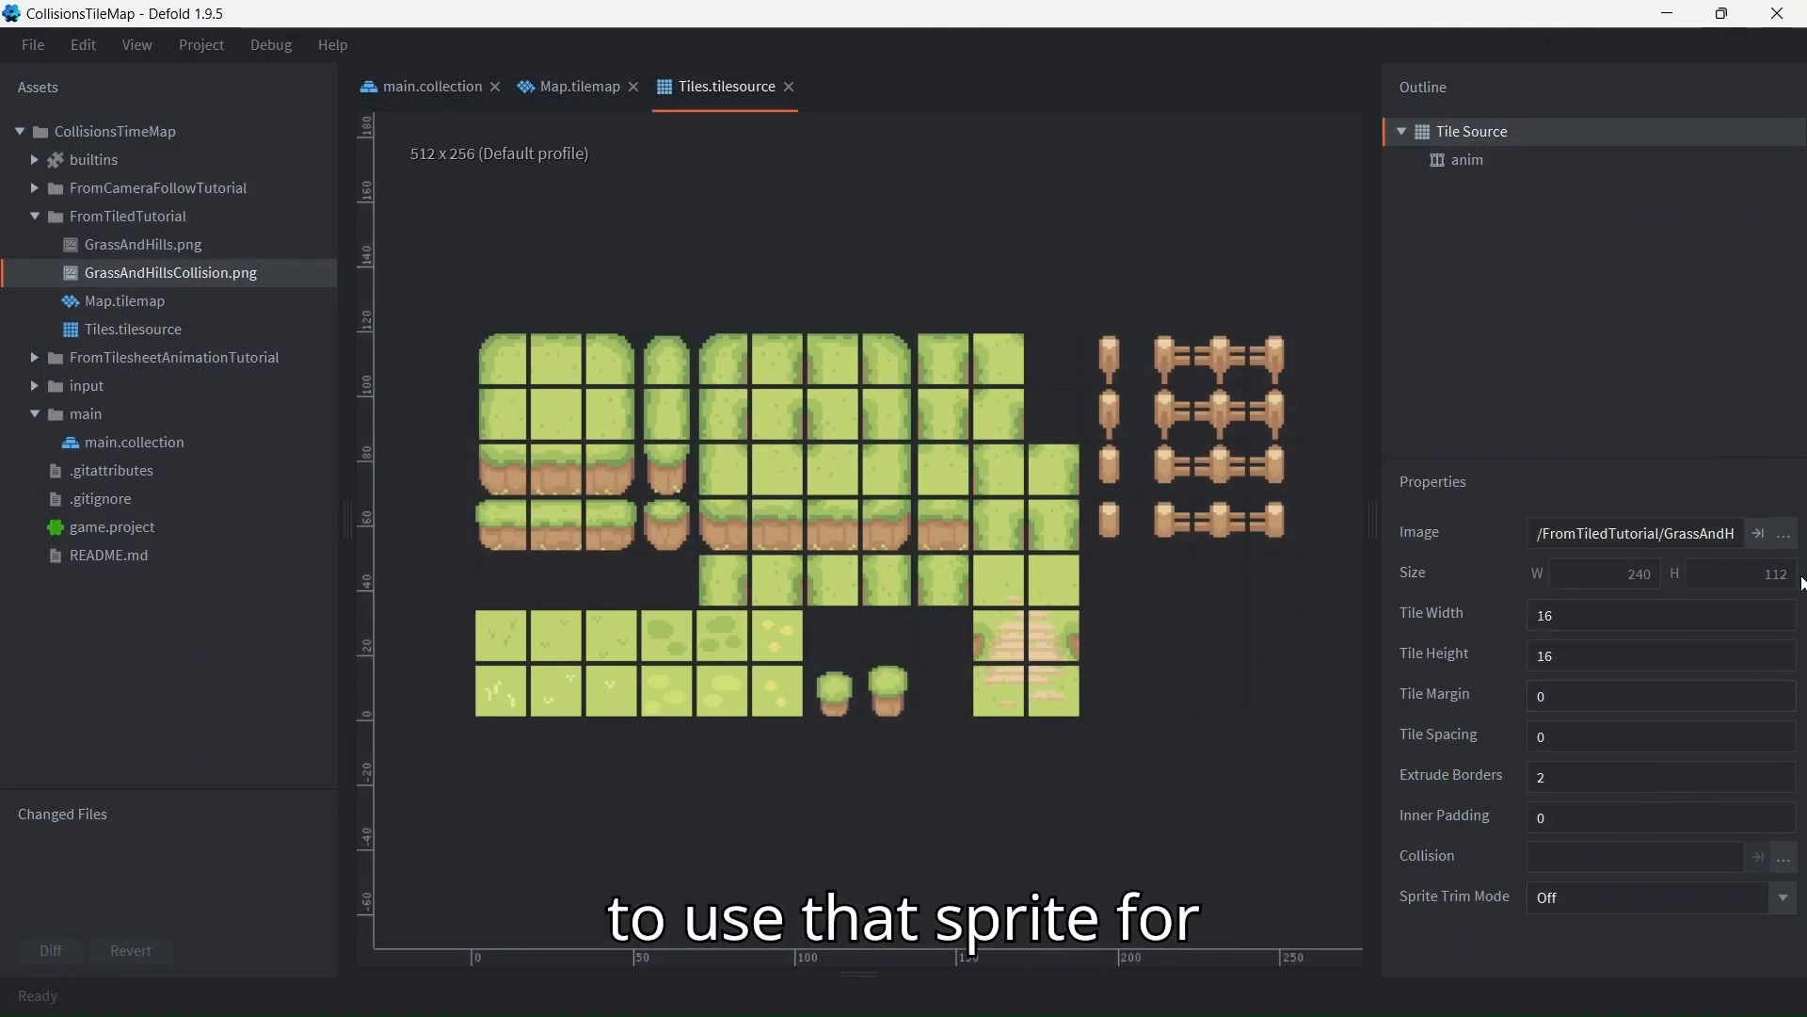
Set GrassAndHillsCollision.png as the tile source's collision image
click(1783, 533)
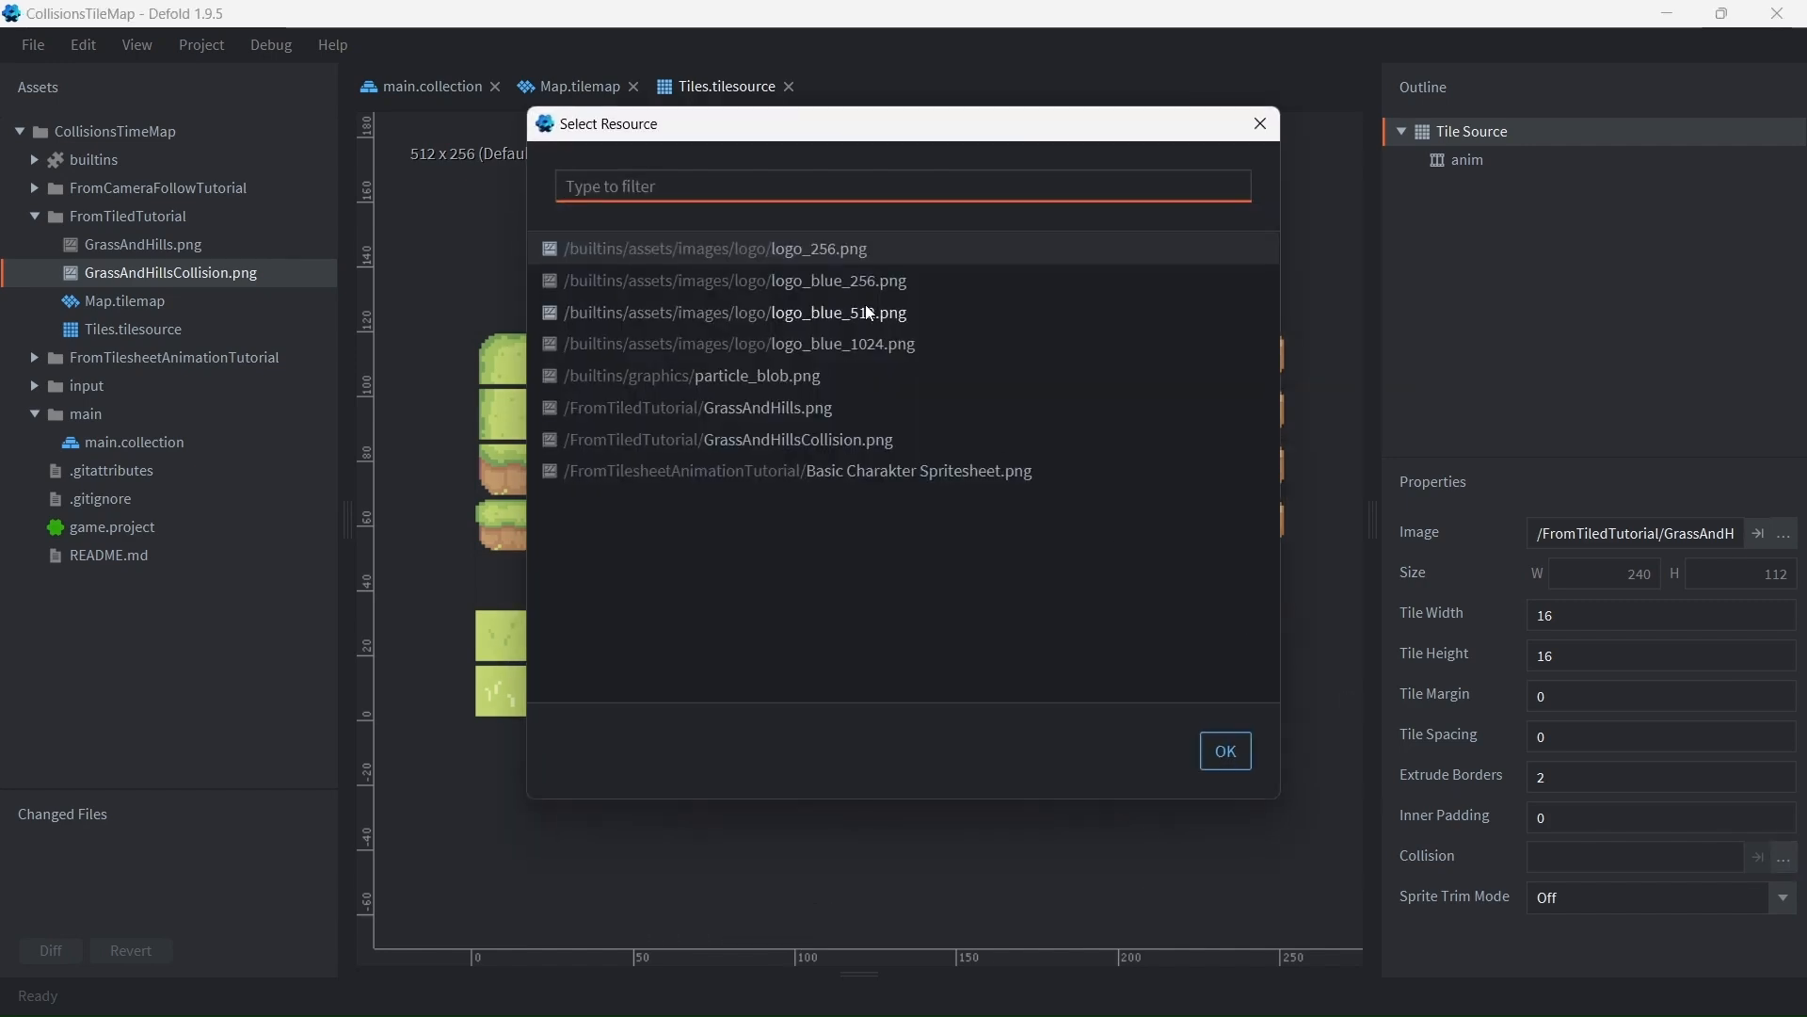
click(1224, 751)
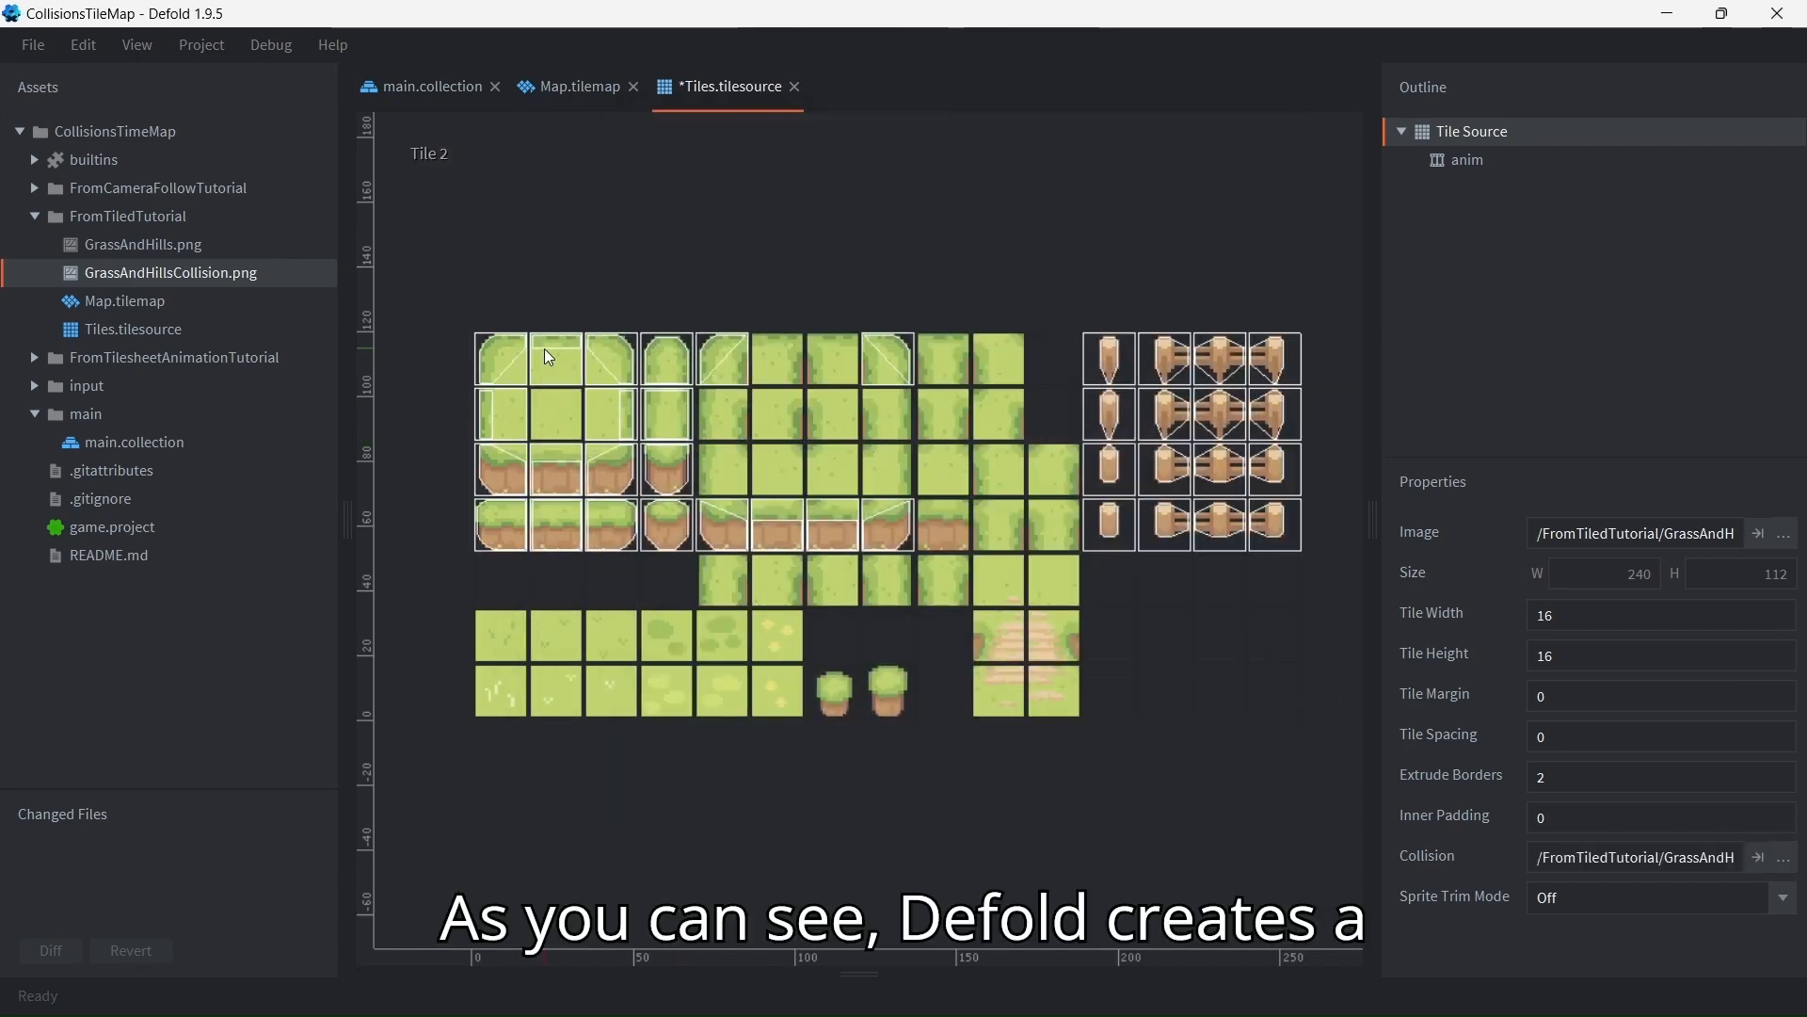
mouse_move(548, 431)
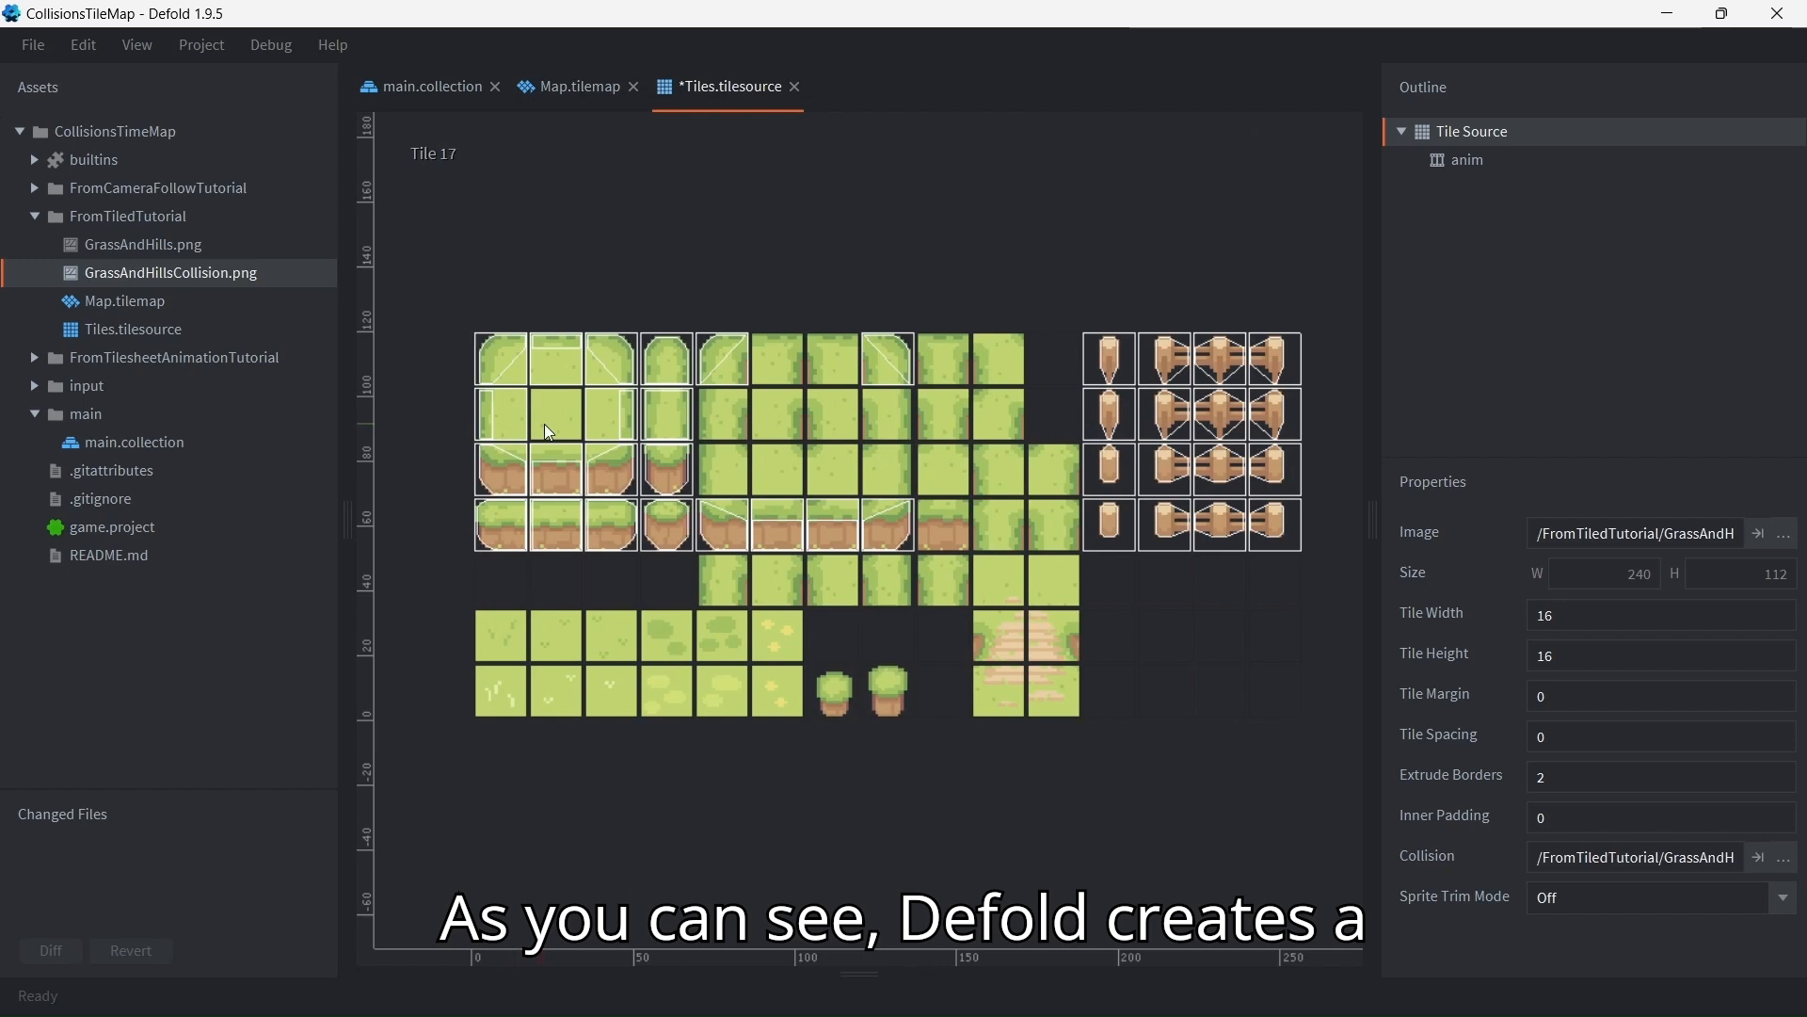
Add a collision group to the tile source and rename it 'level'
right_click(1470, 130)
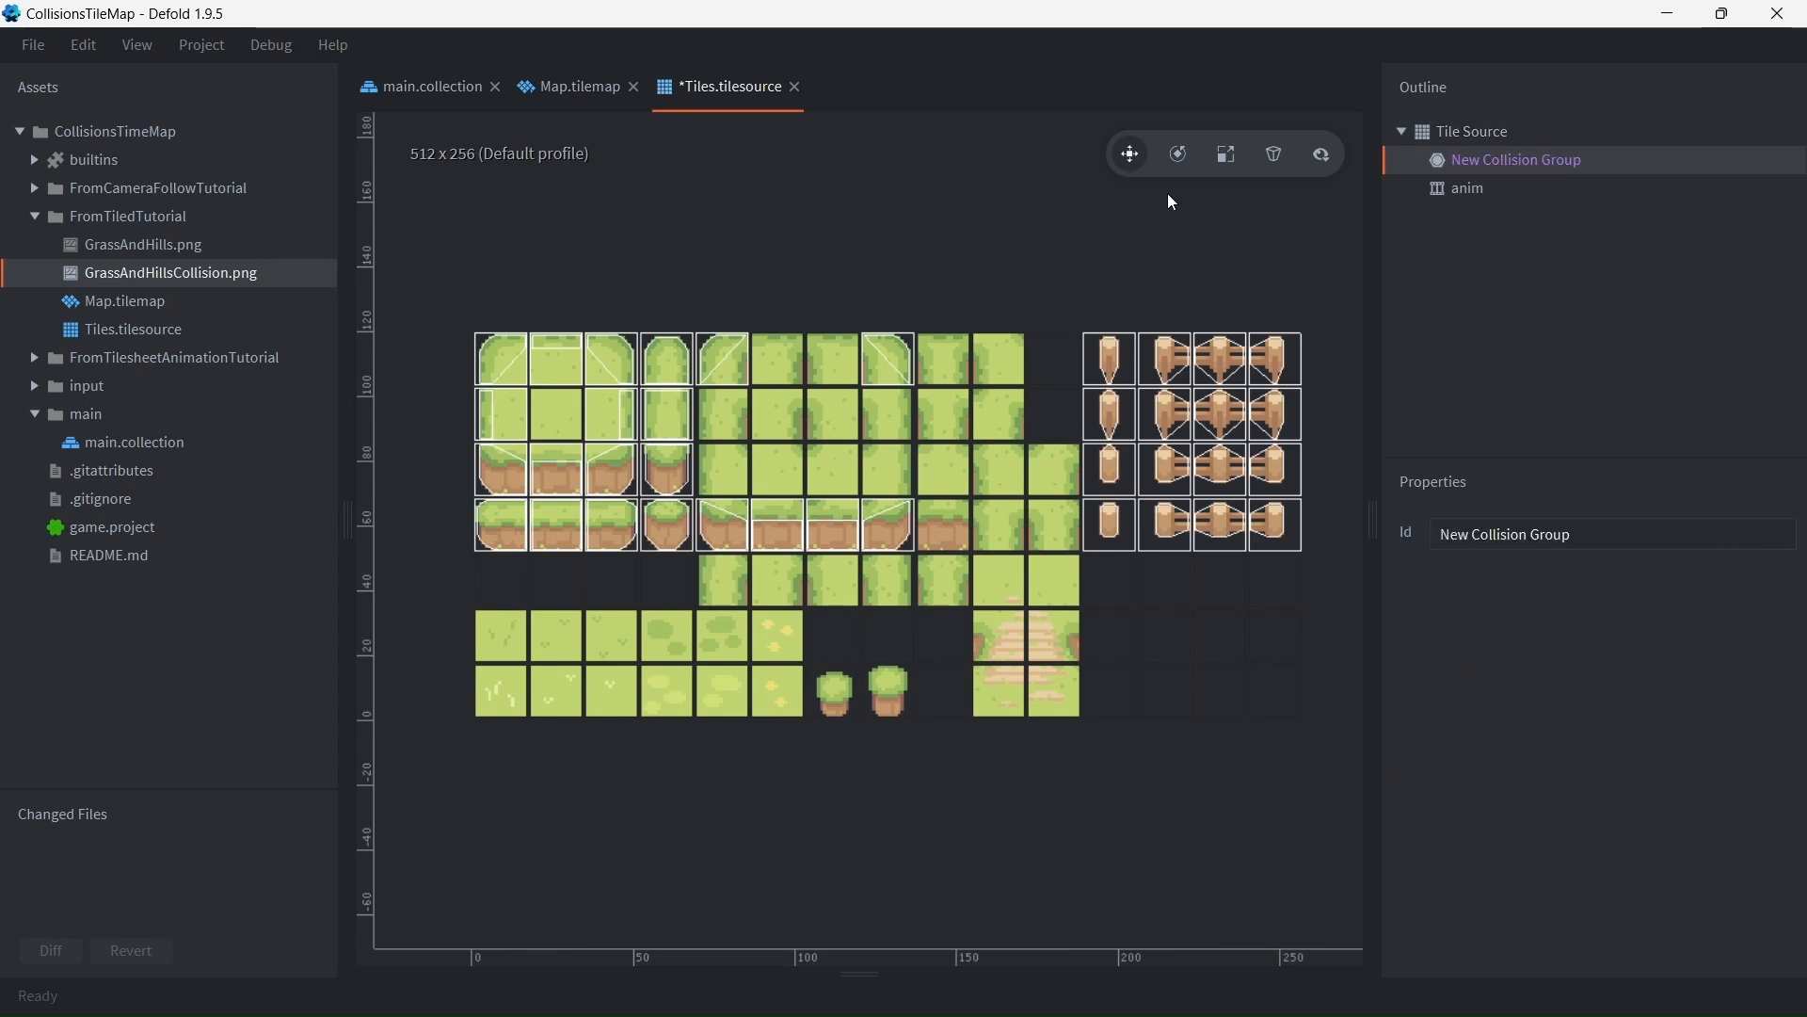
click(430, 85)
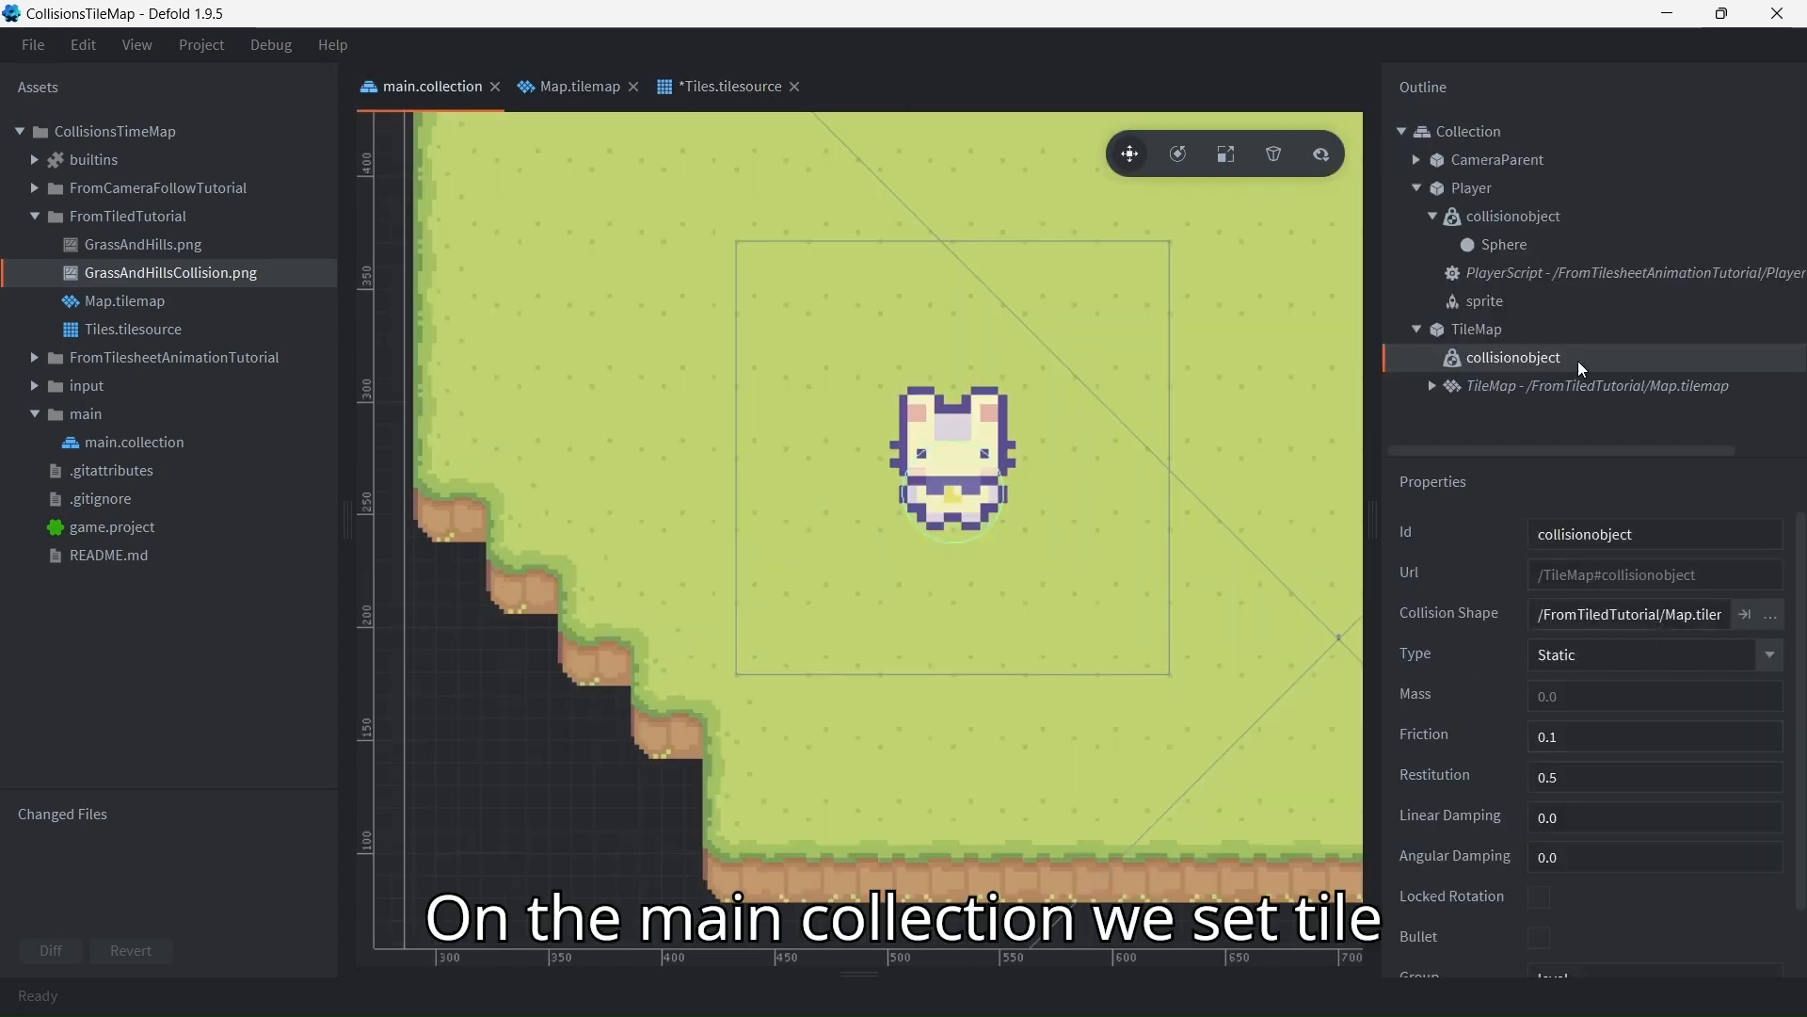
scroll(down, 3)
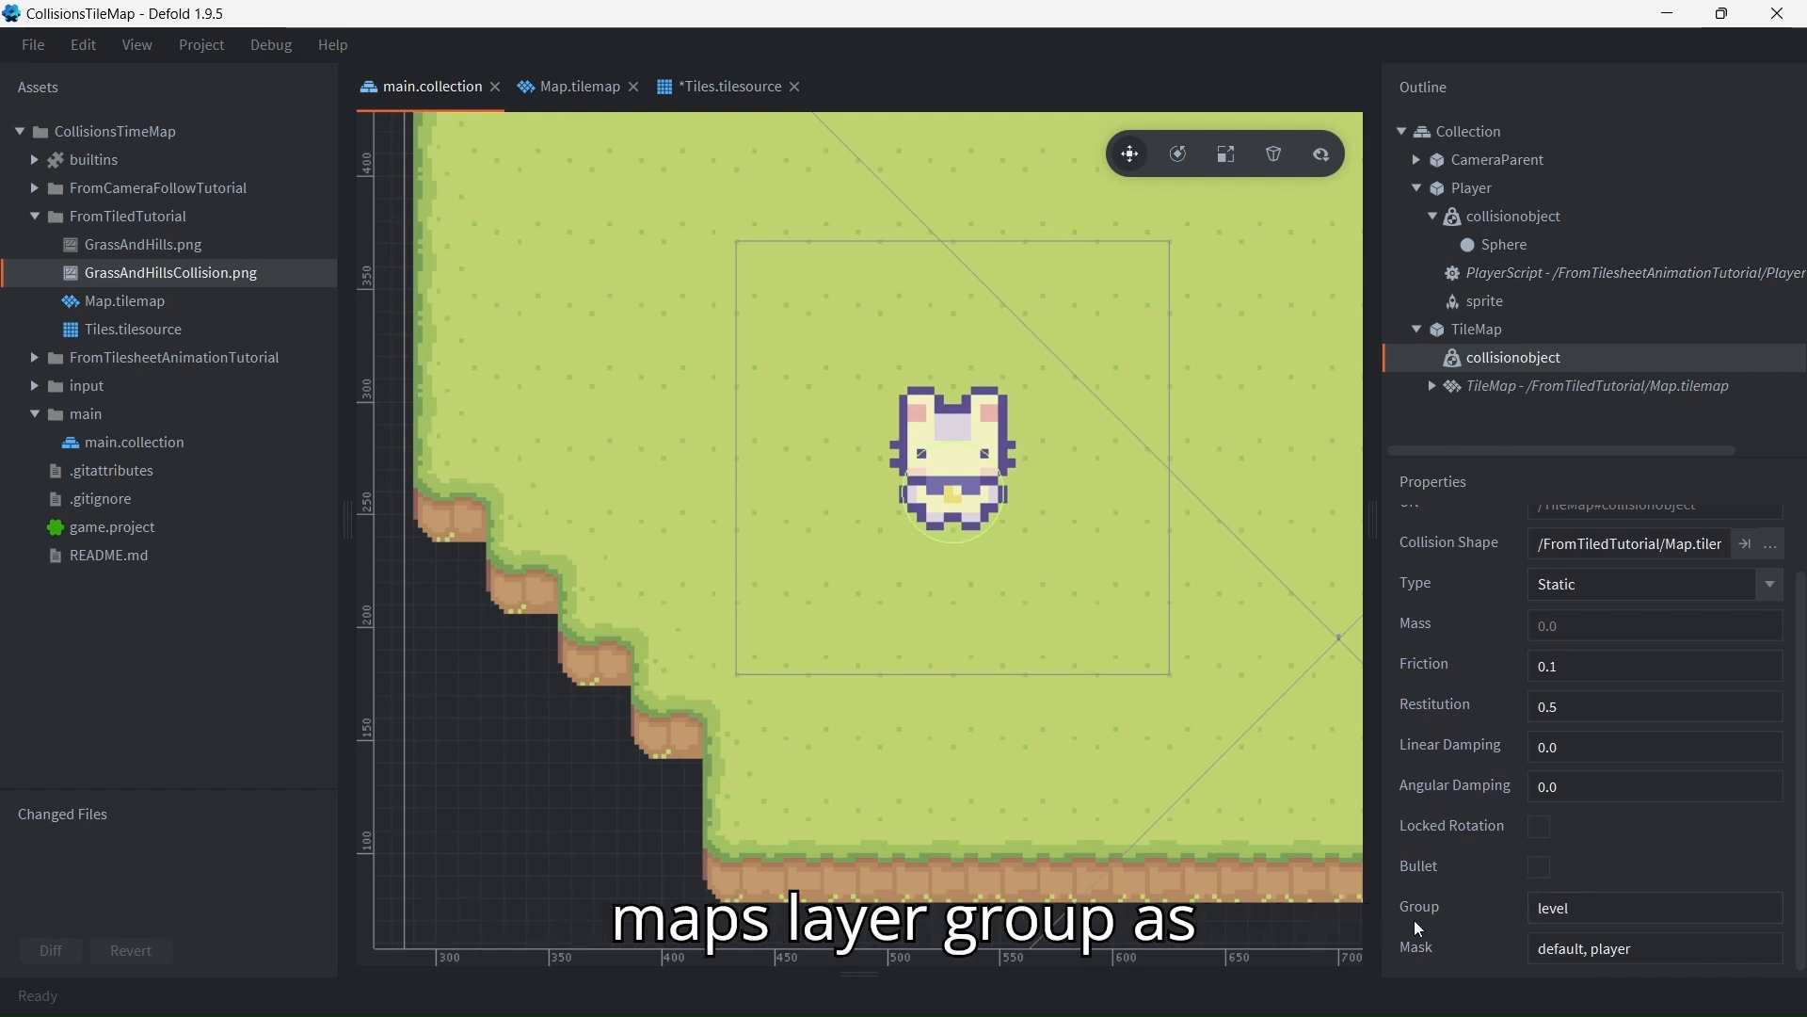
click(728, 85)
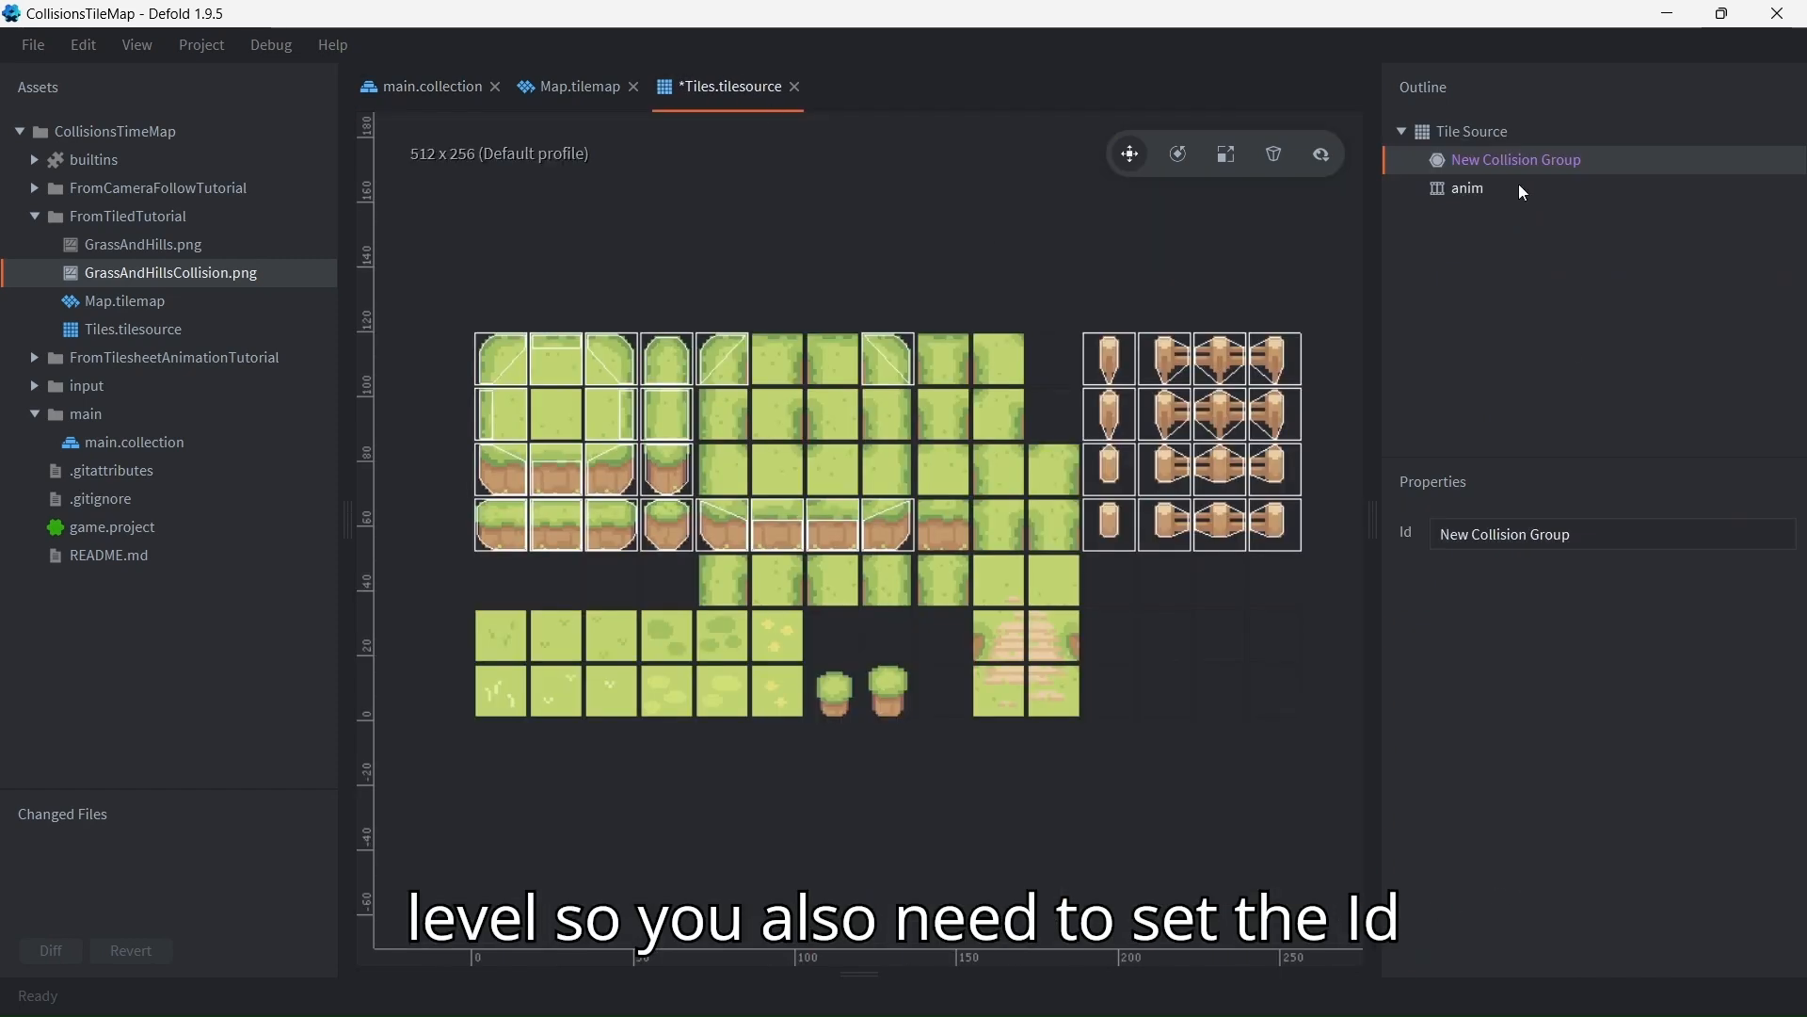
triple_click(1502, 532)
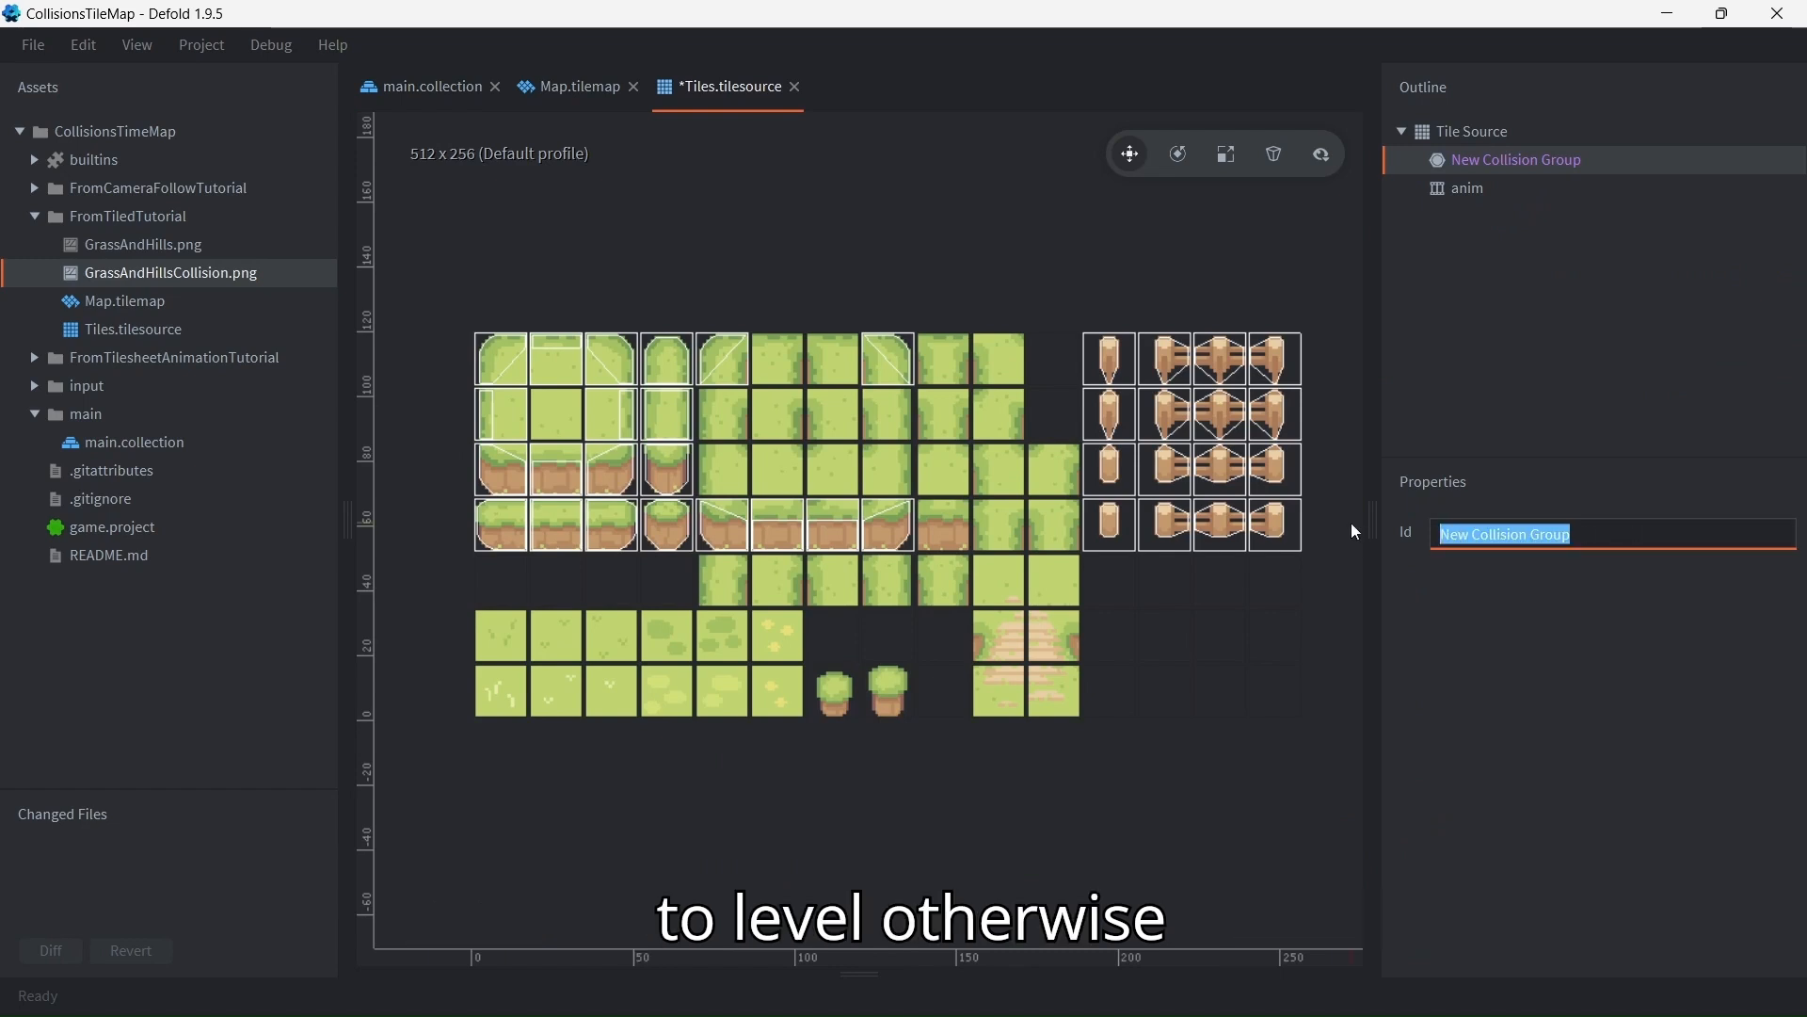
text(level)
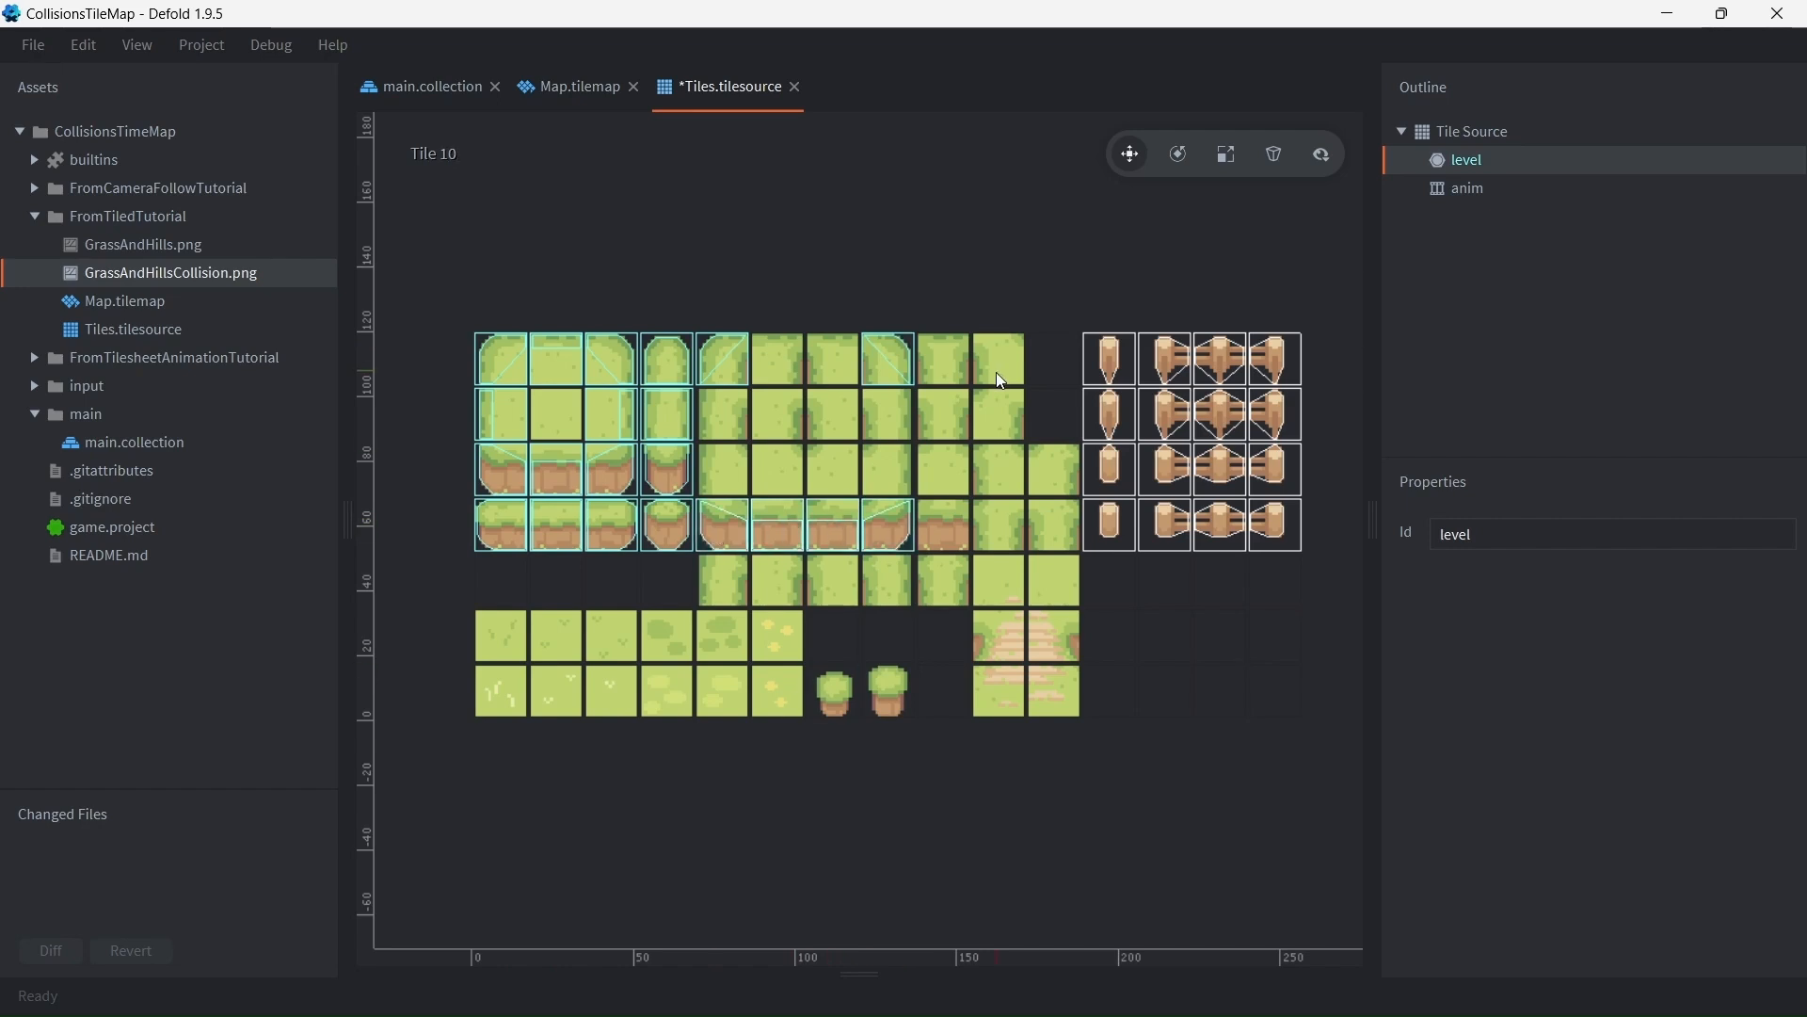
Assign fence tiles to the 'level' group, clear an unwanted tile's collision, and return to Map.tilemap
click(1107, 467)
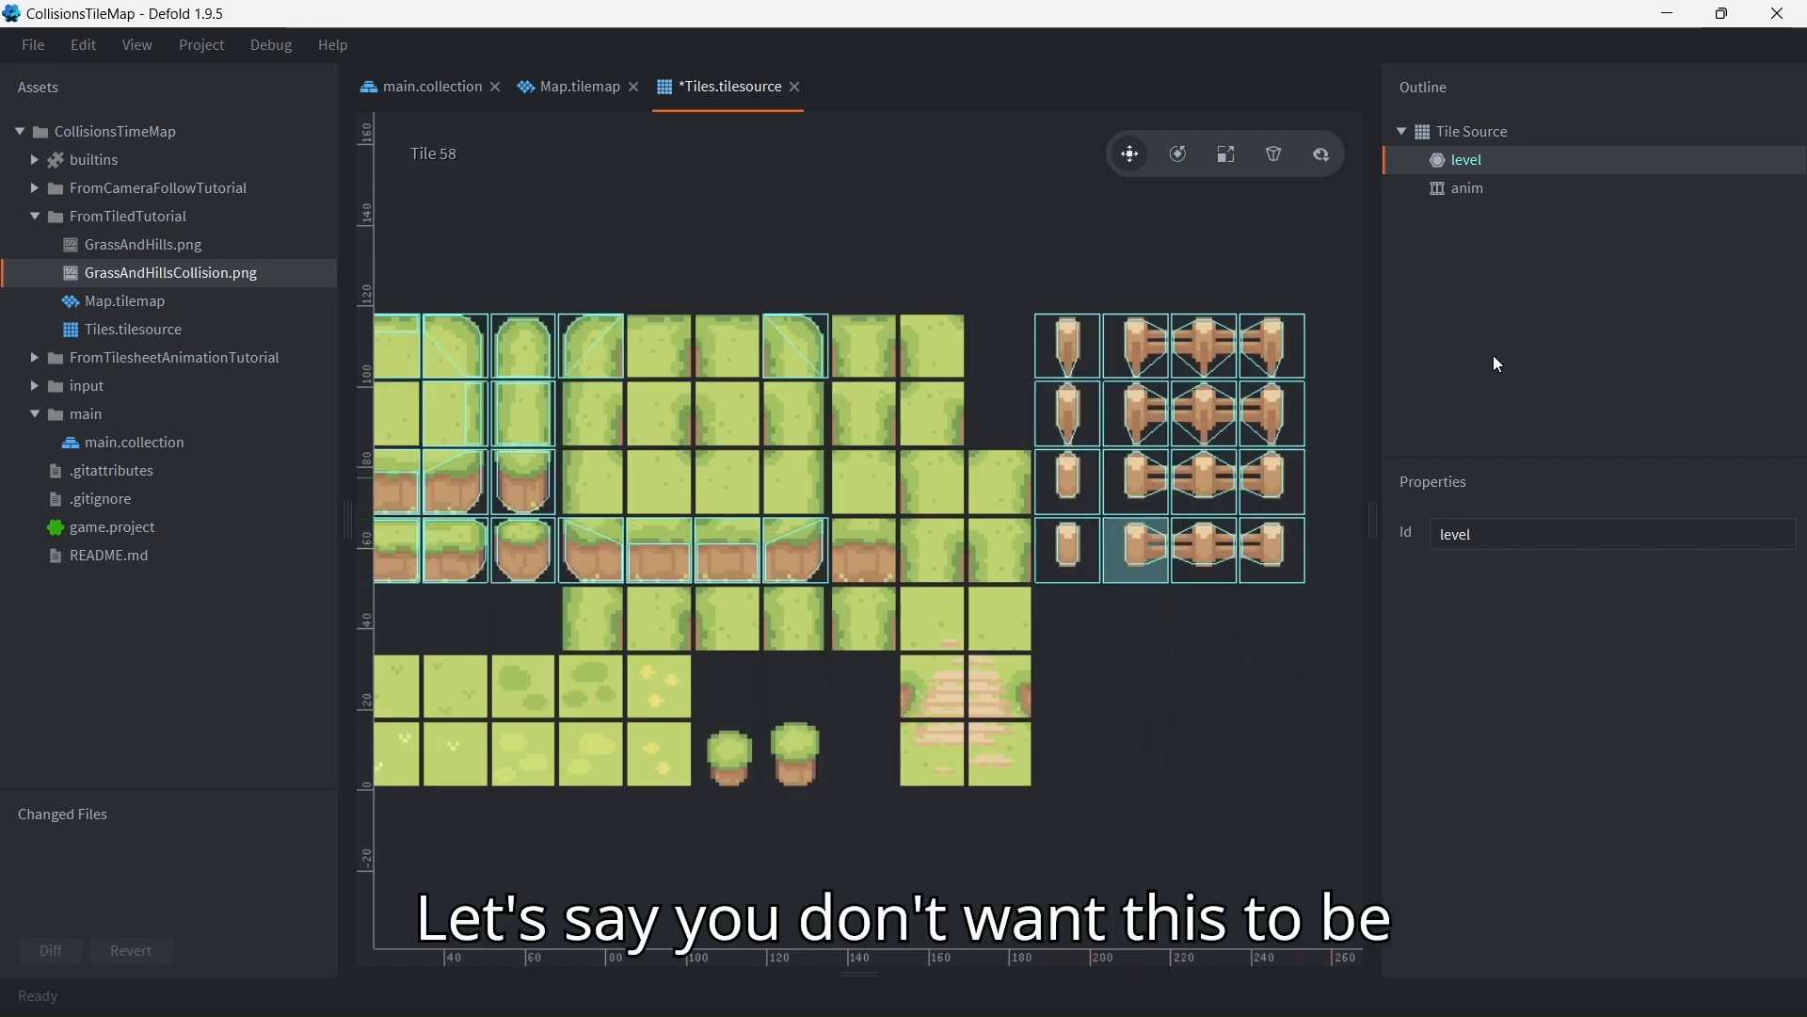
click(1470, 130)
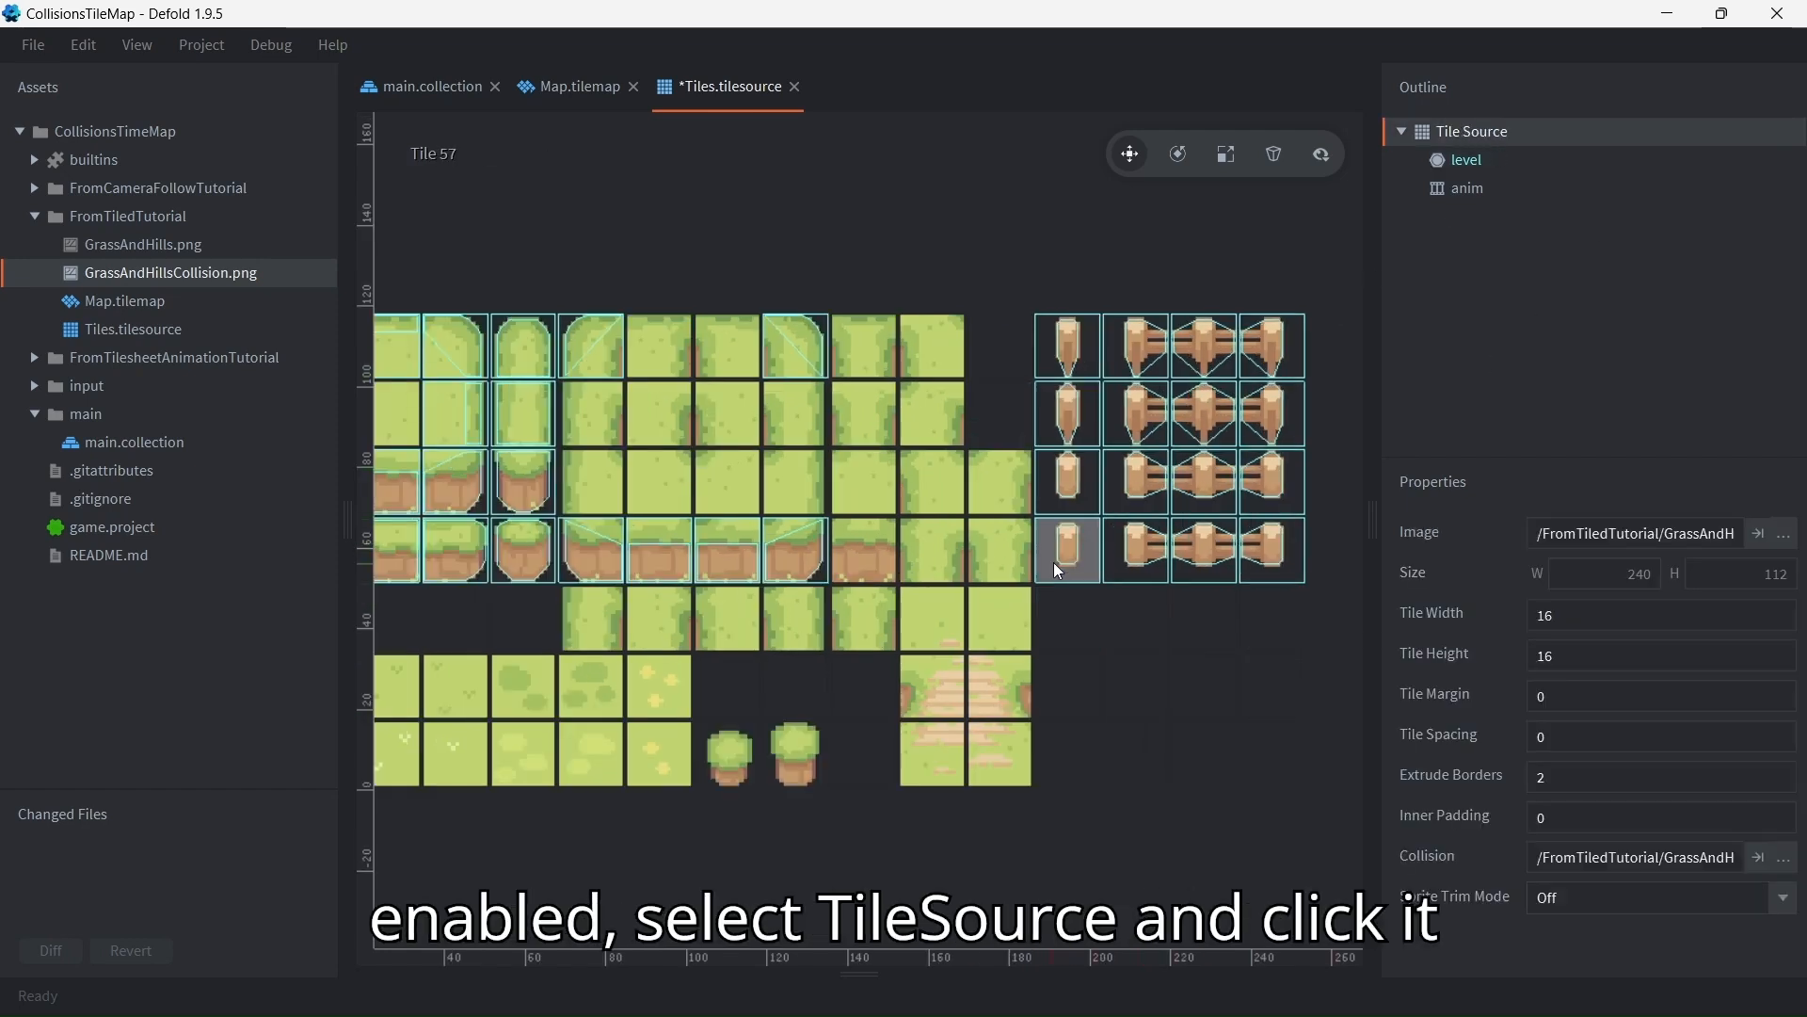
click(1065, 550)
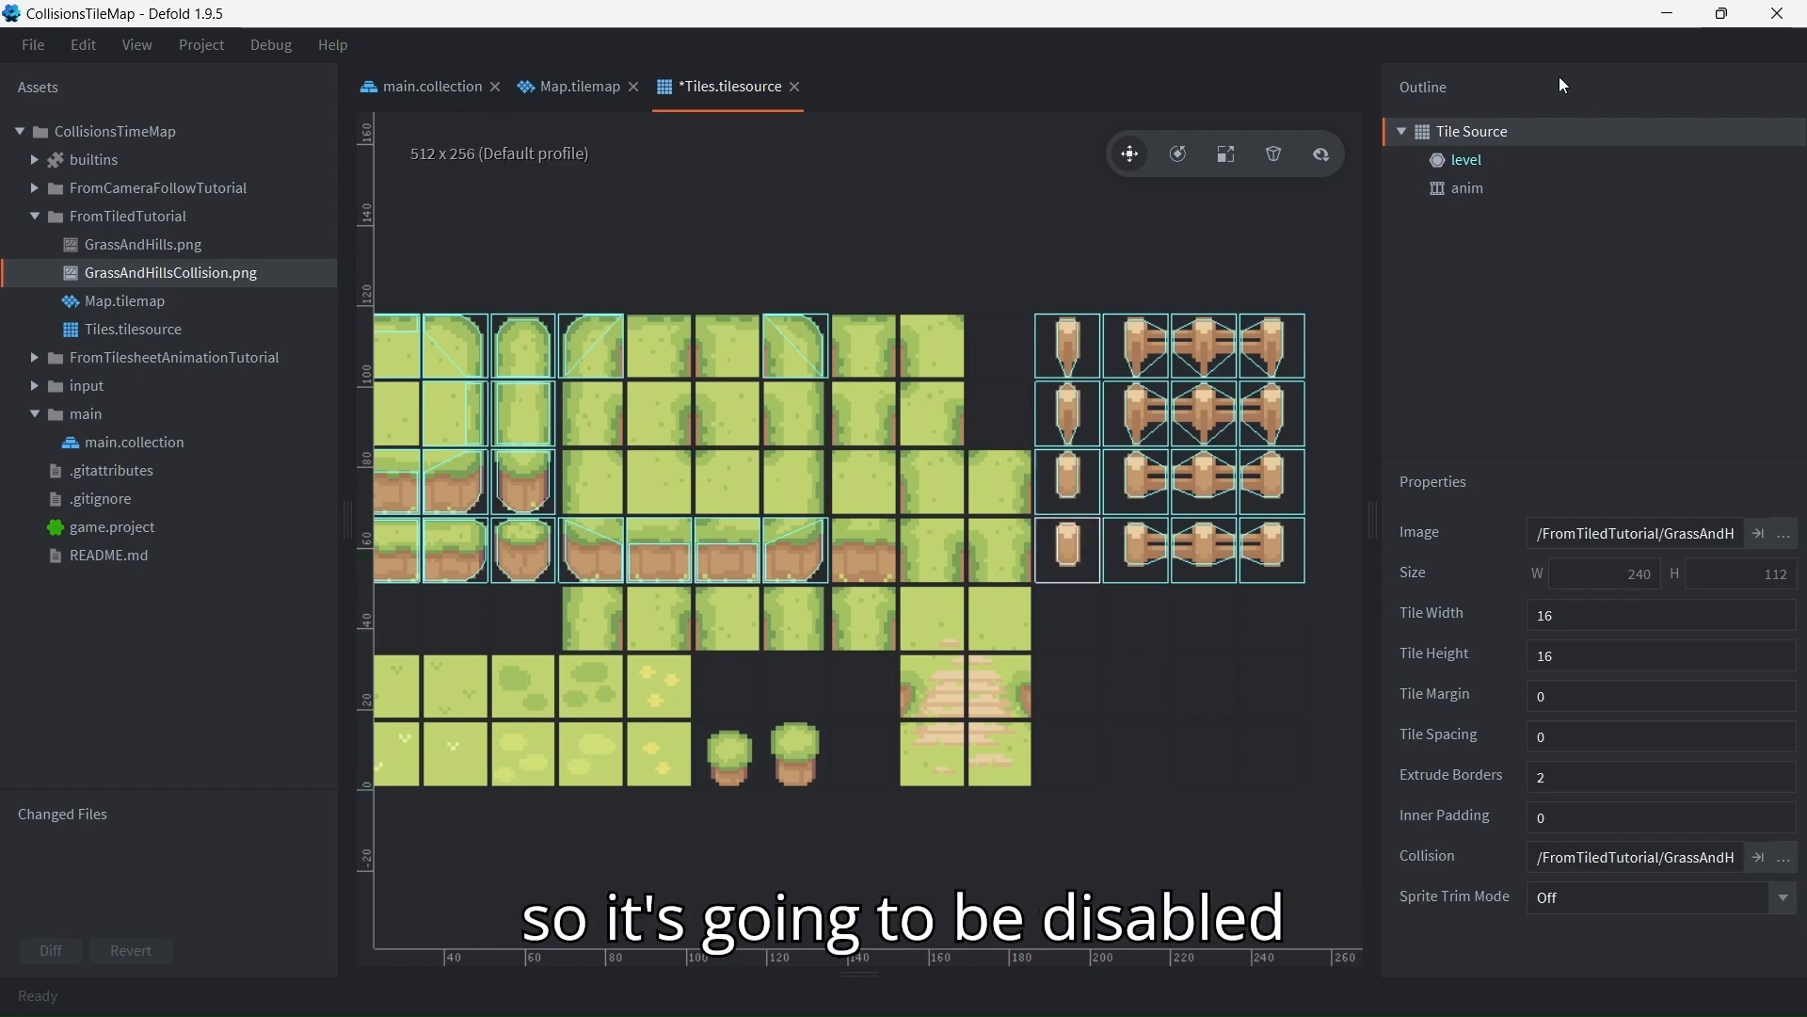
click(1466, 158)
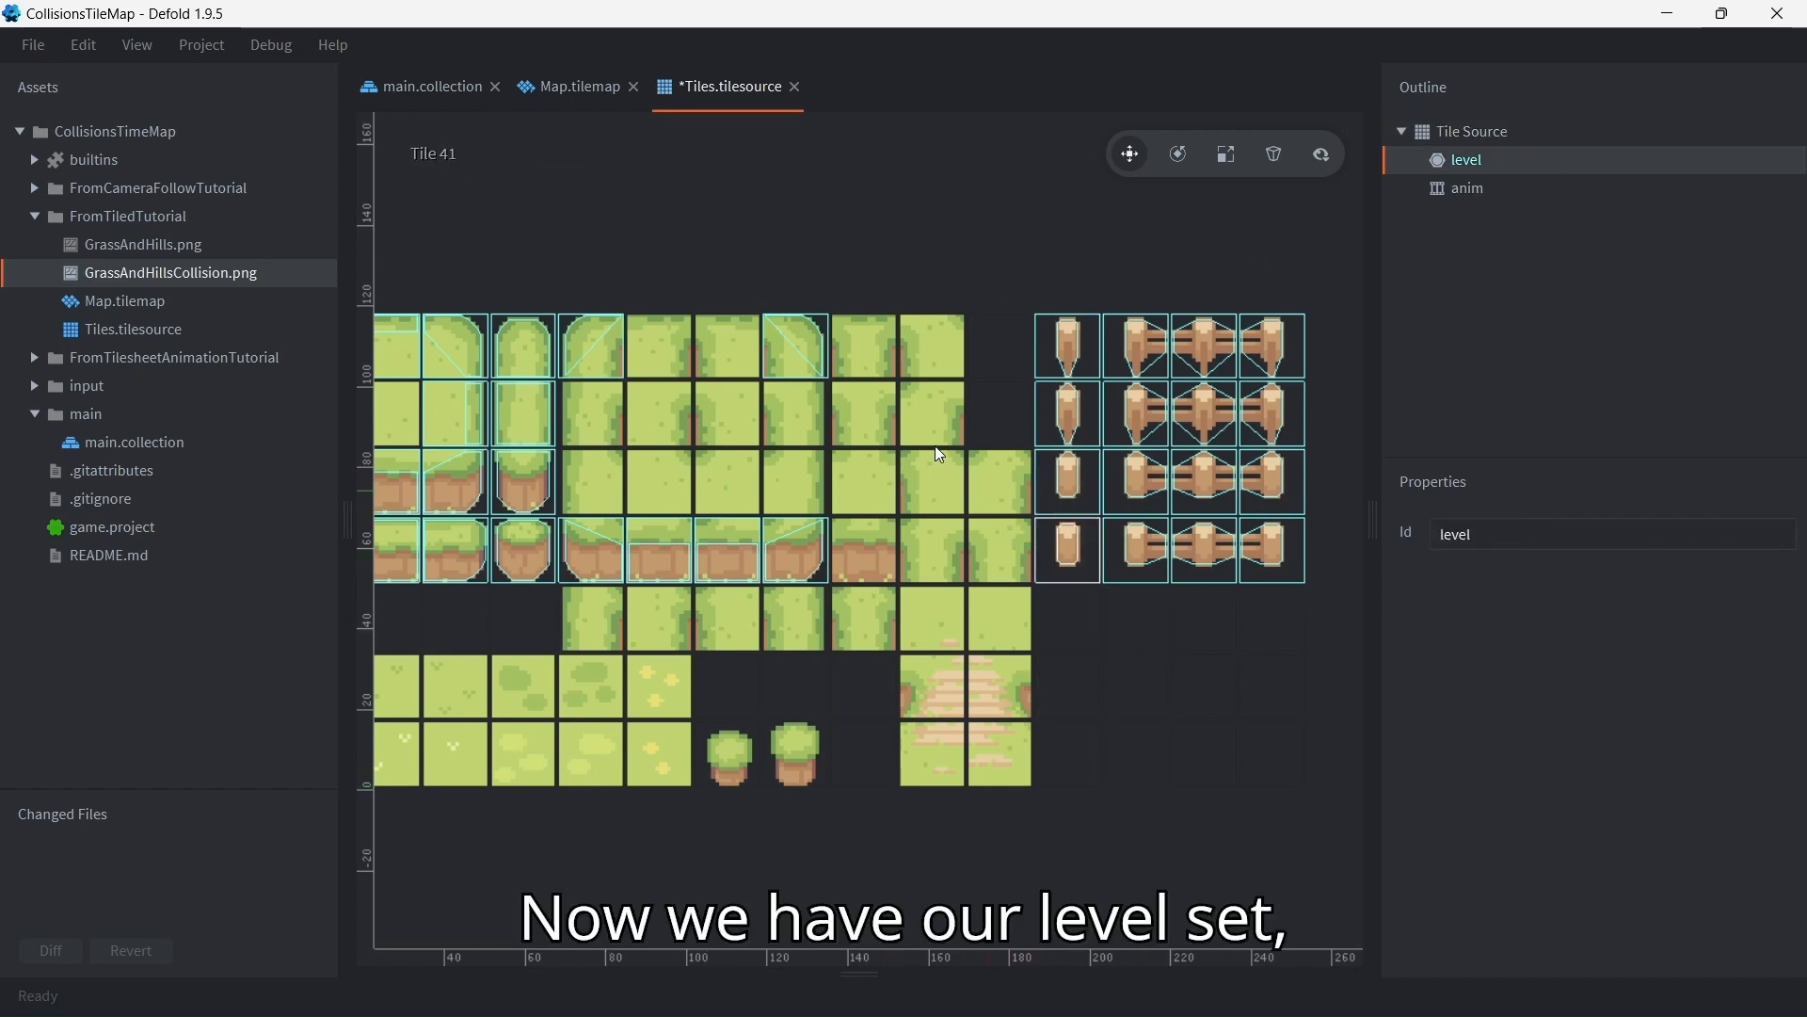
click(576, 86)
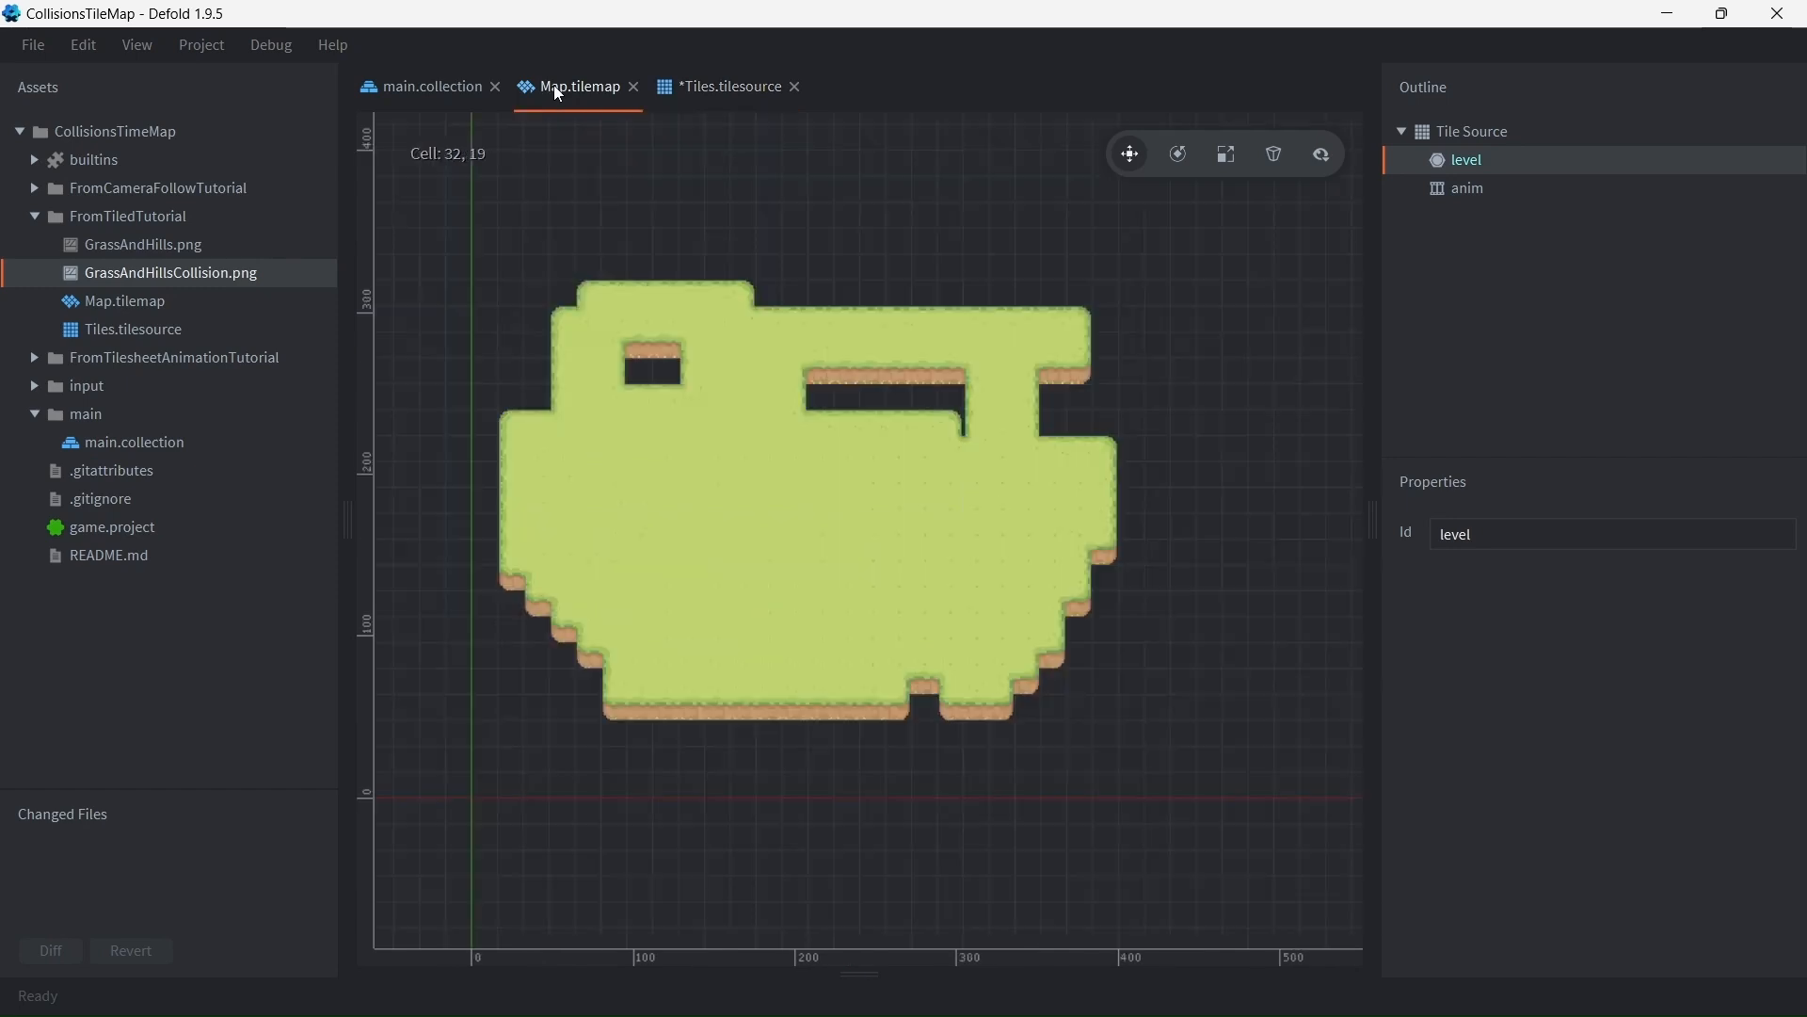
Build and run from main.collection to test tile collisions, then close the game
click(431, 87)
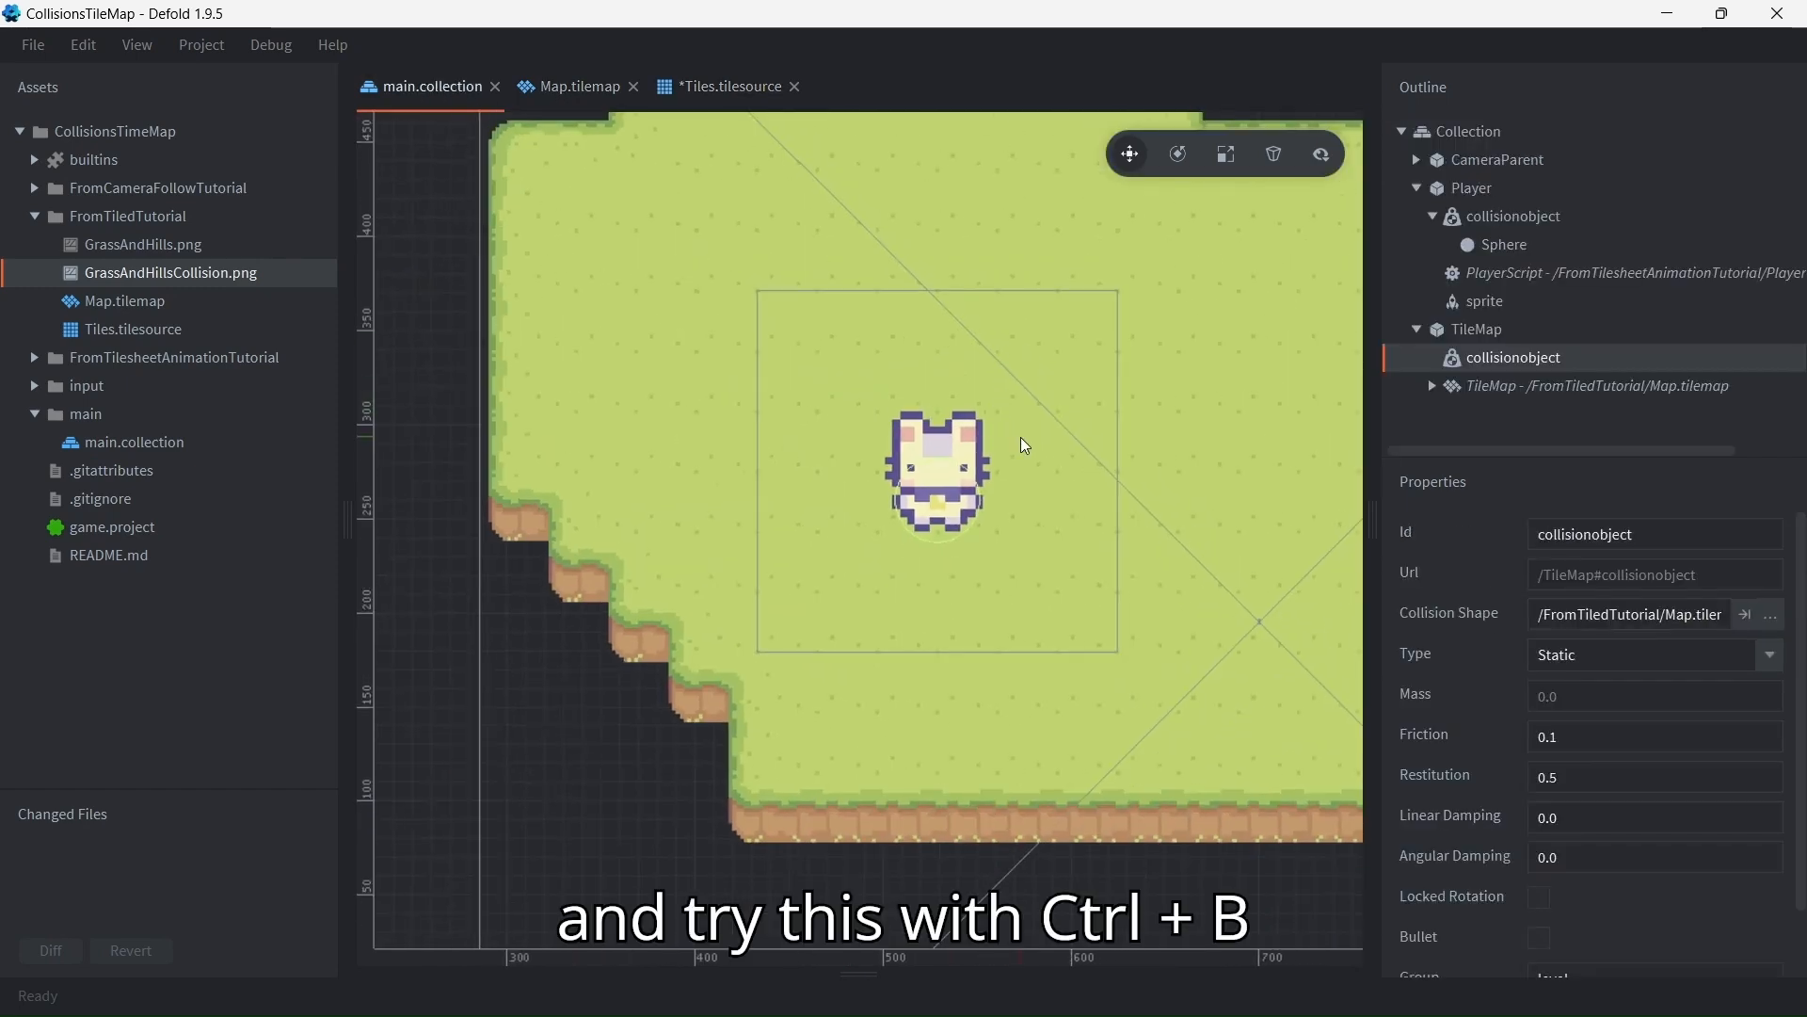
key(ctrl+b)
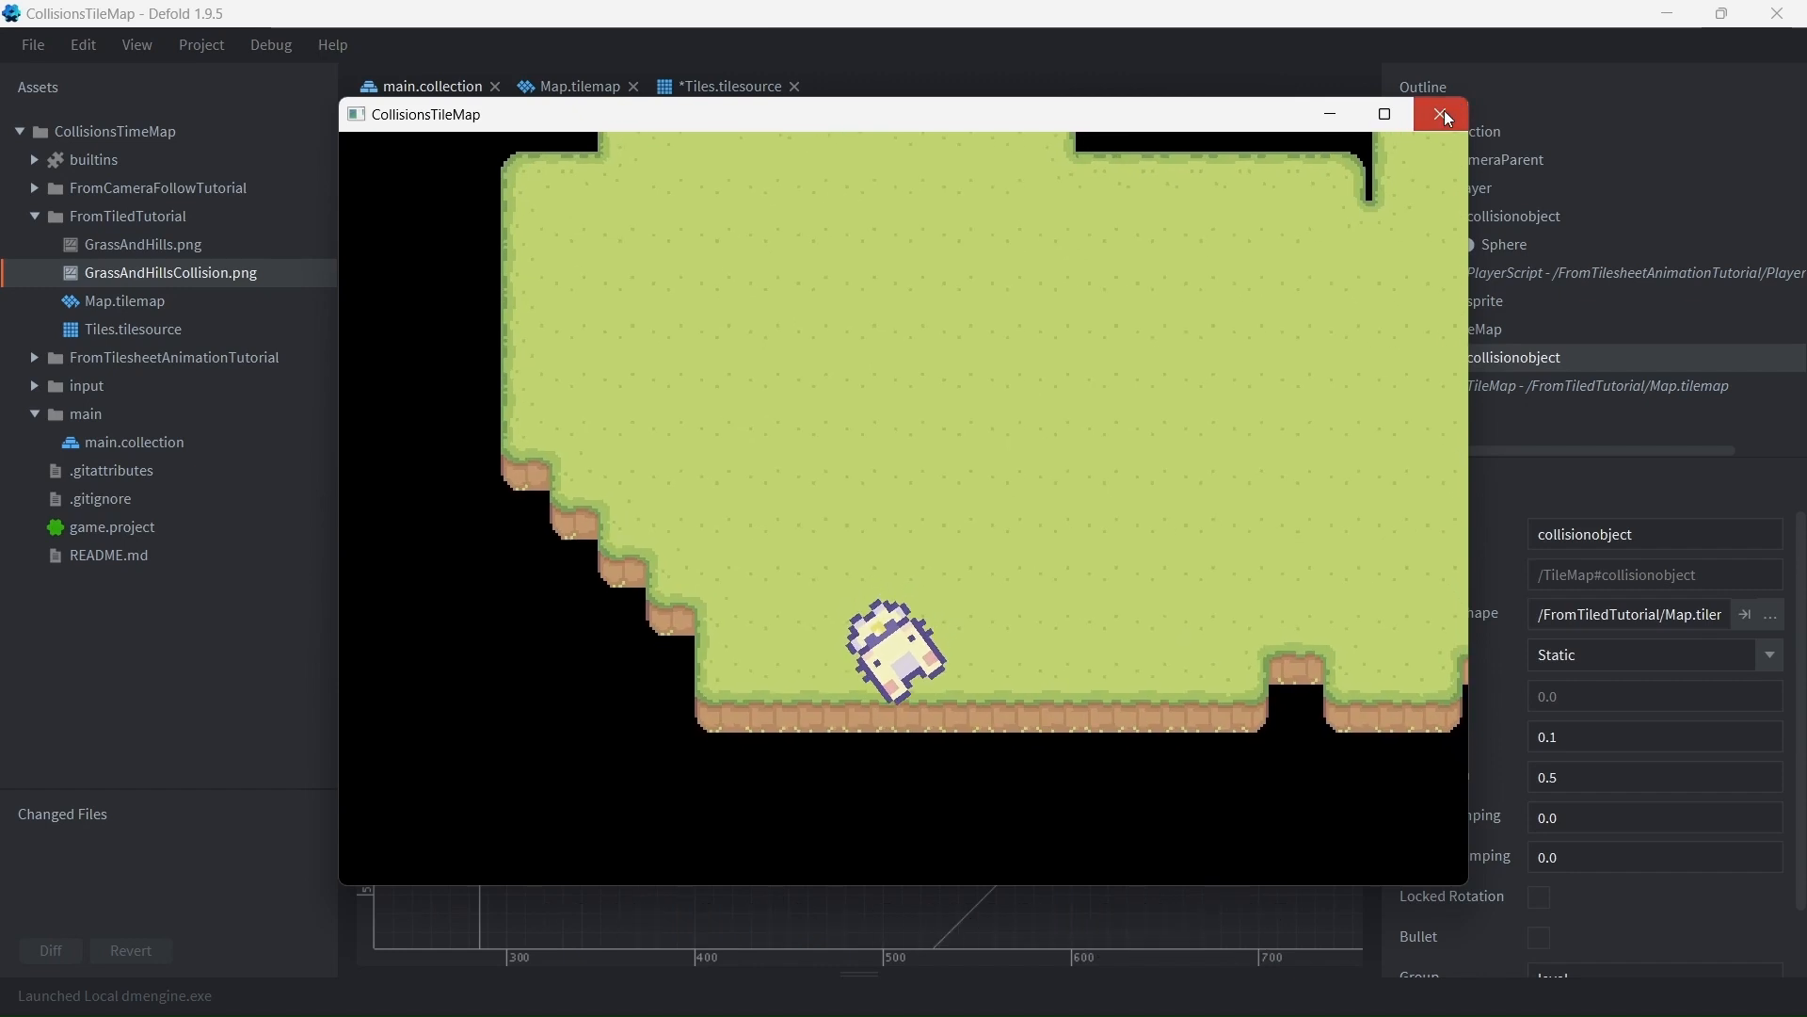
click(1442, 115)
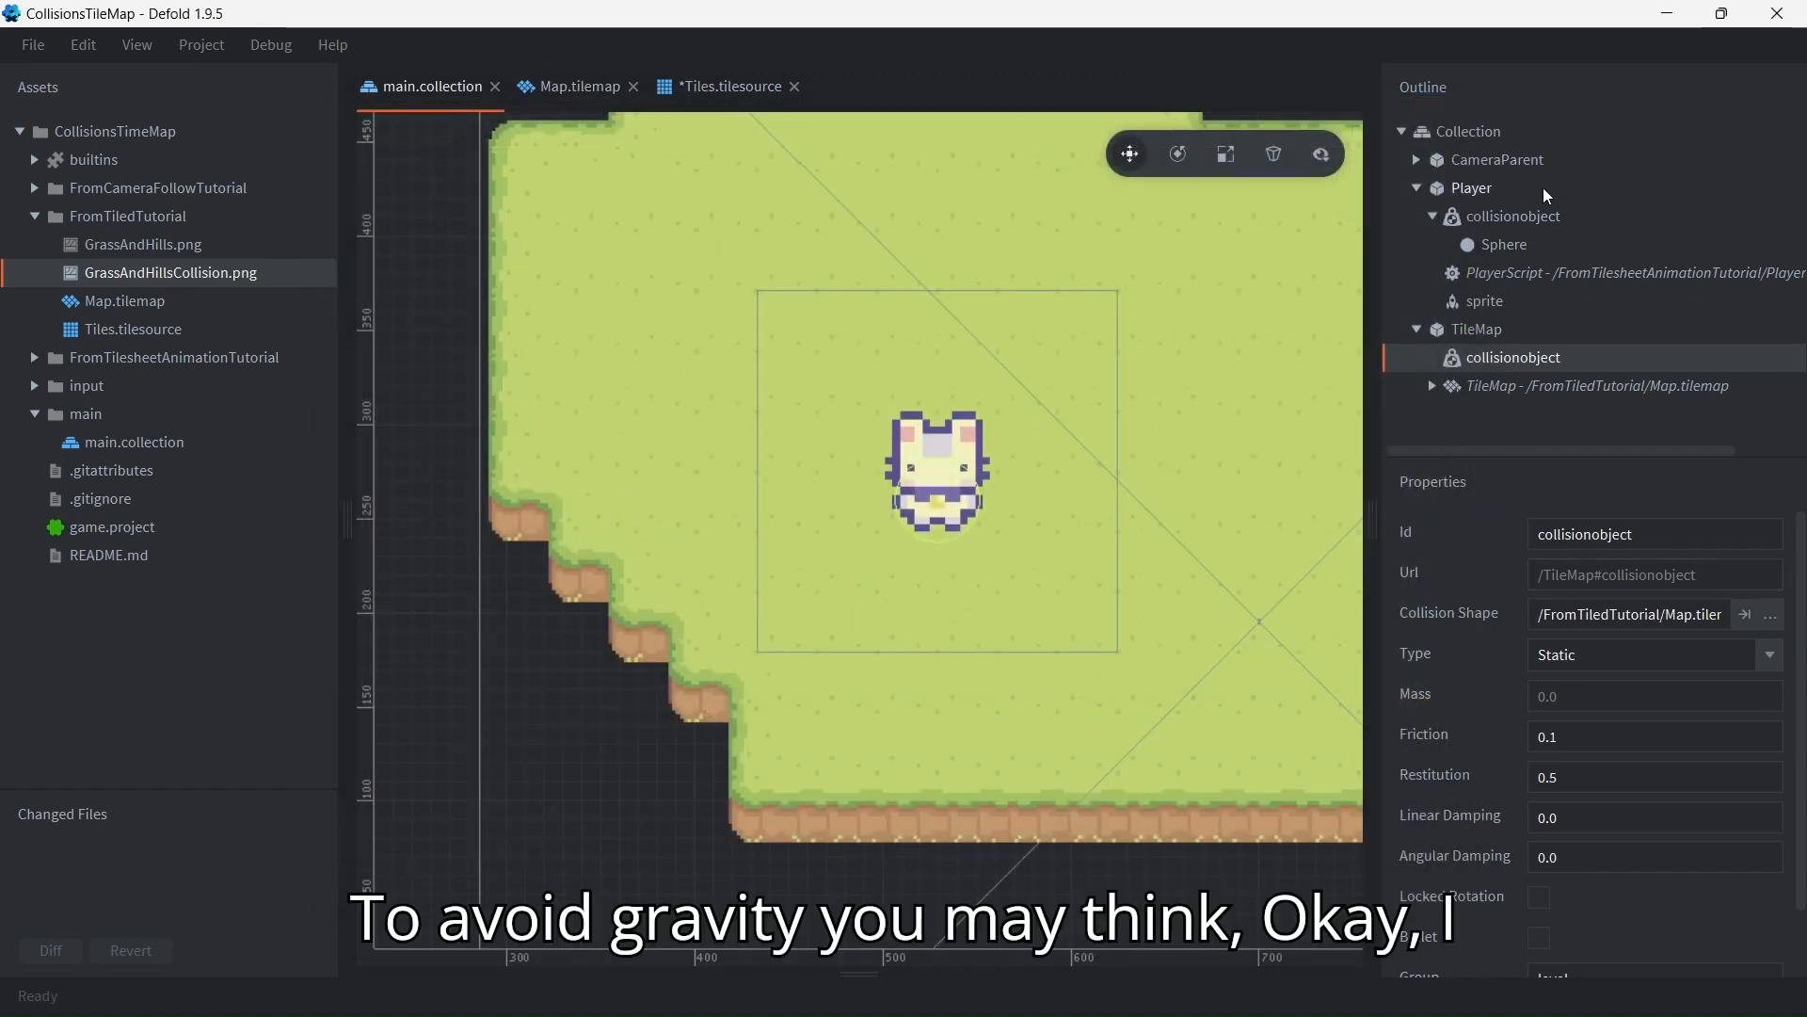
In game.project Physics, set Gravity Y to 0 and enable Use Fixed Timestep
click(1511, 214)
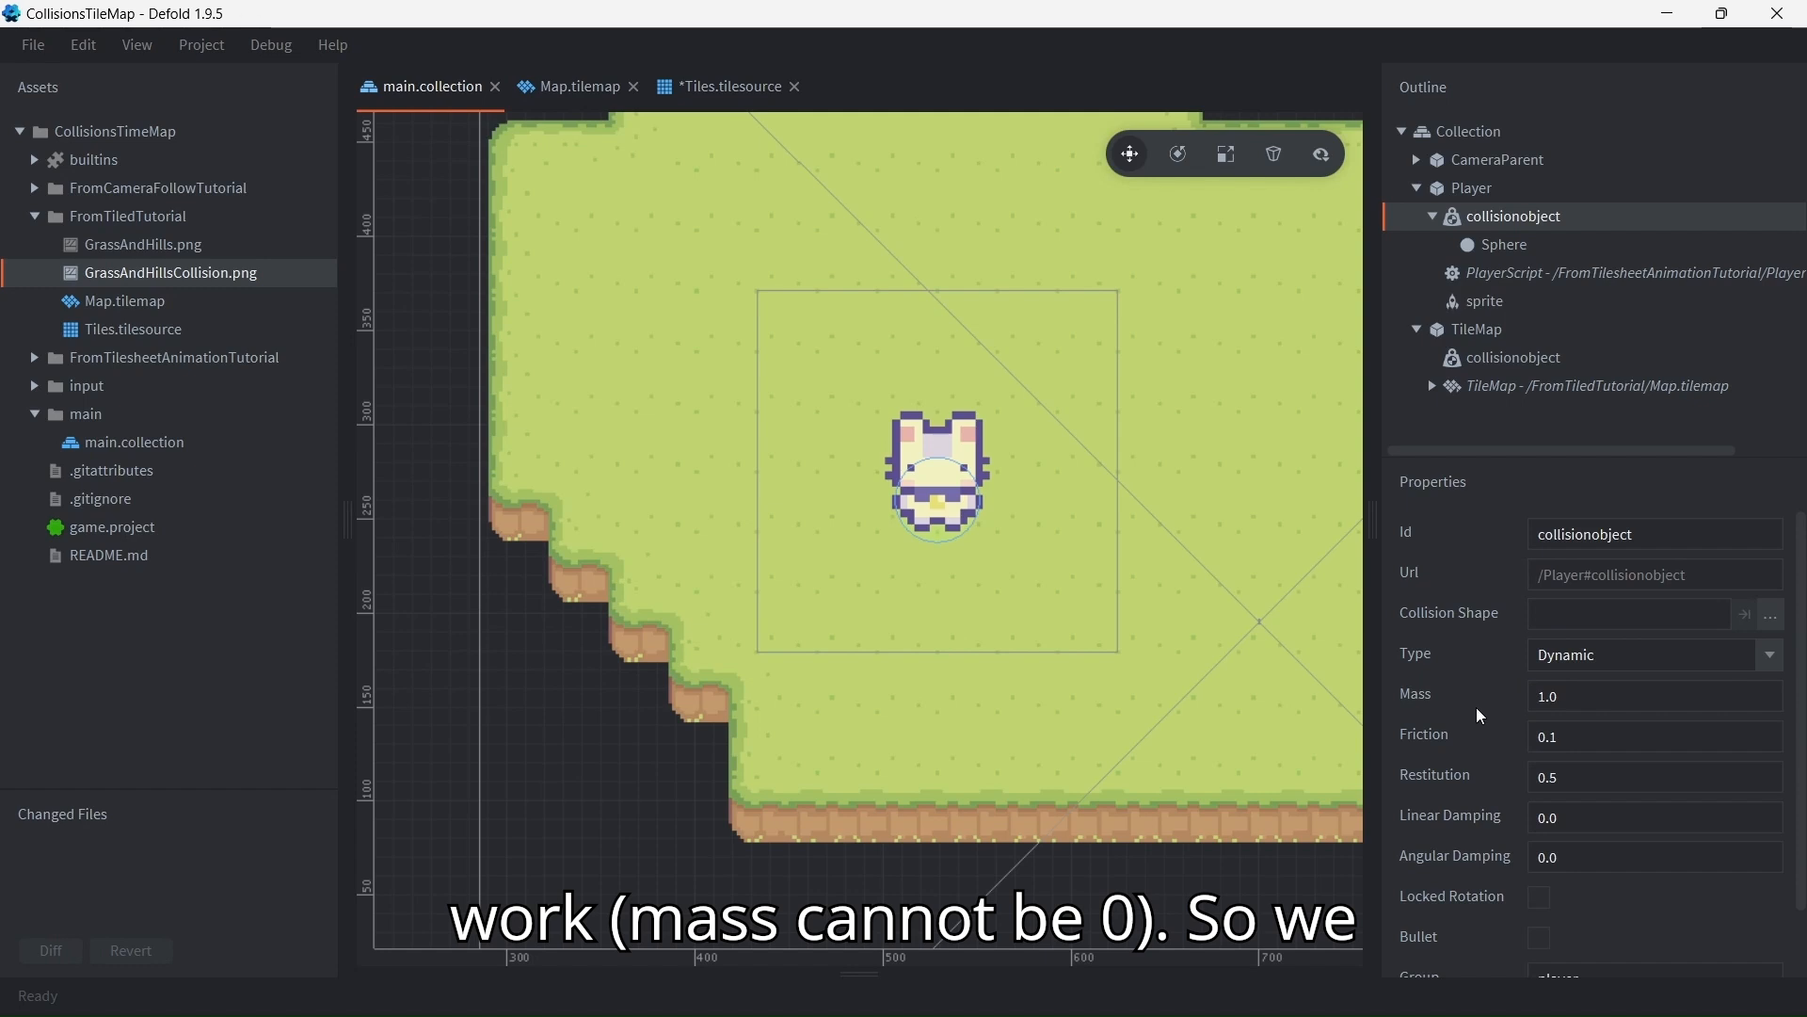
double_click(111, 527)
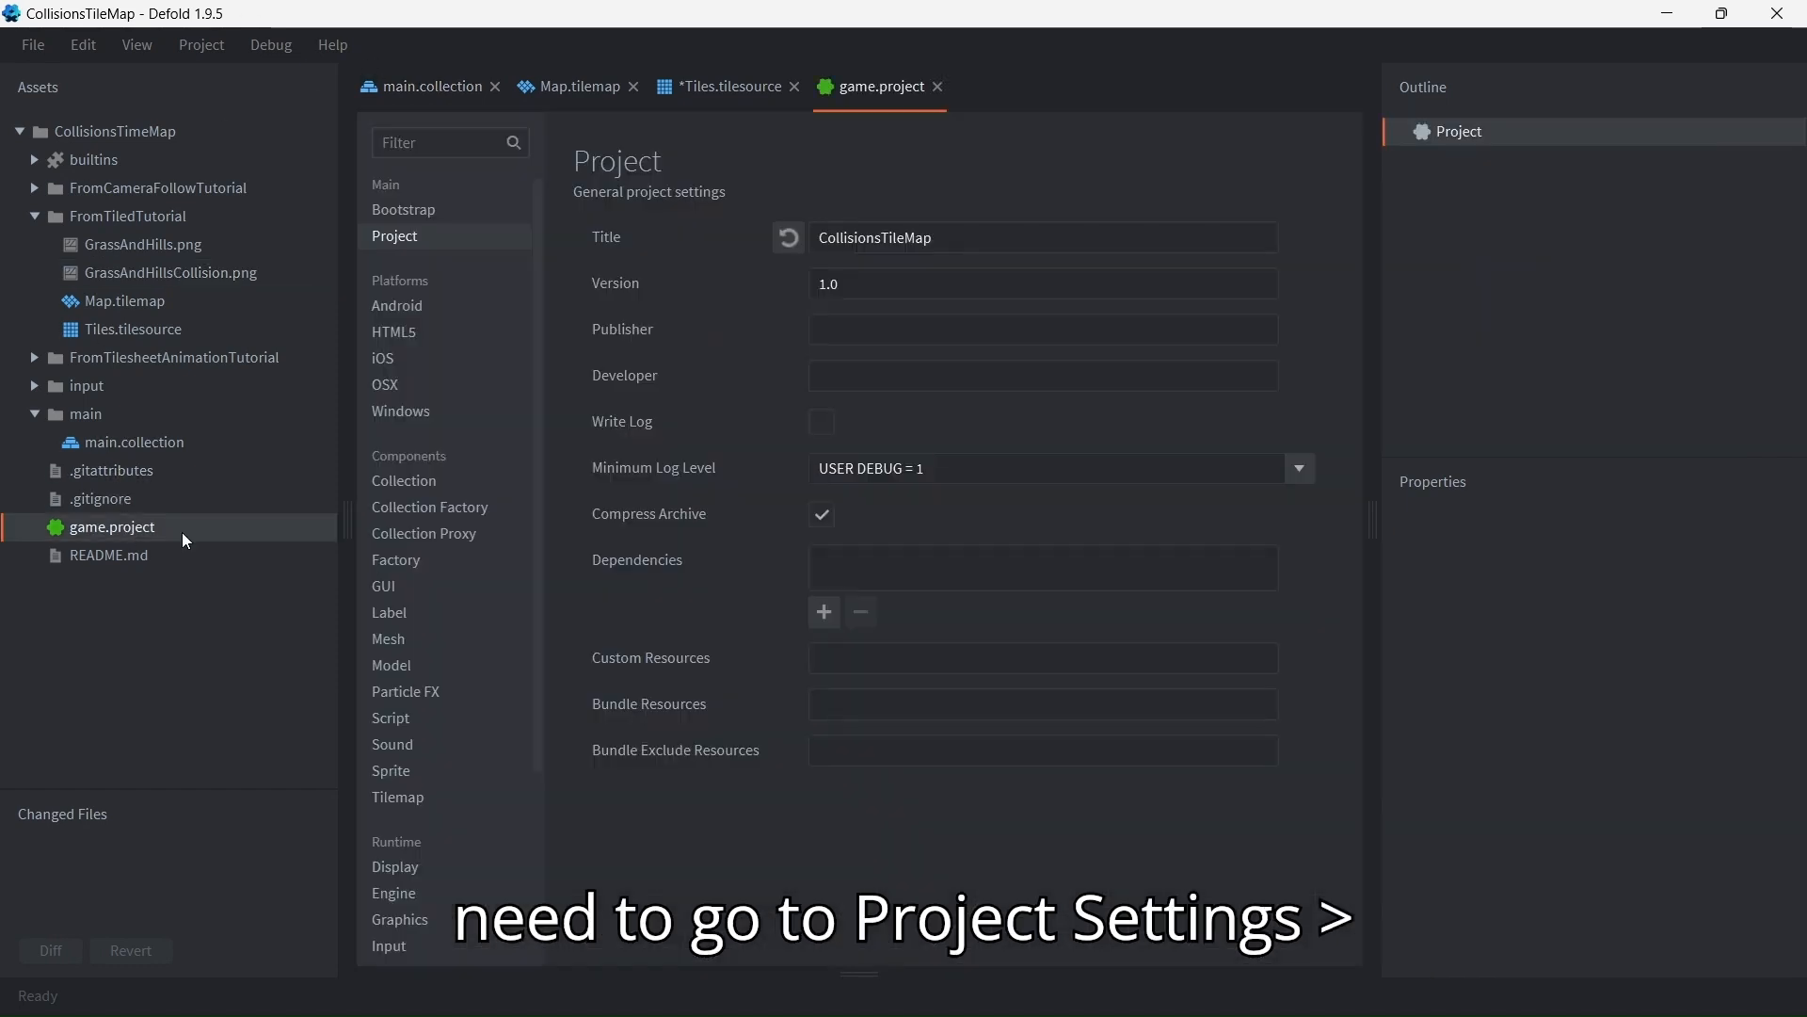
scroll(down, 3)
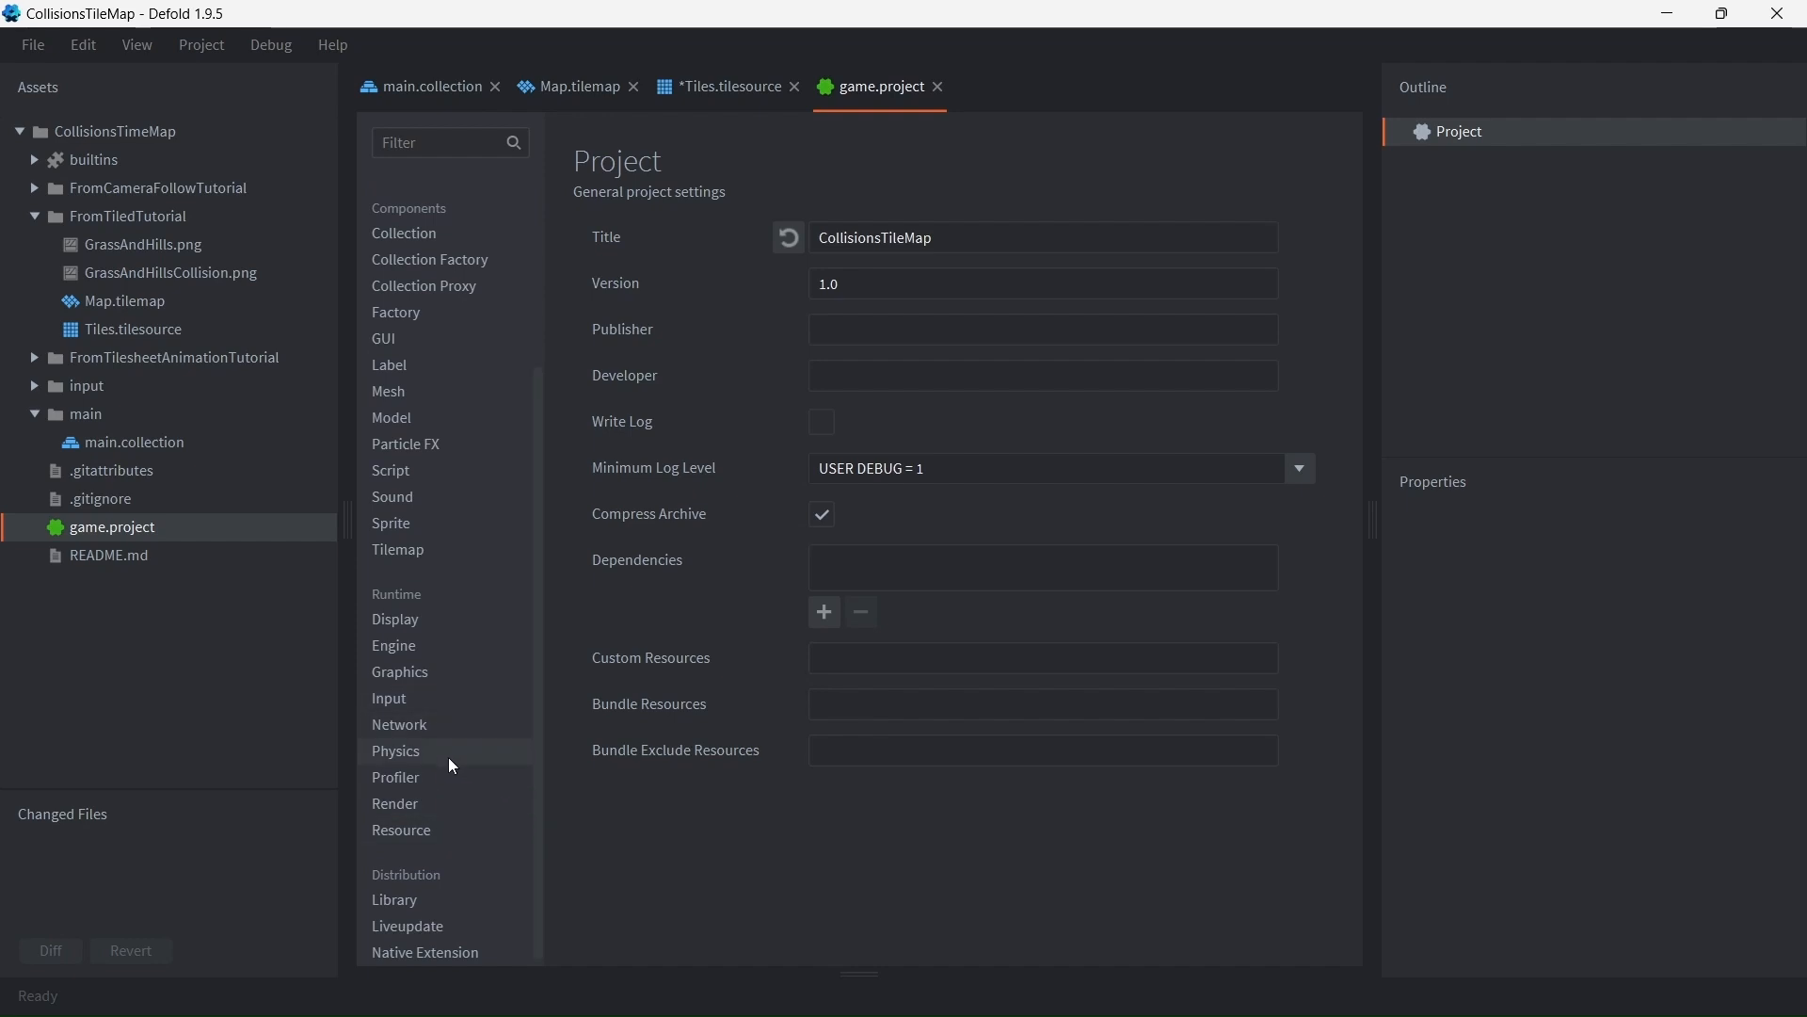
click(396, 751)
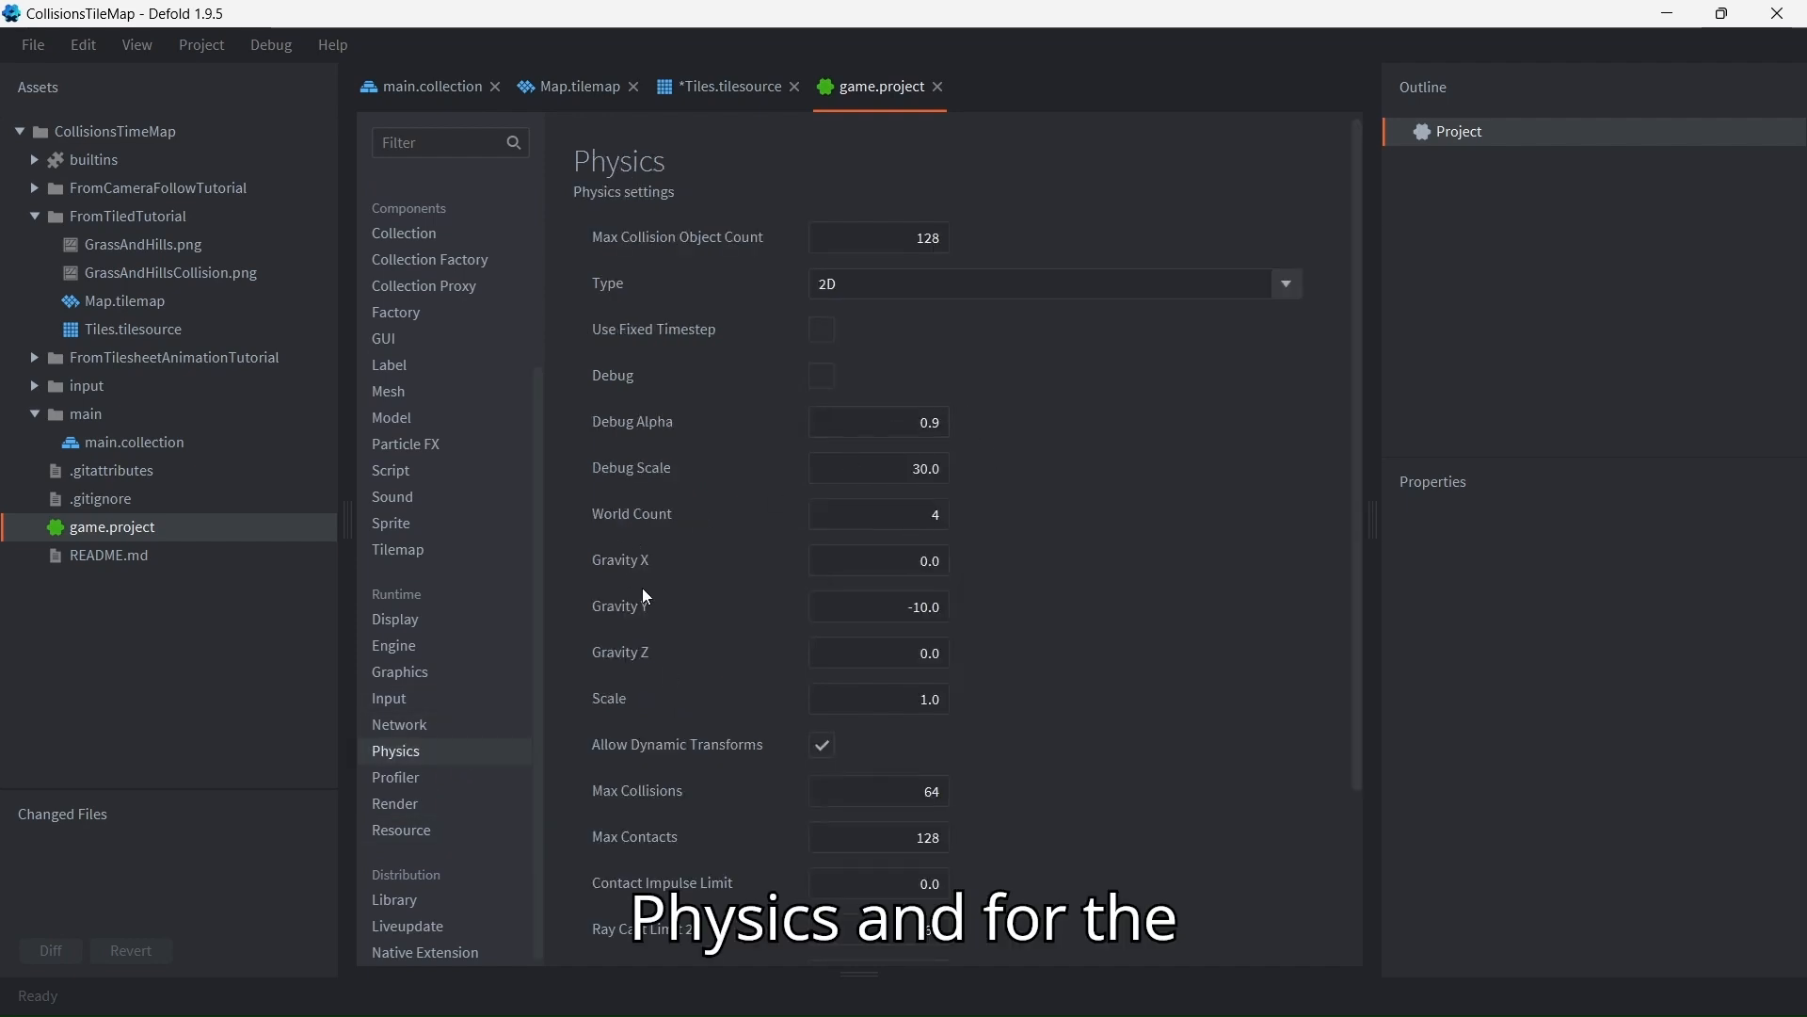
click(879, 606)
text(0)
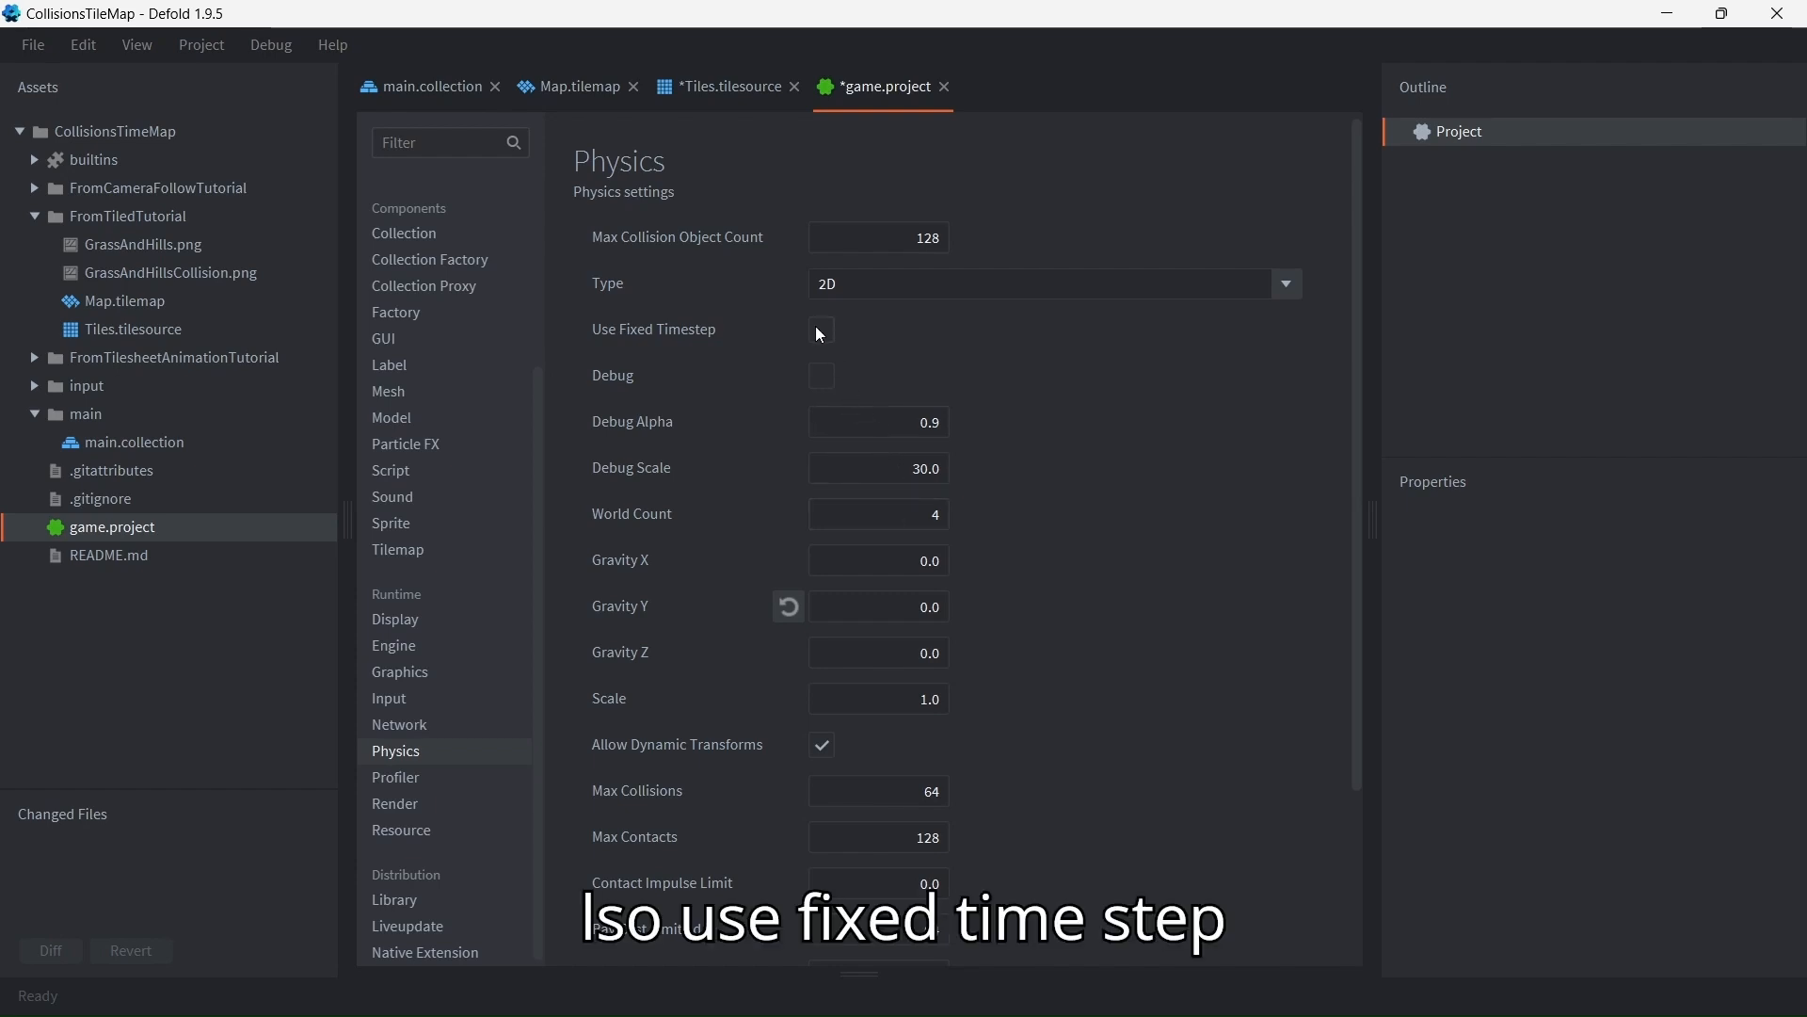
click(821, 329)
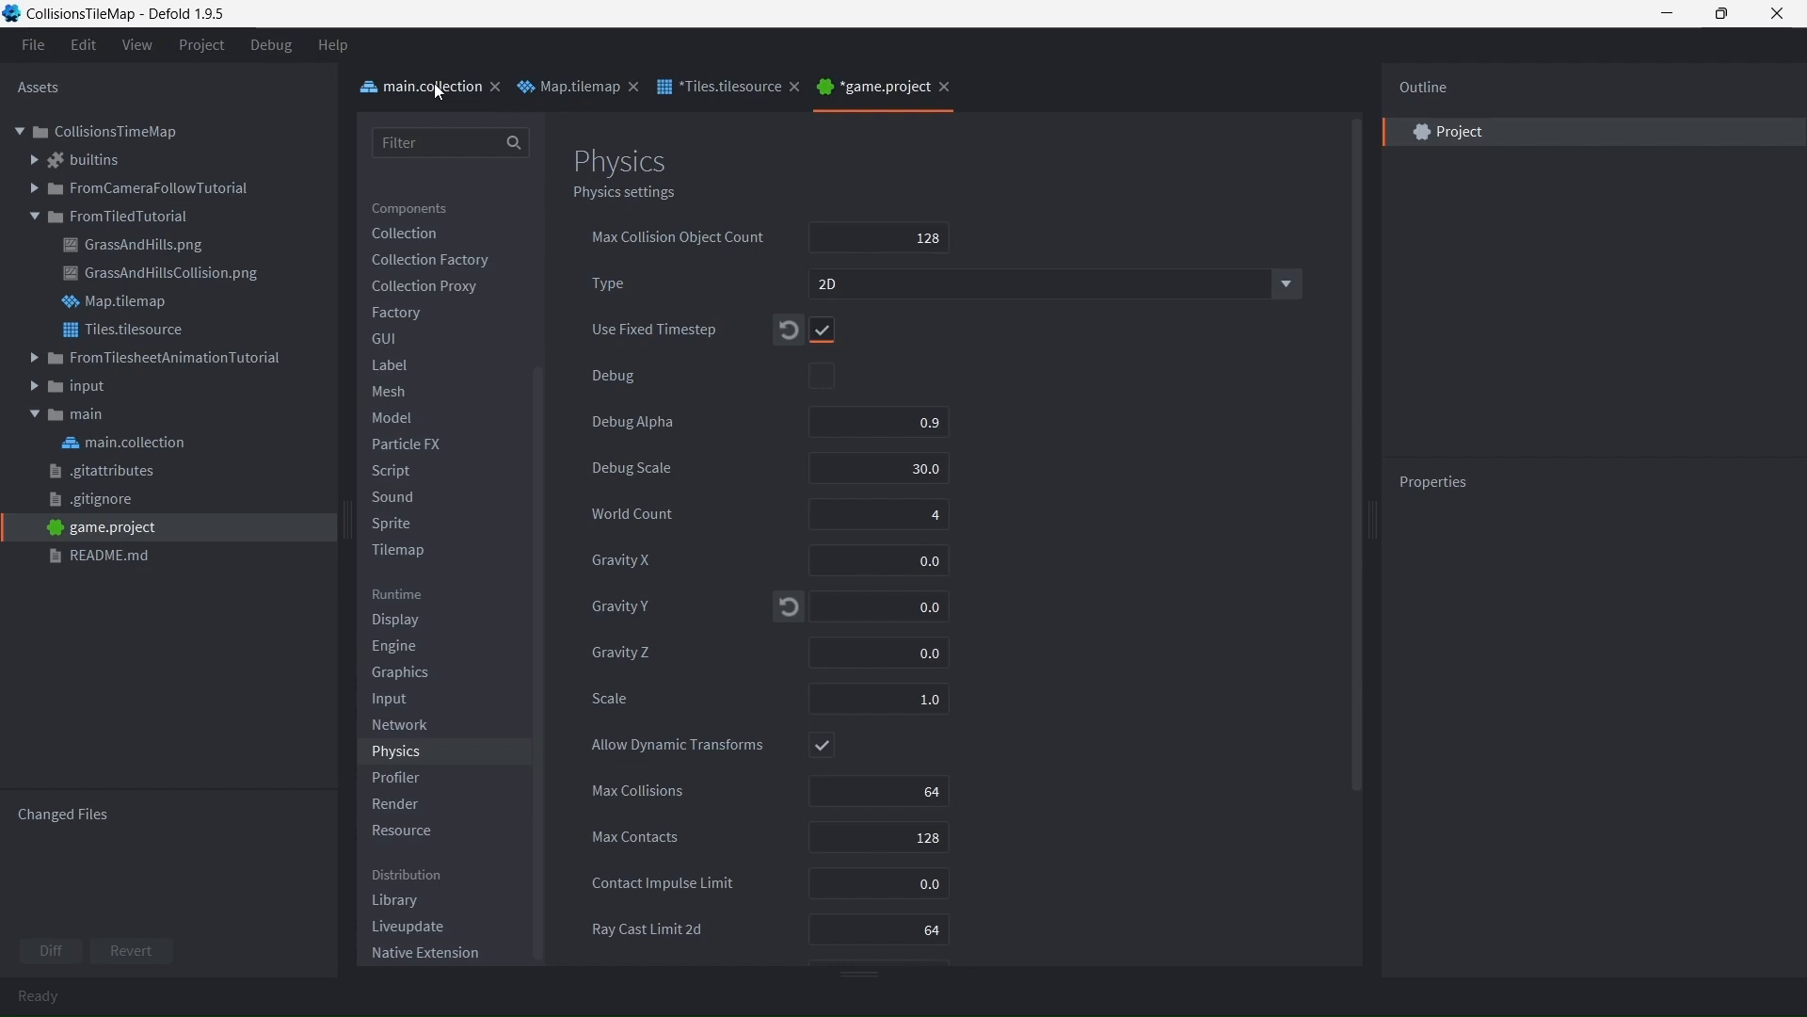
Enable Locked Rotation on the player's collision object, test-run the game upright, then close it
click(431, 86)
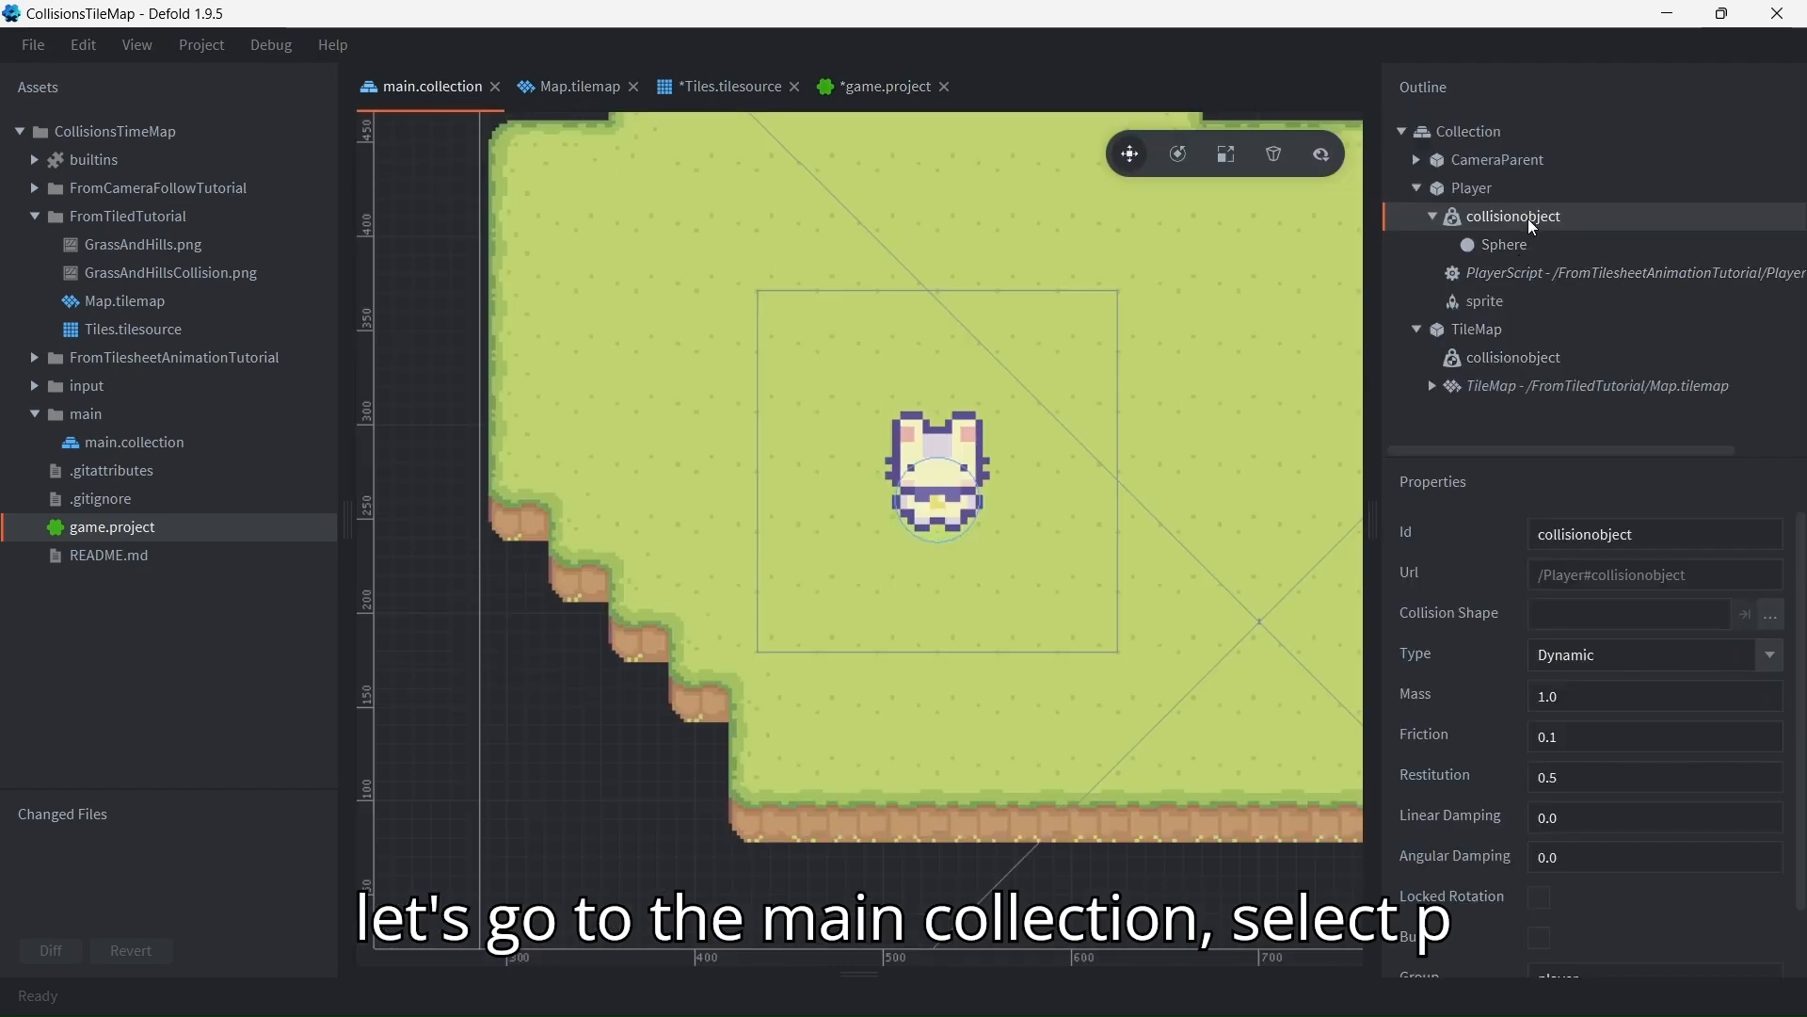
scroll(down, 3)
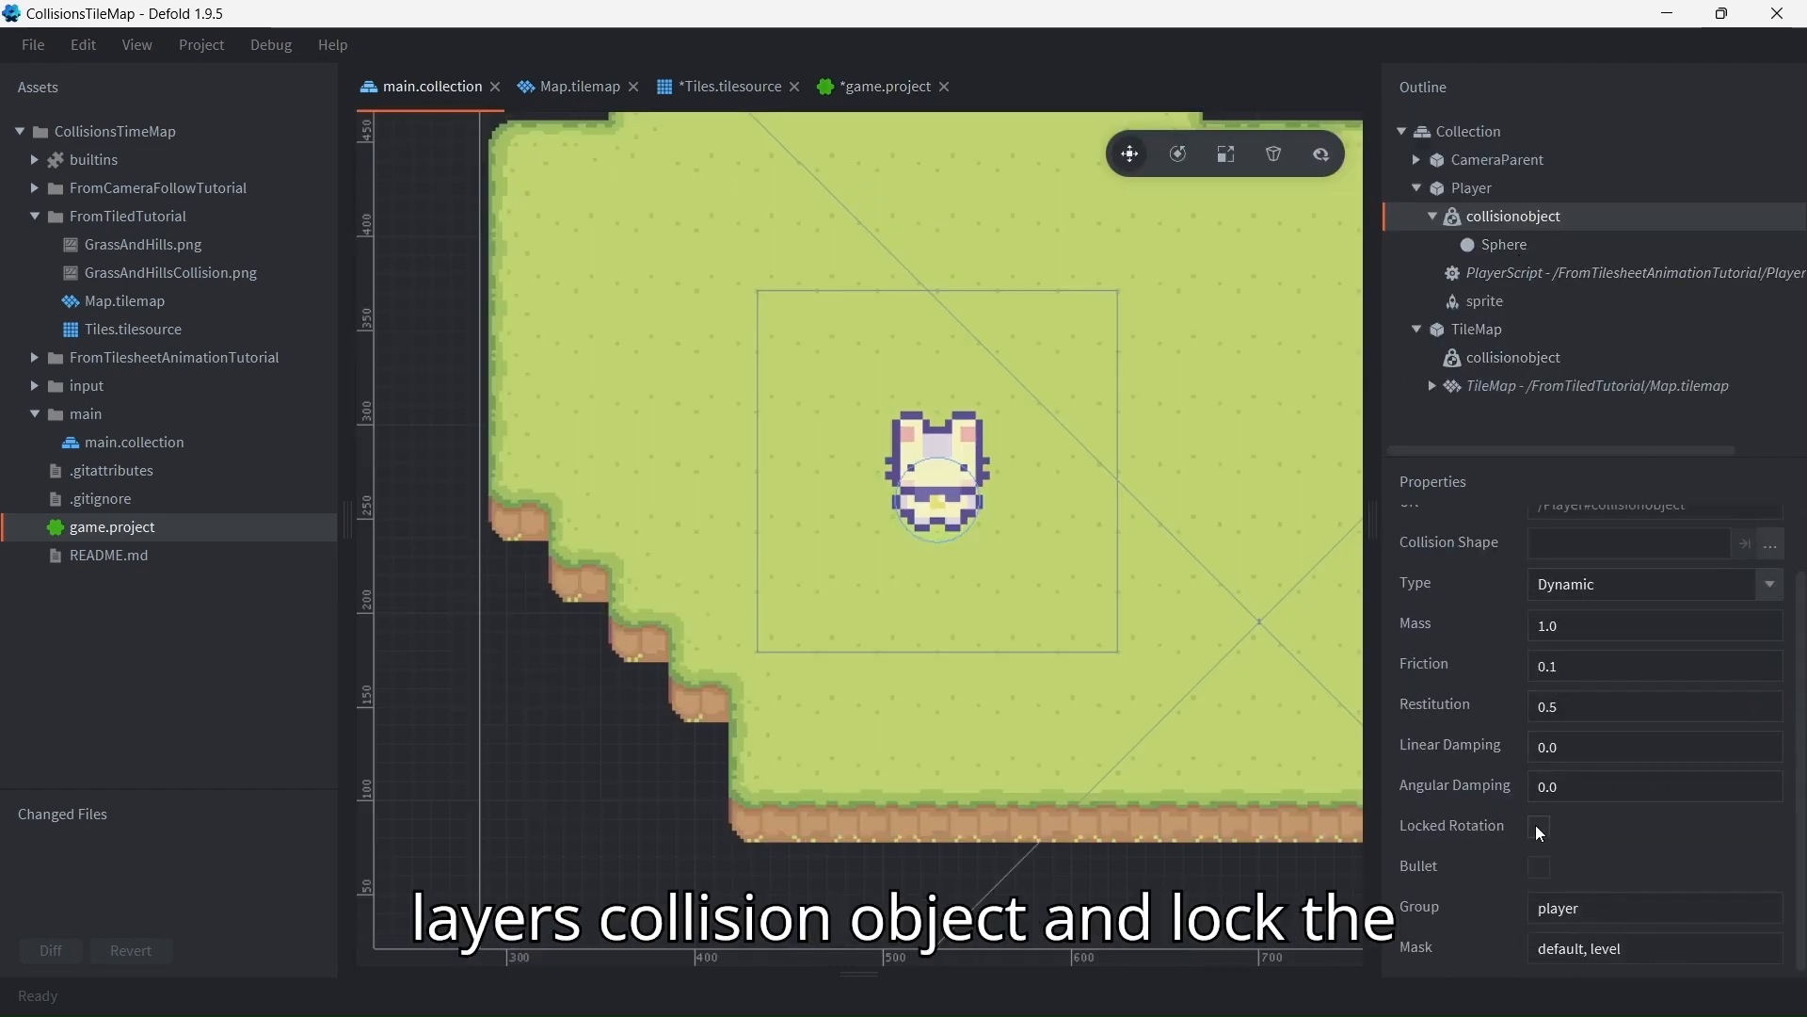
click(1539, 827)
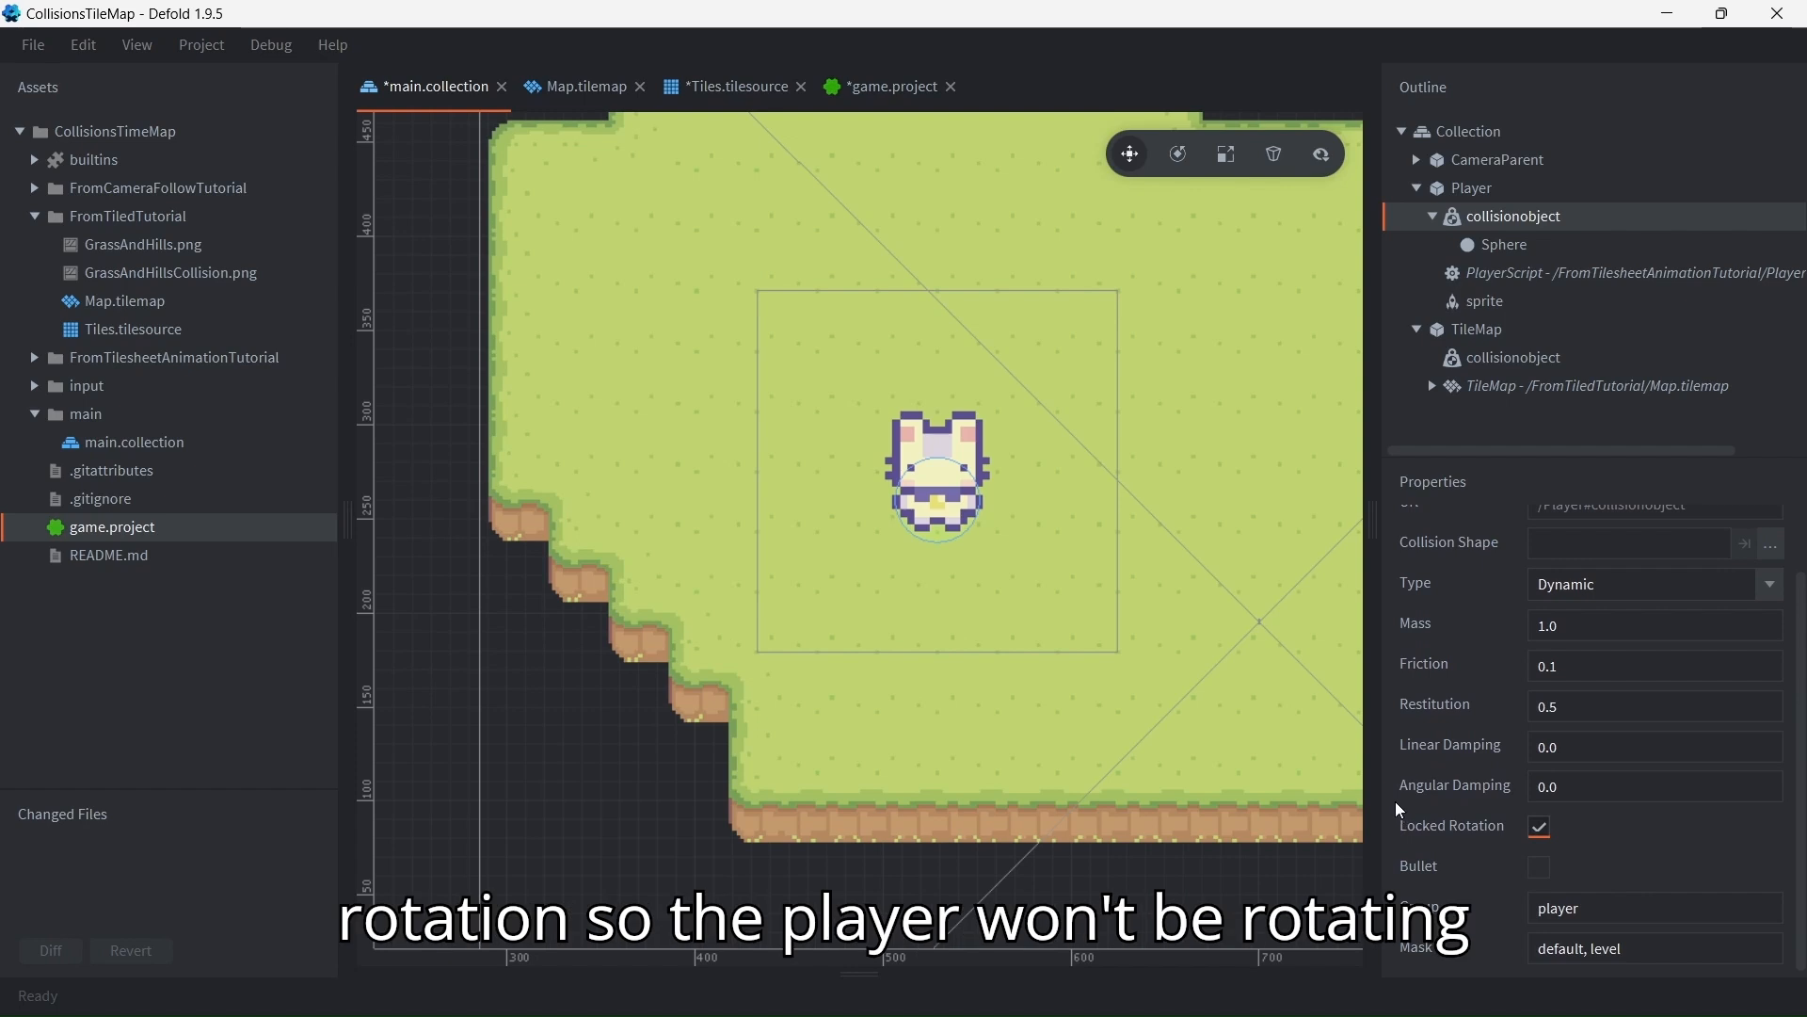
key(ctrl+b)
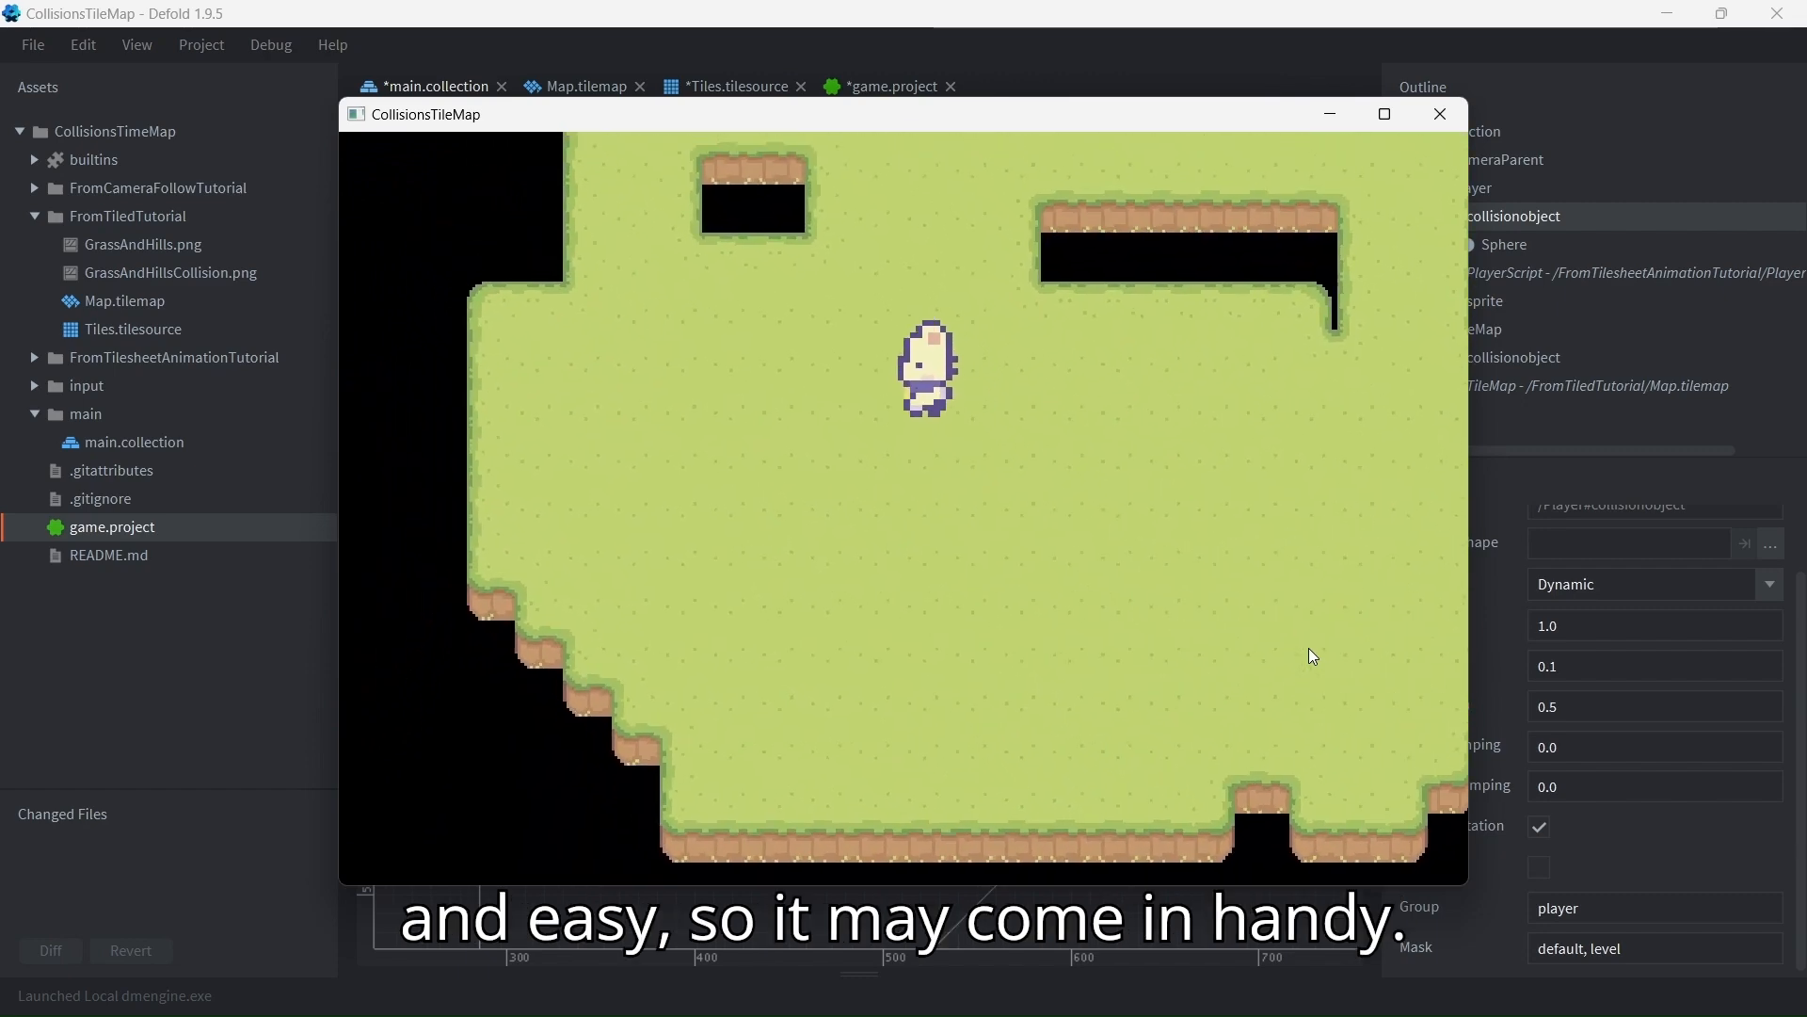
click(1438, 113)
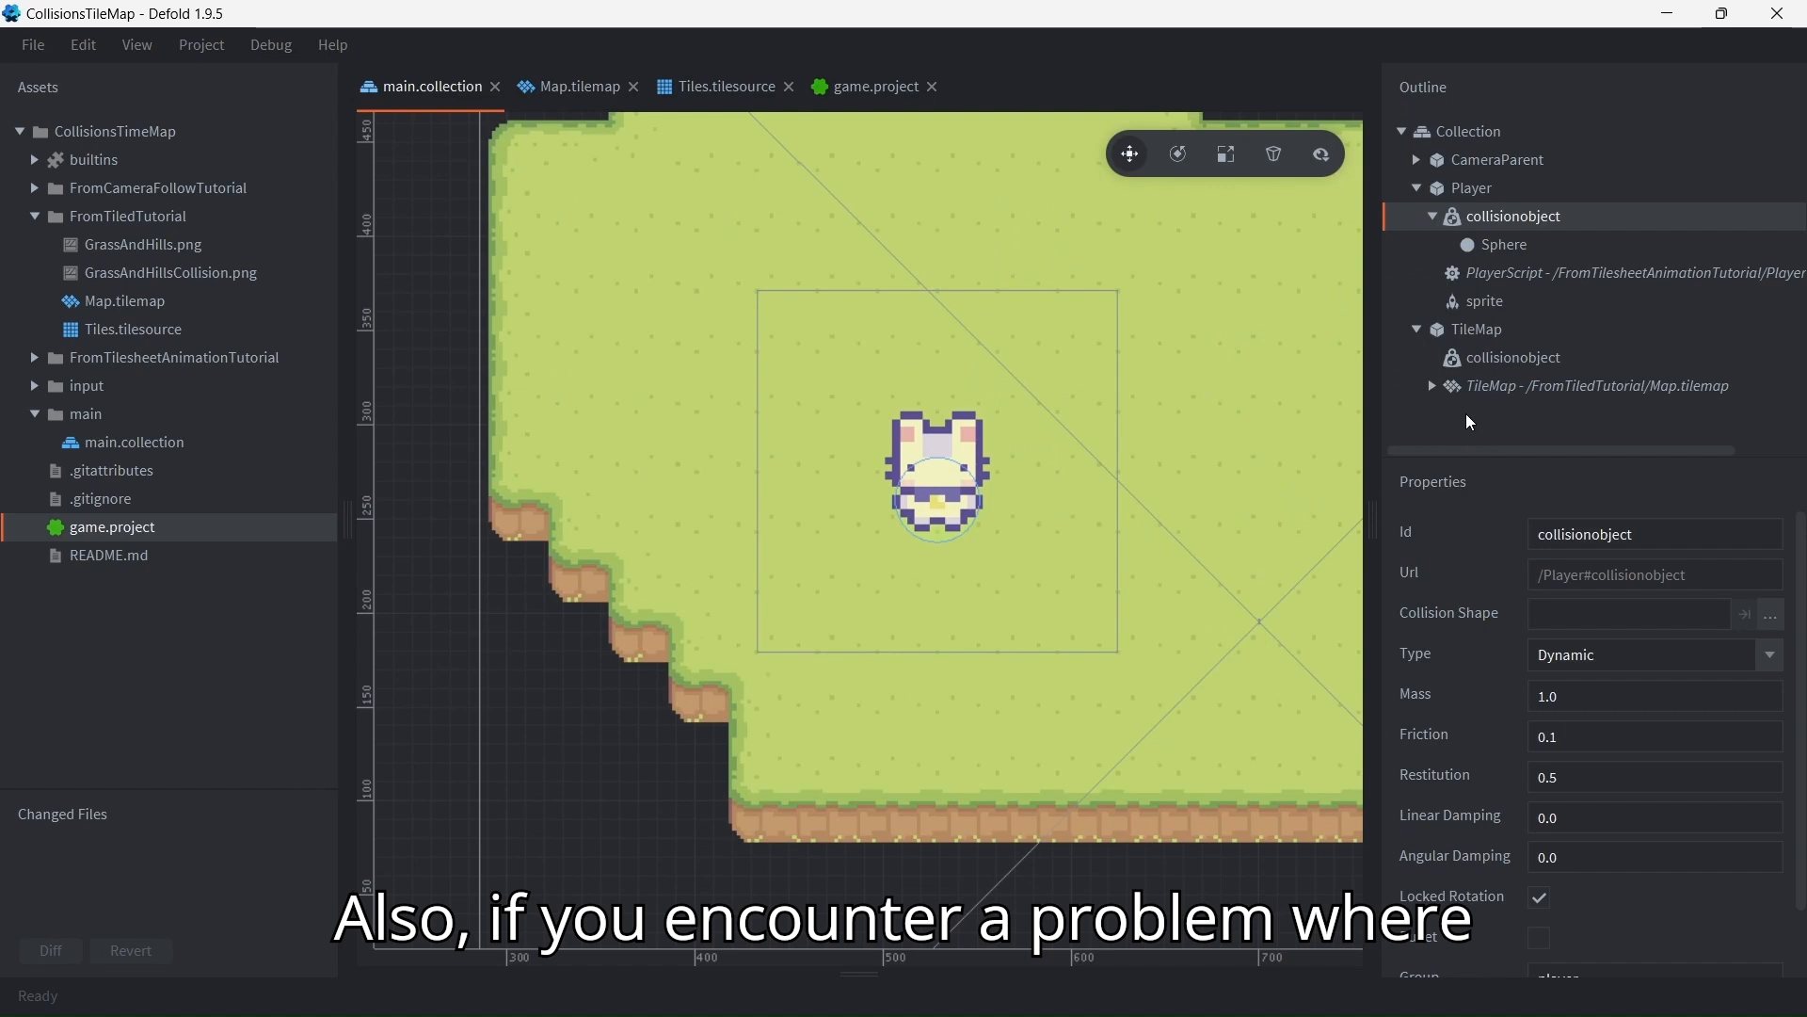
mouse_move(631, 192)
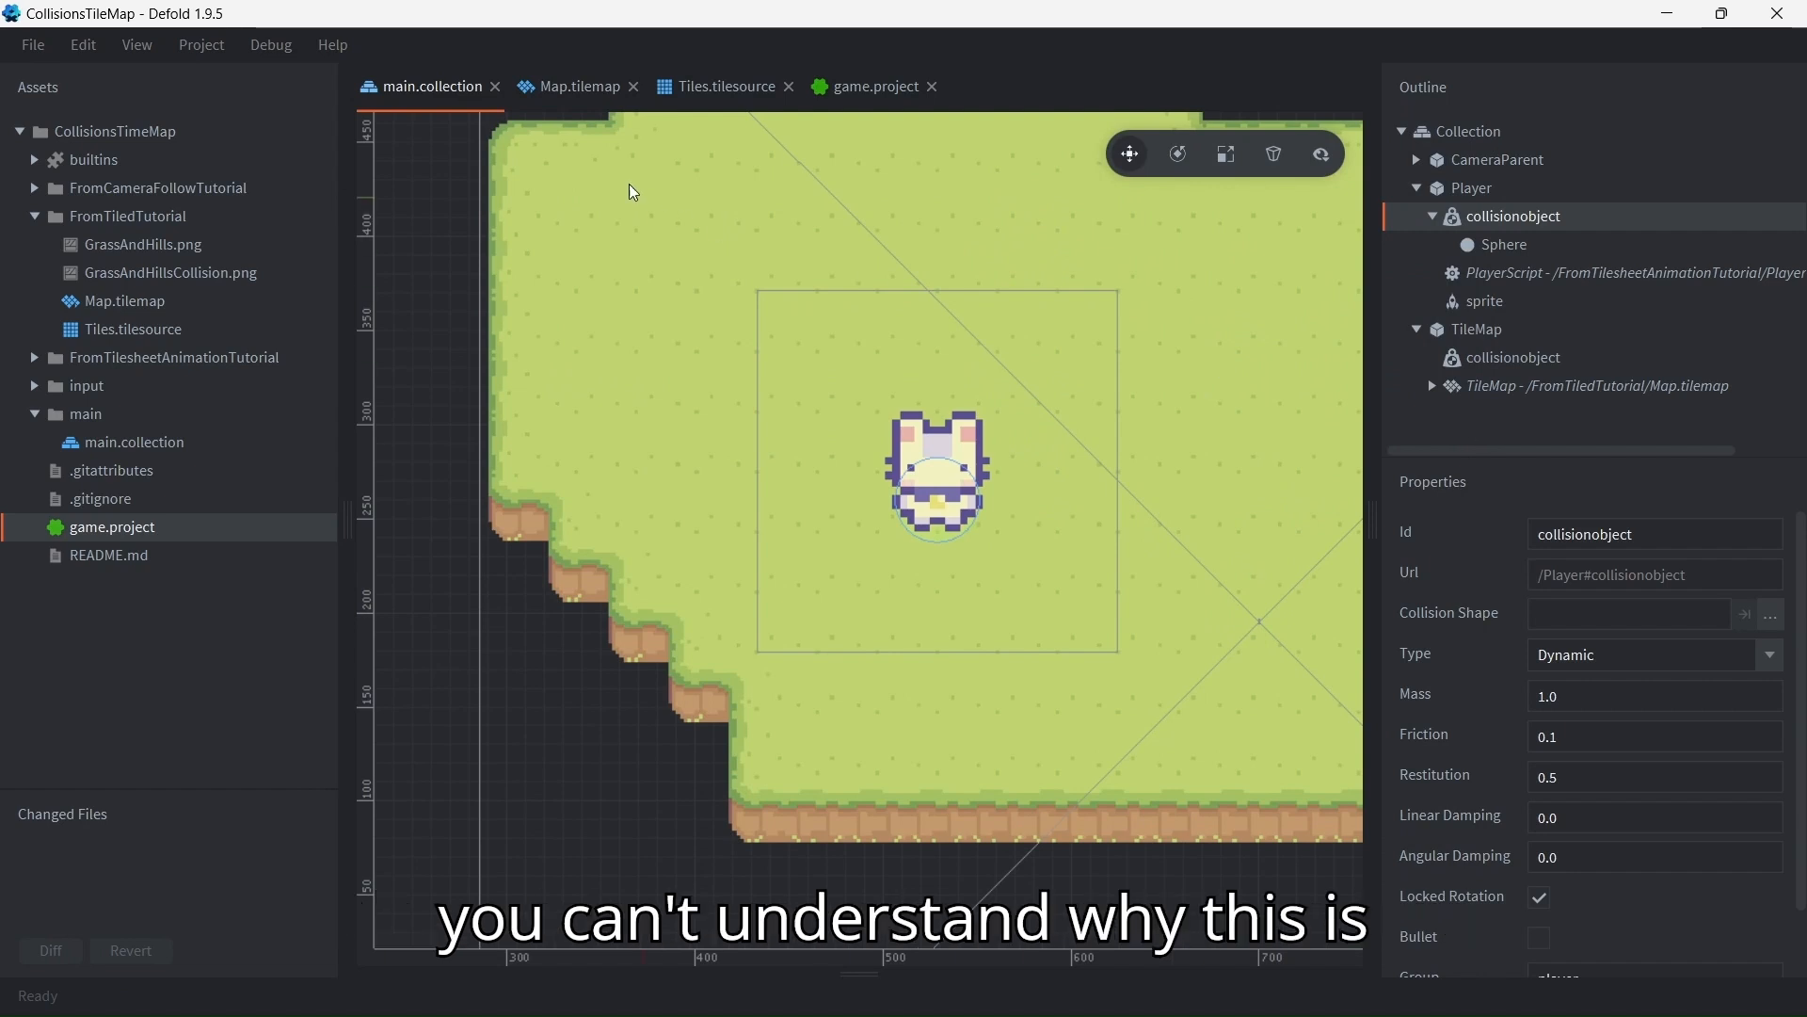
Enable the Debug checkbox in game.project's Physics settings
click(872, 86)
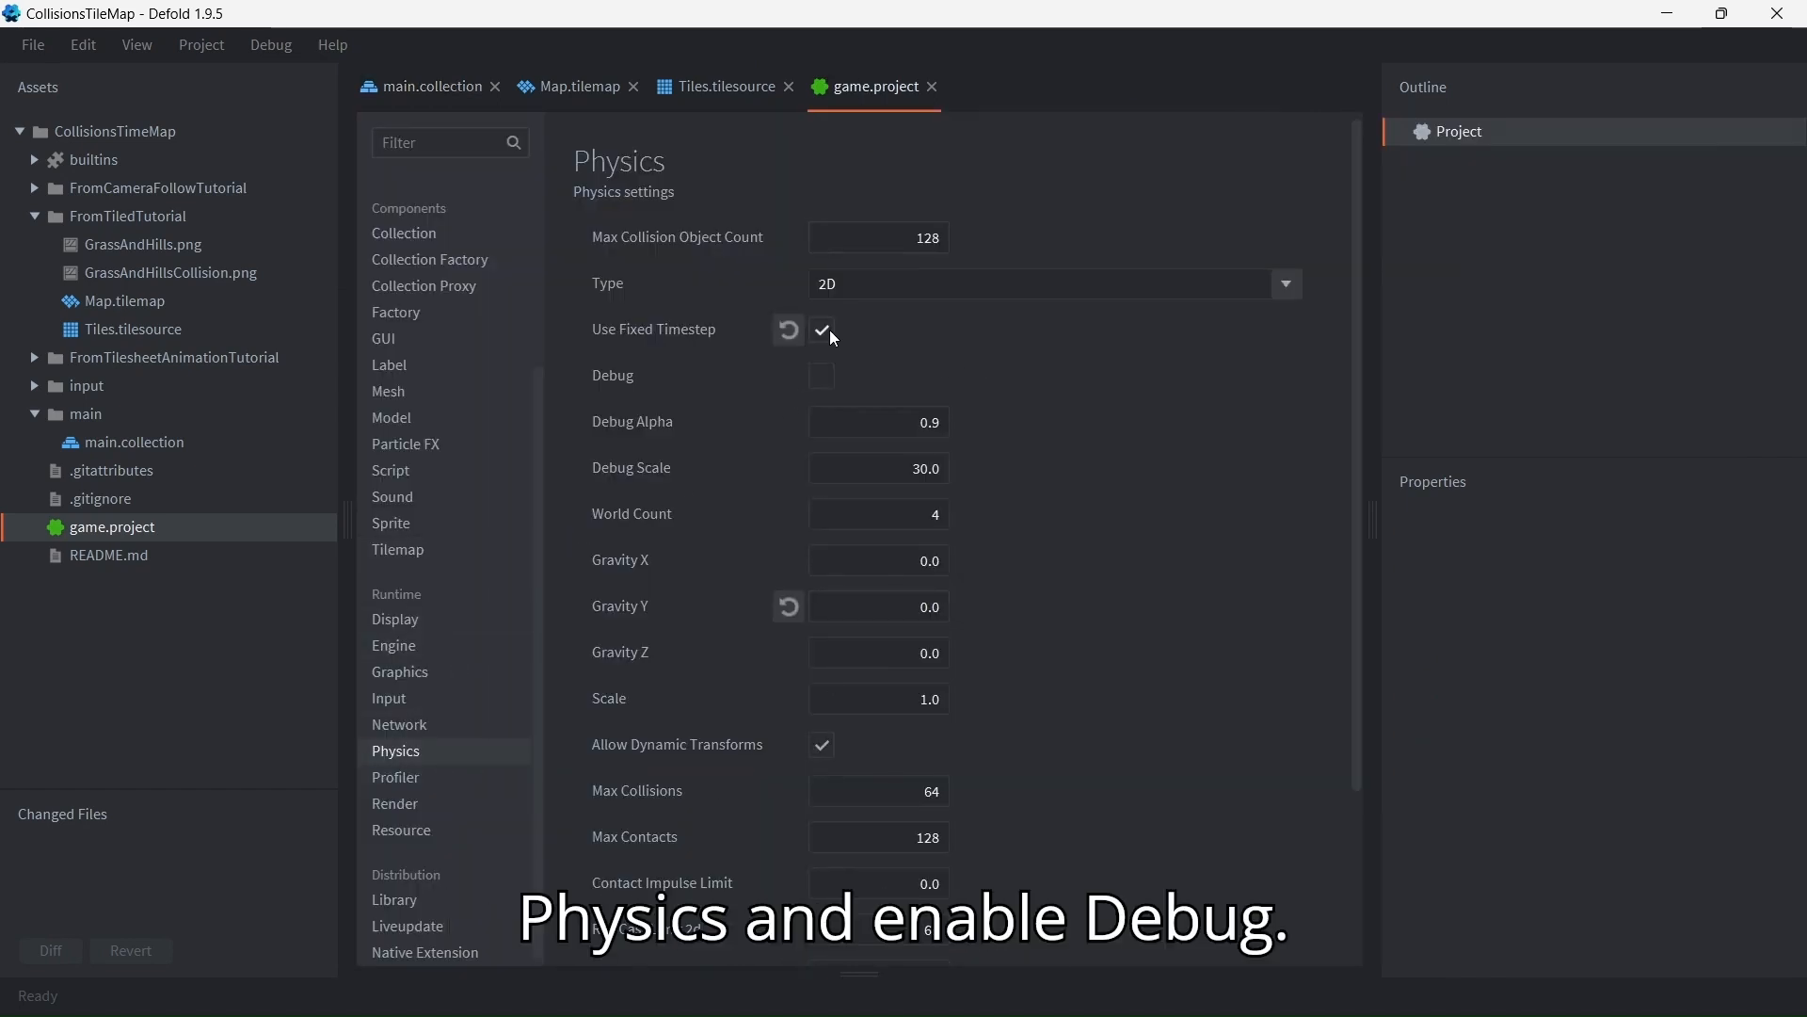
click(821, 377)
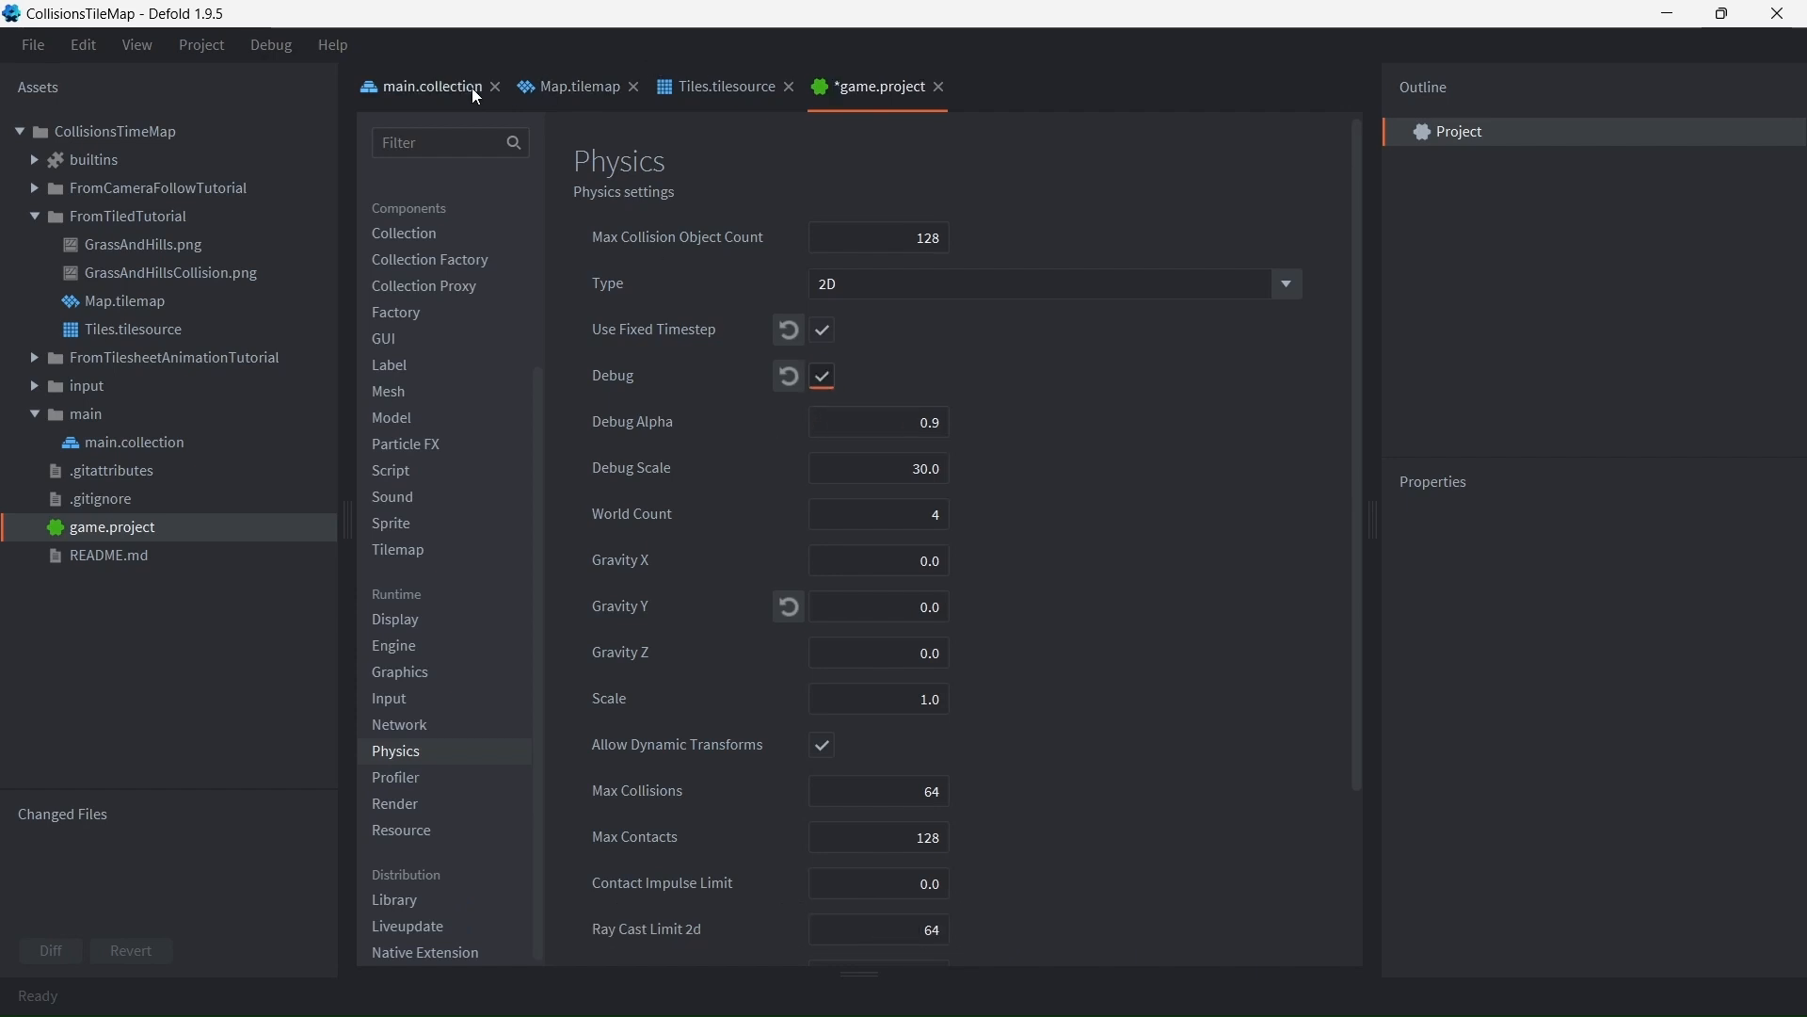